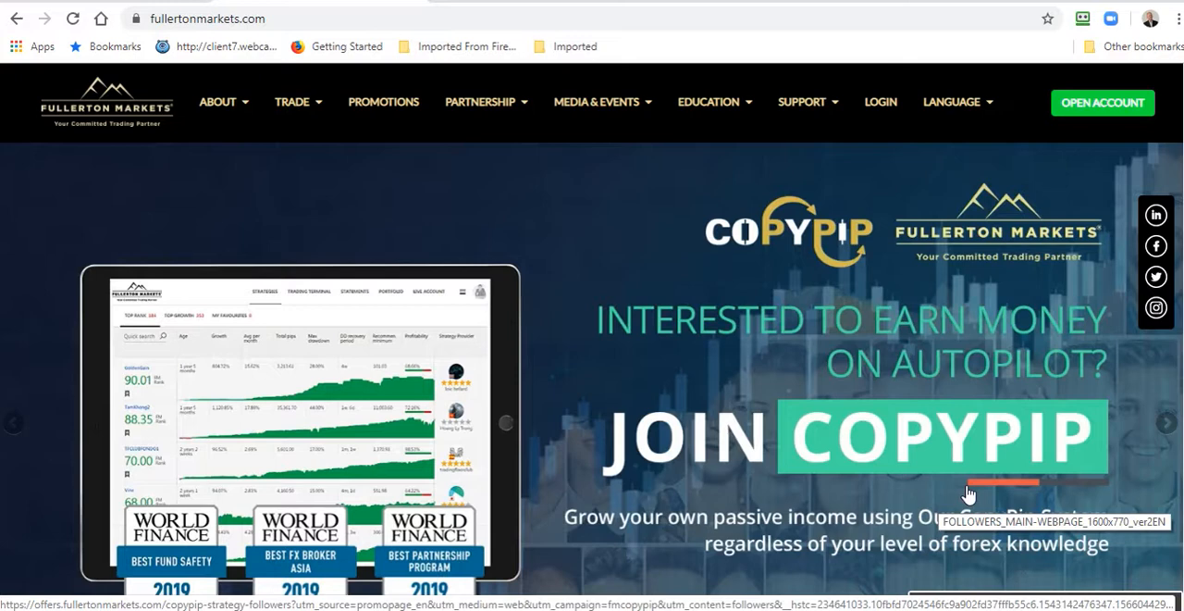
mouse_move(898, 154)
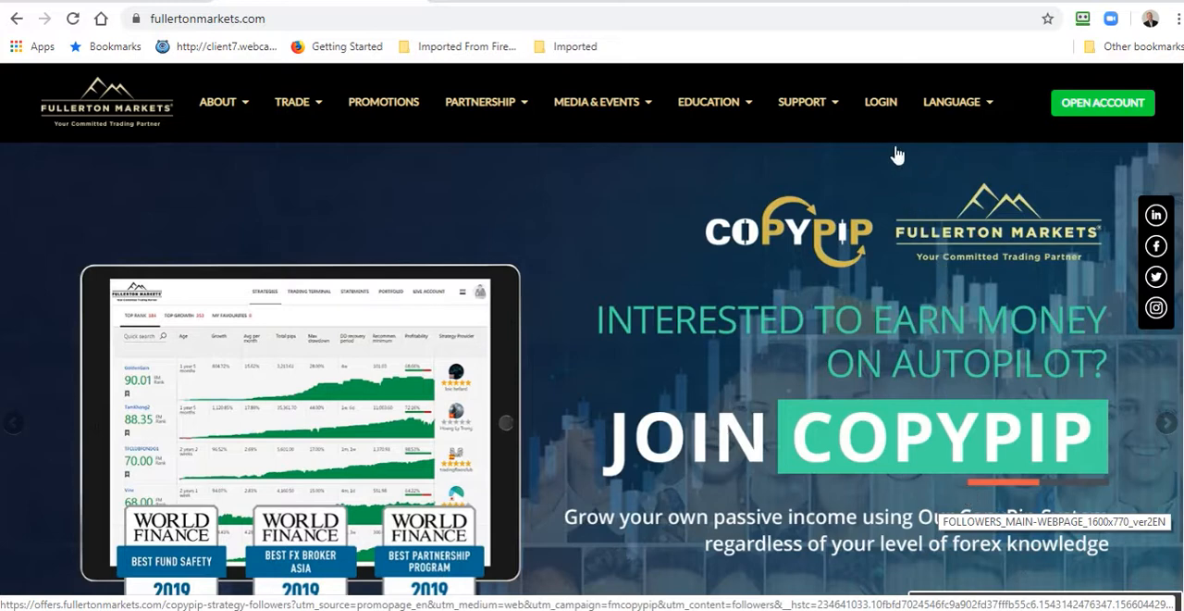
mouse_move(881, 203)
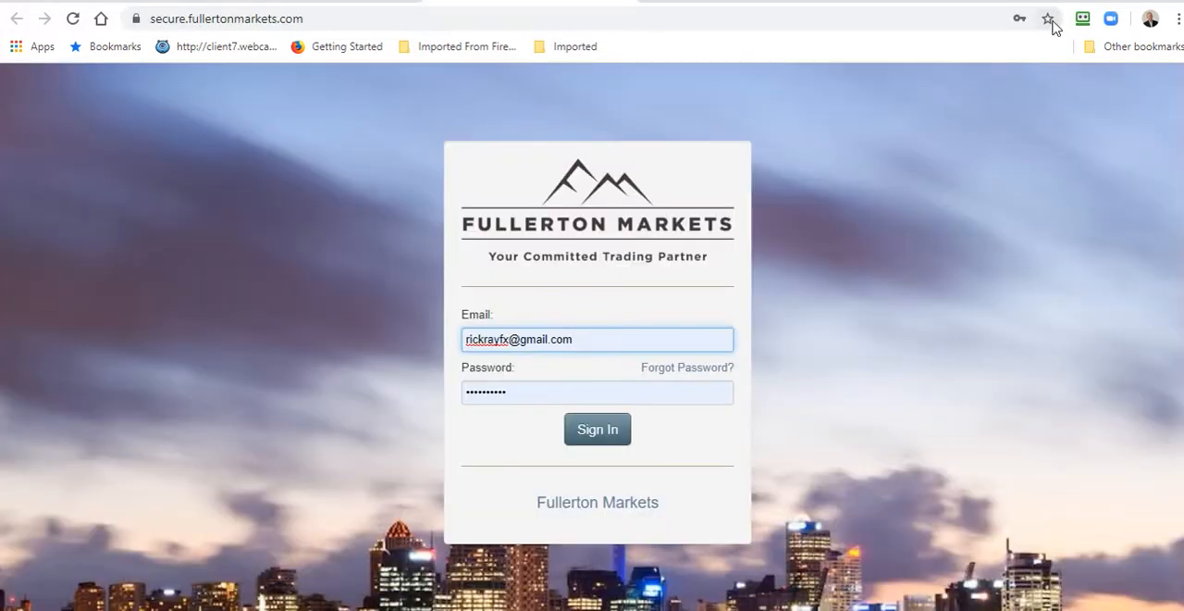
mouse_move(1084, 18)
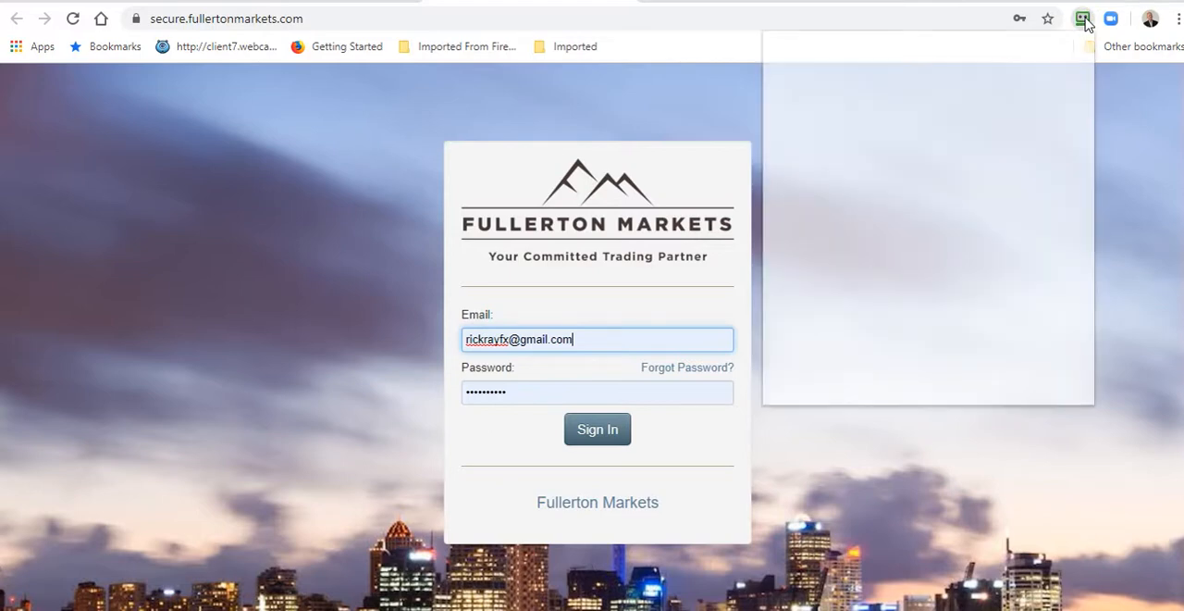
Step: Autofill the 'Fullertonmarkets - 2' login from RoboForm and sign in to the trader portal
click(1083, 18)
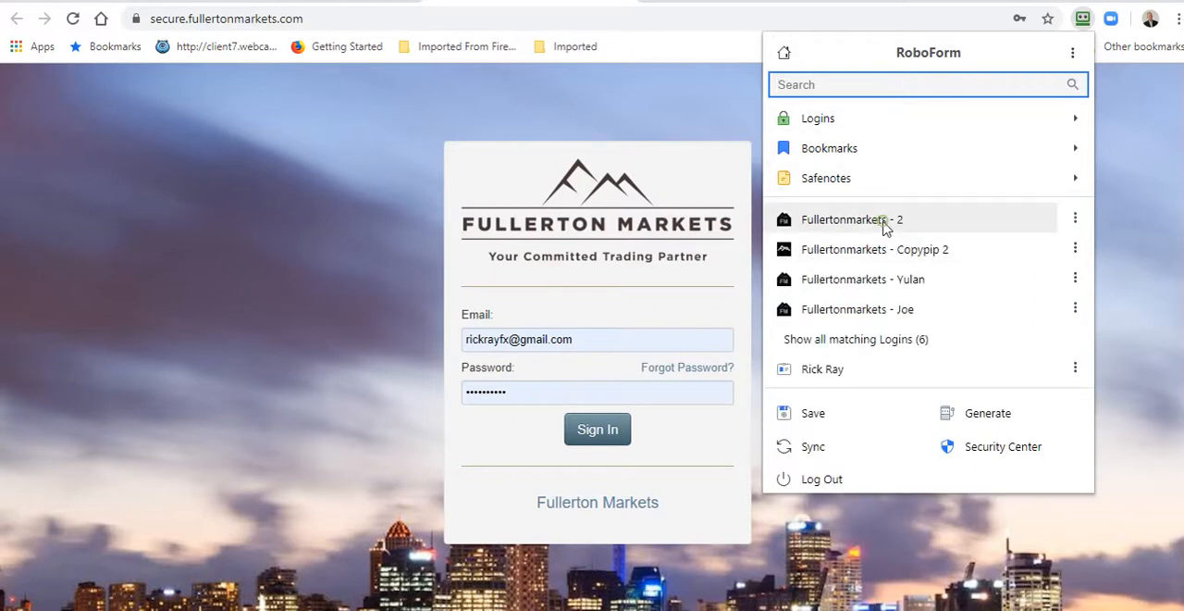
click(852, 219)
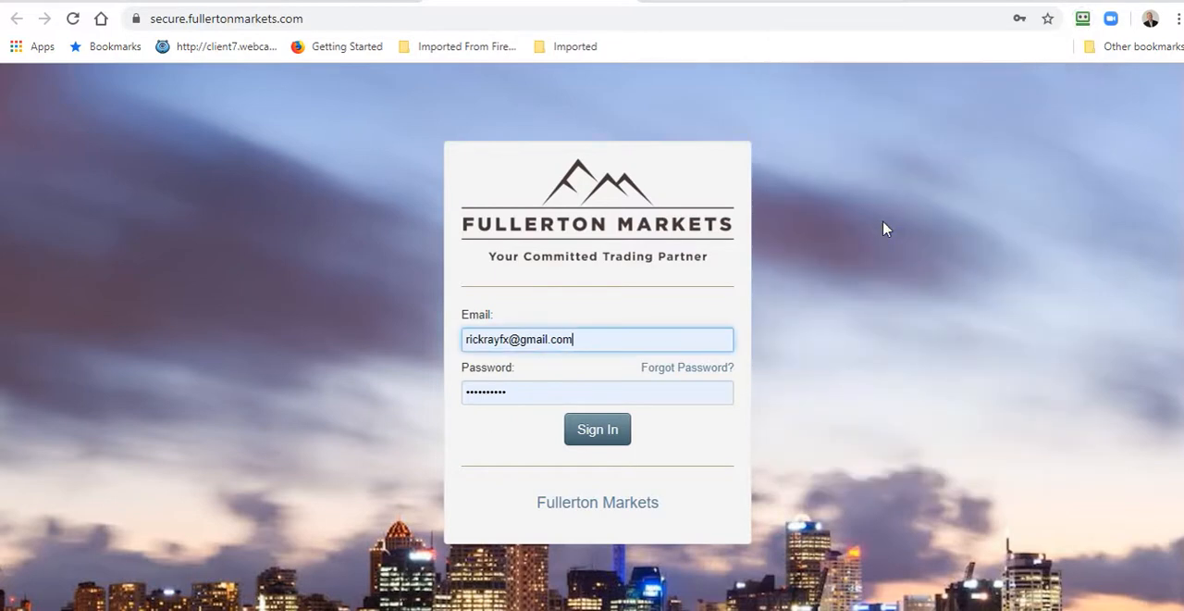
click(597, 429)
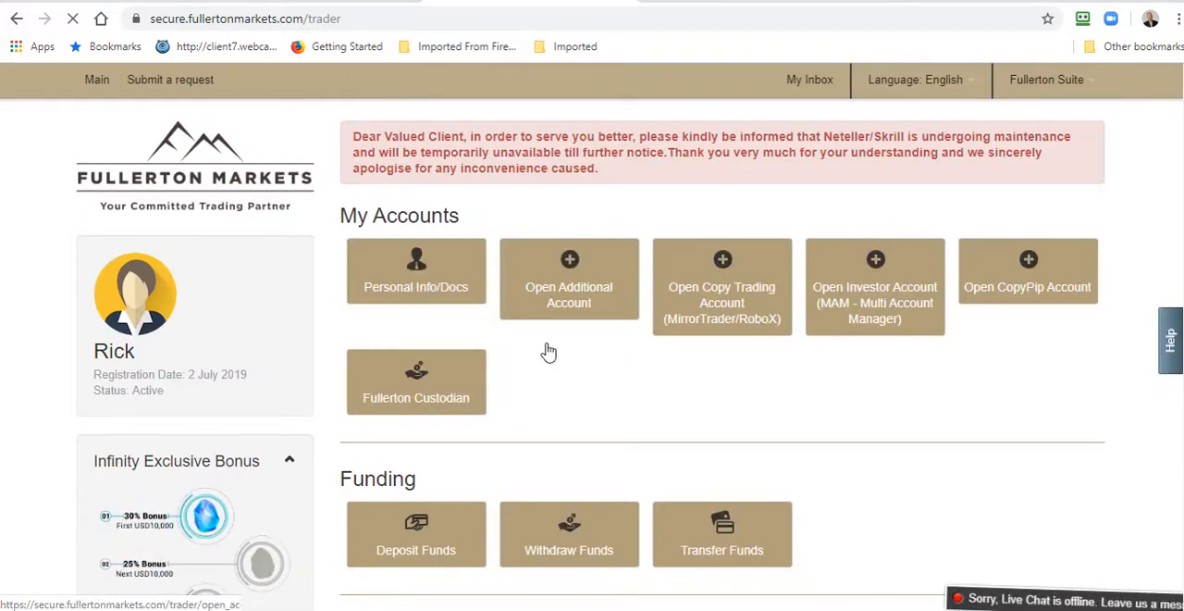
Step: Scroll through the dashboard's accounts and sections, then choose Open CopyPip Account
scroll(down, 3)
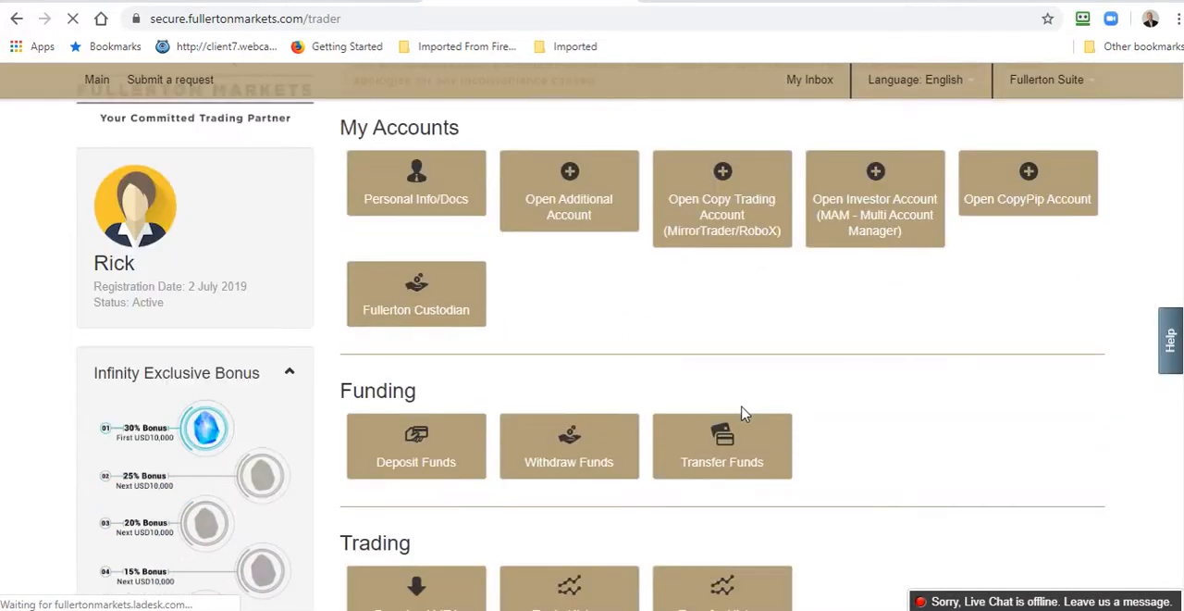
scroll(down, 3)
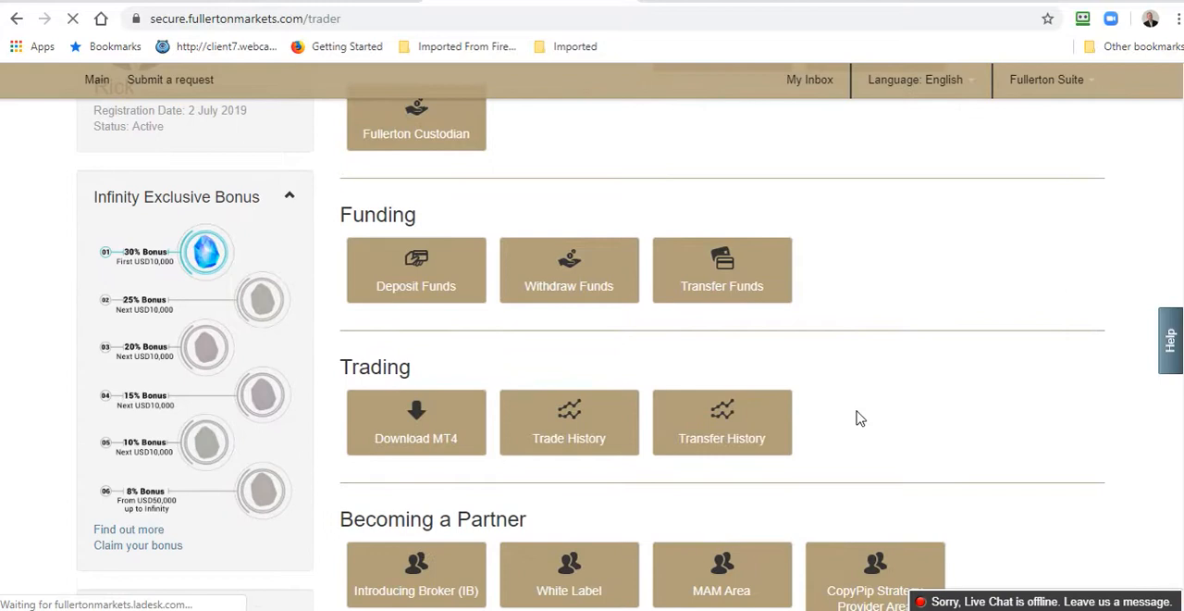
scroll(down, 3)
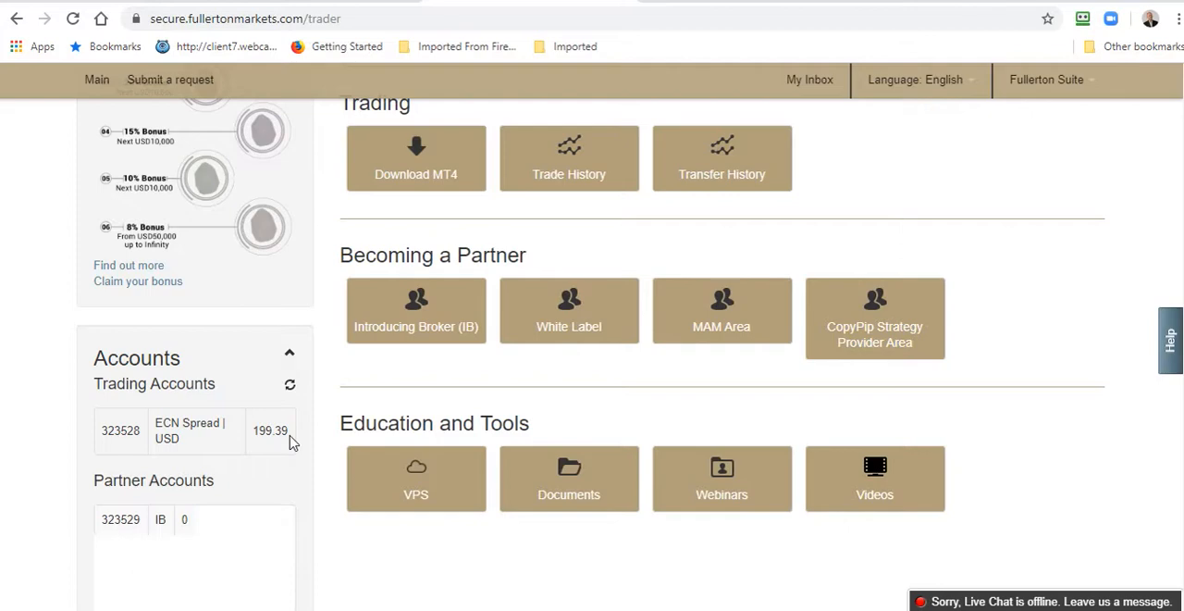
mouse_move(244, 489)
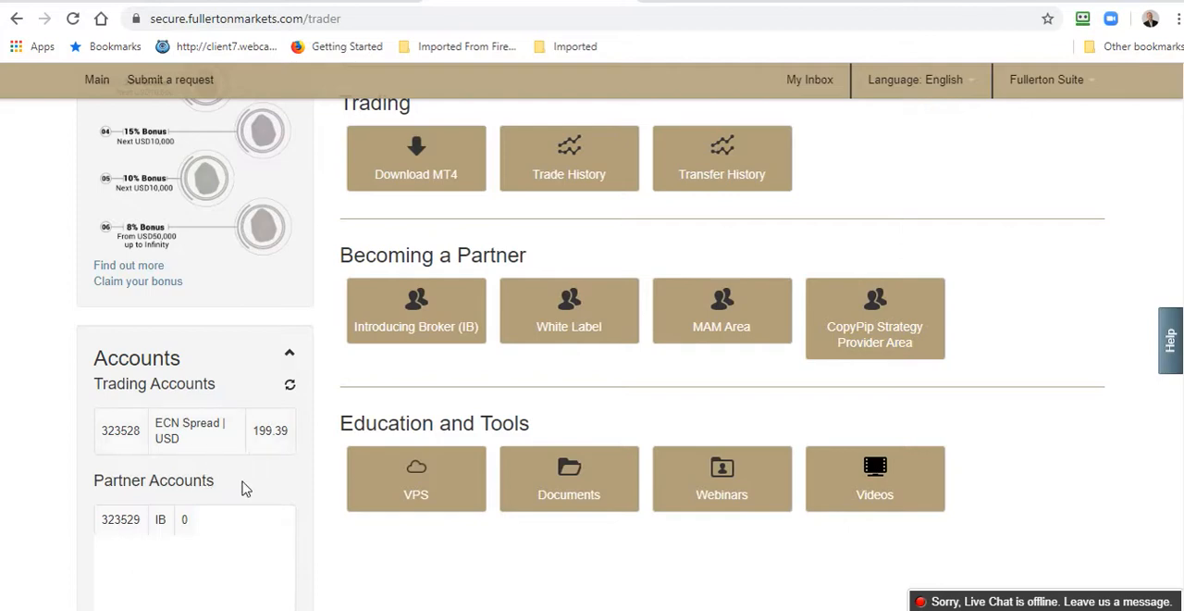
scroll(up, 3)
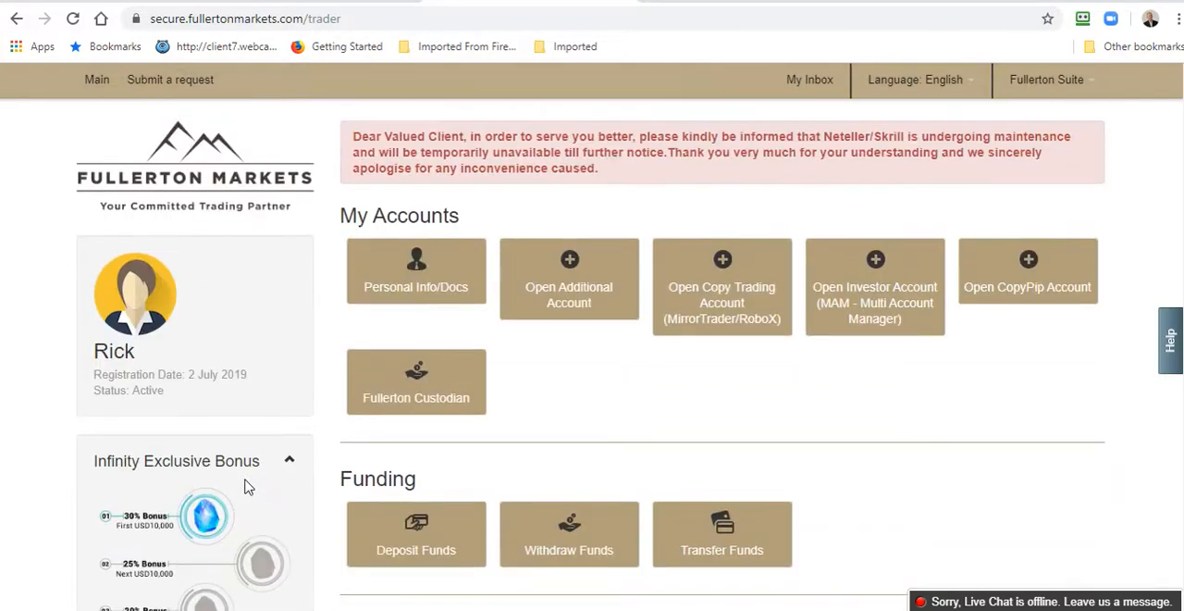
mouse_move(327, 398)
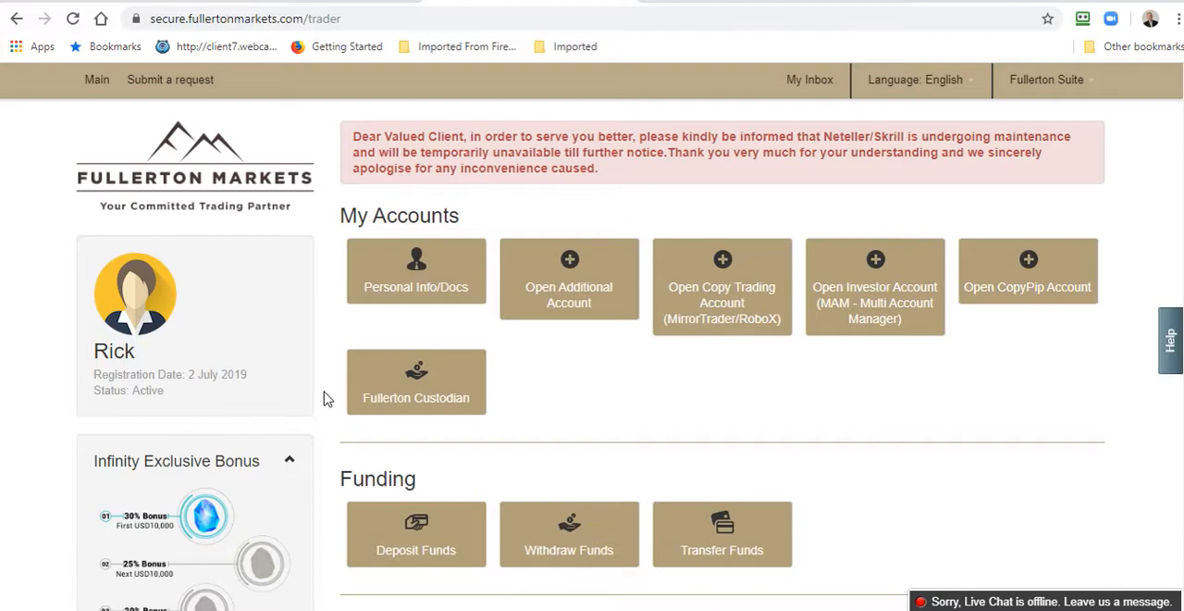
scroll(down, 3)
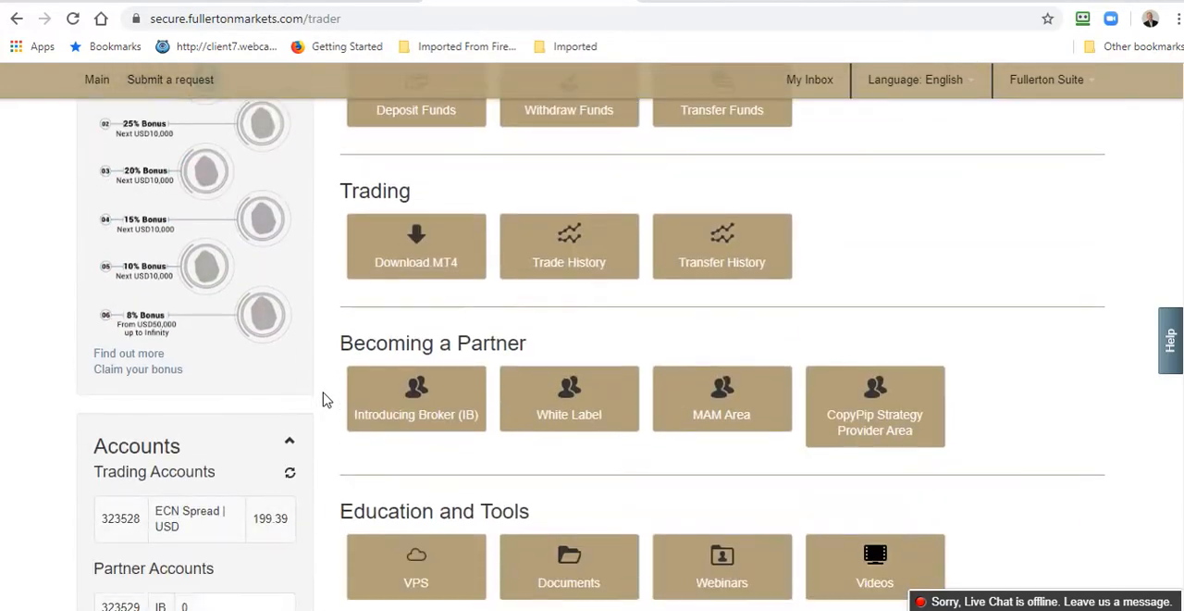
scroll(down, 3)
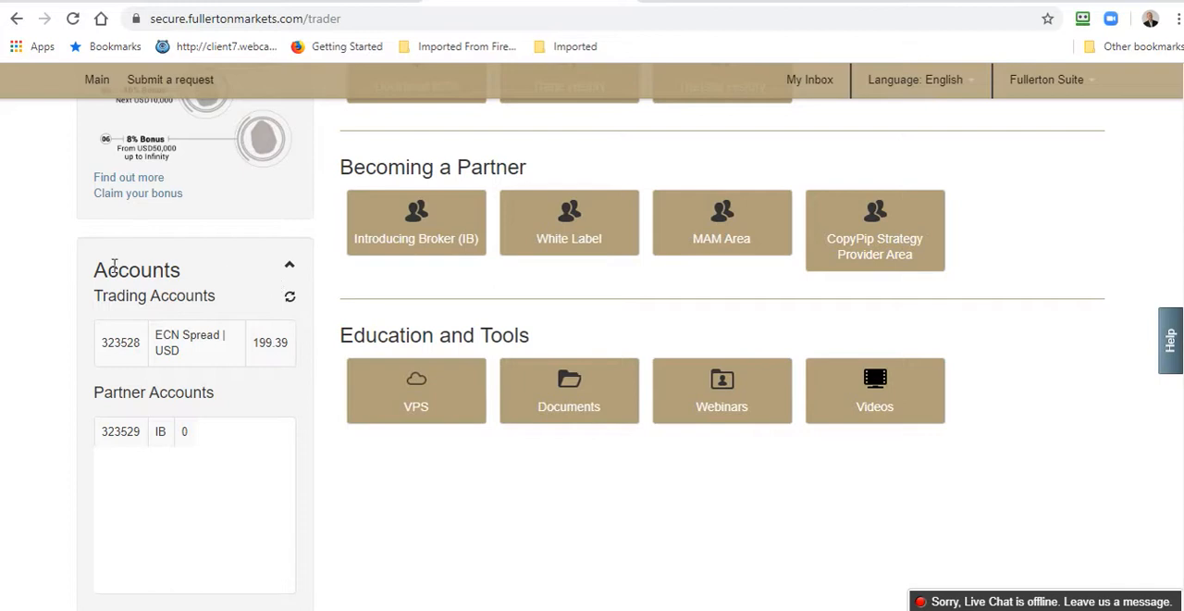
mouse_move(1155, 361)
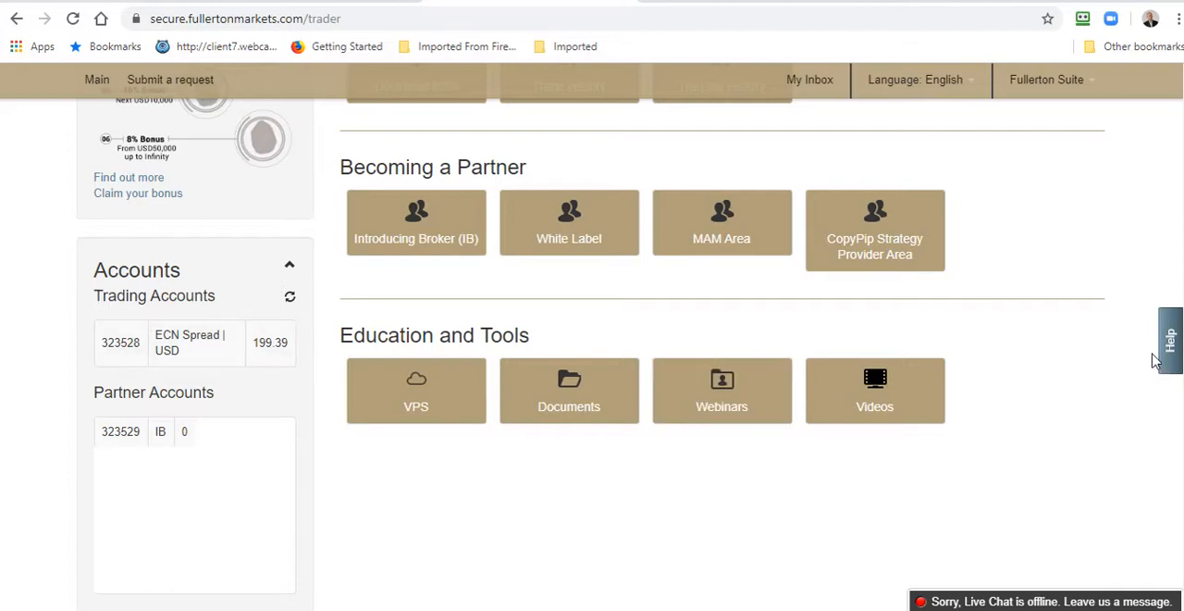
scroll(up, 3)
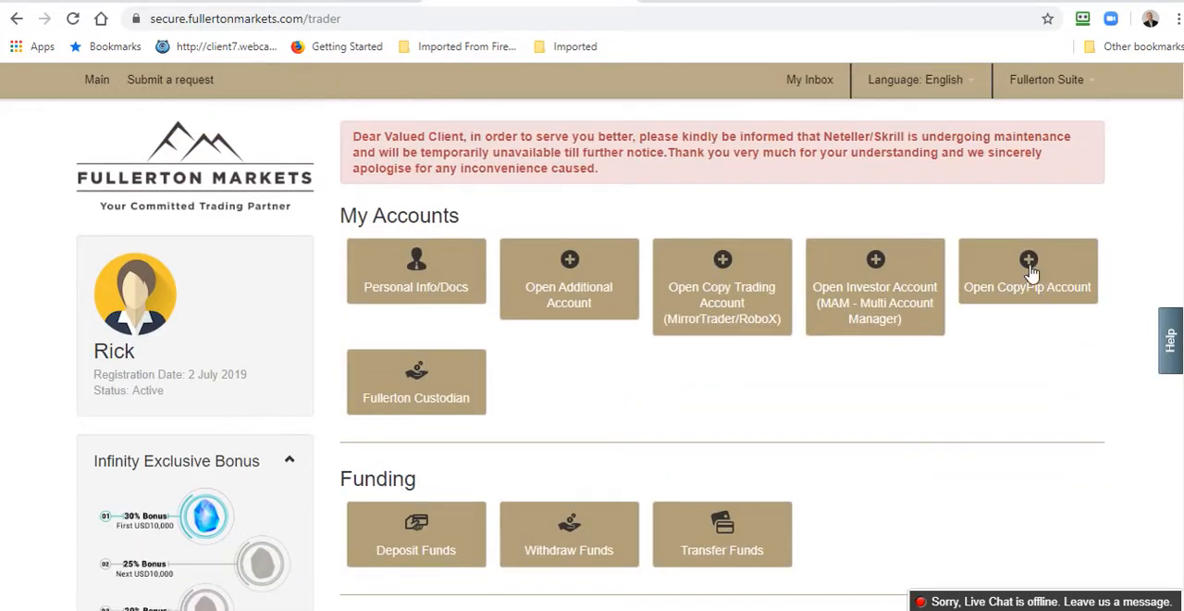
click(1028, 273)
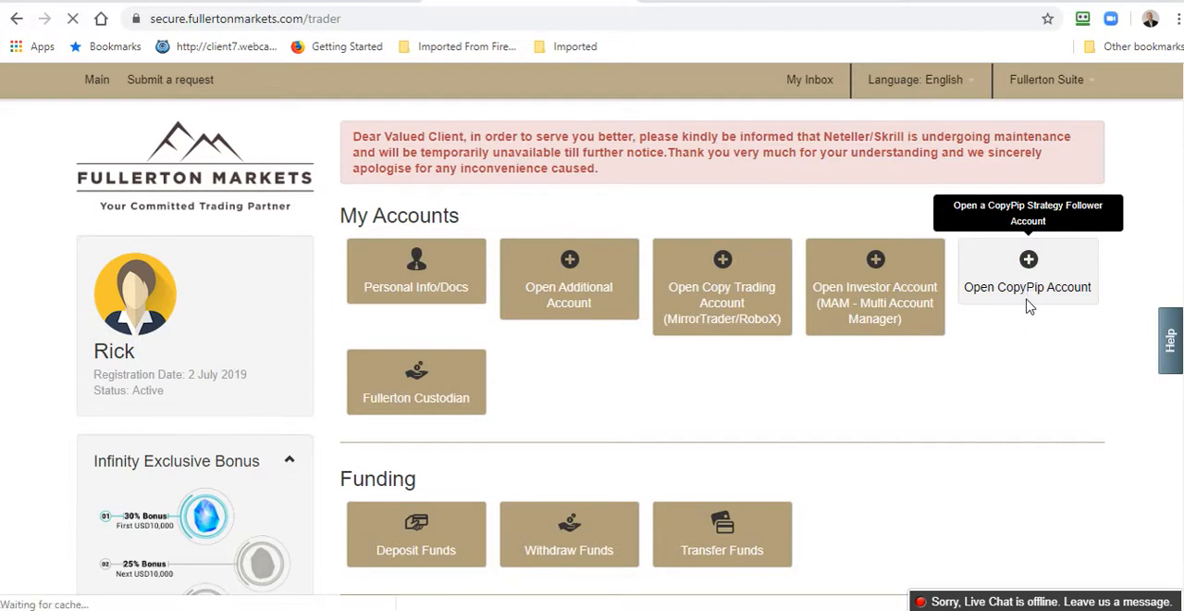
Step: Set the new CopyPip account's leverage to 1:200
click(1027, 286)
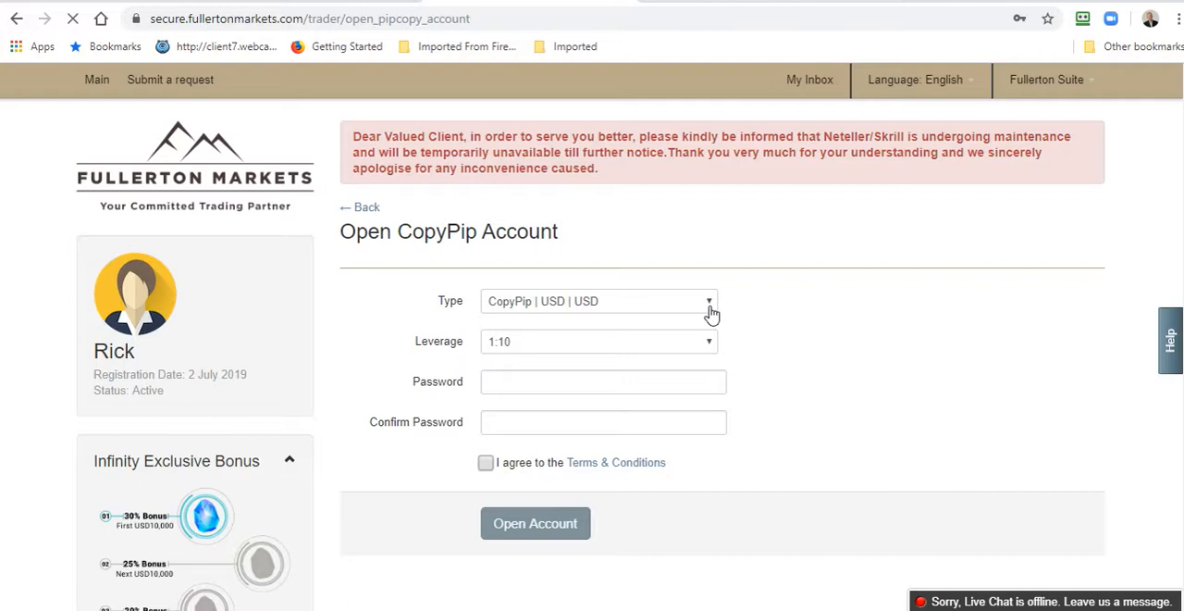
mouse_move(711, 346)
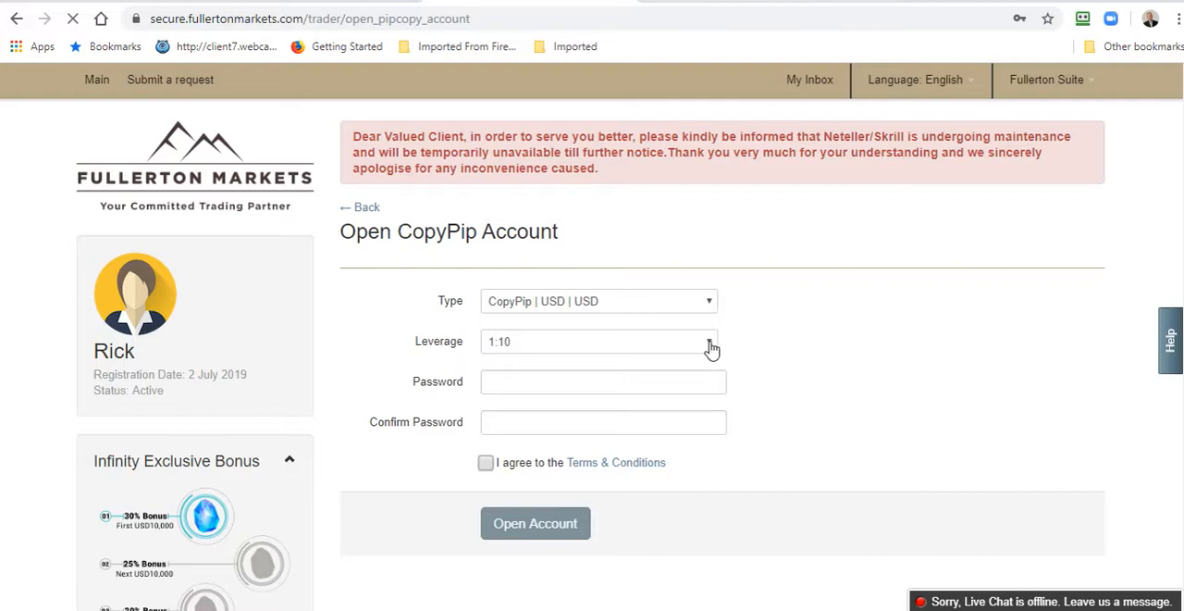
click(599, 341)
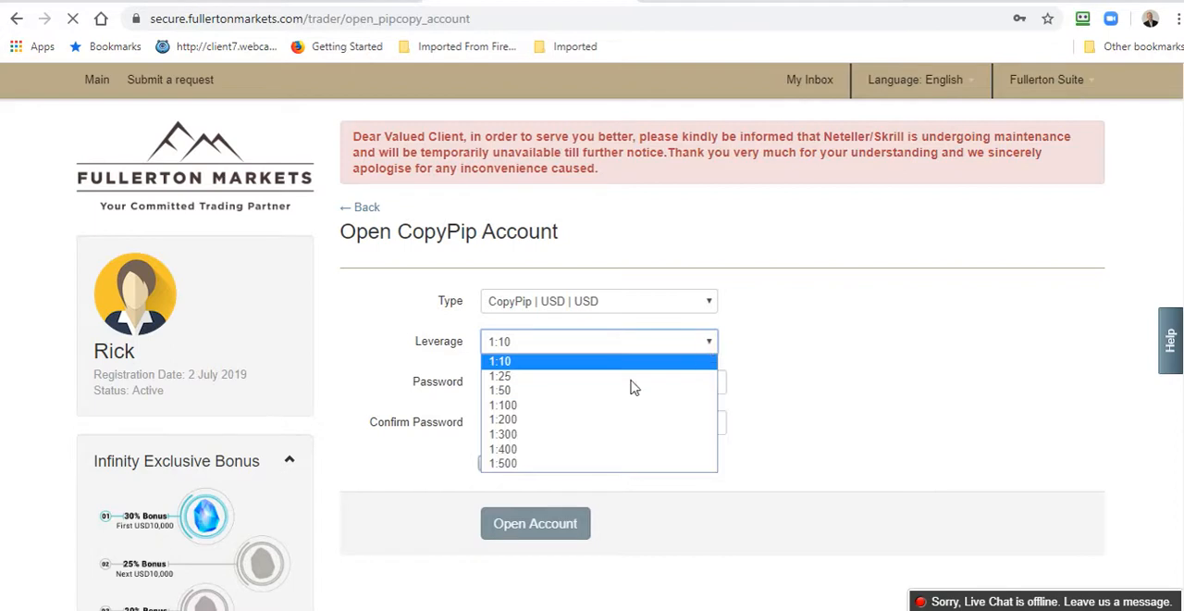
click(503, 419)
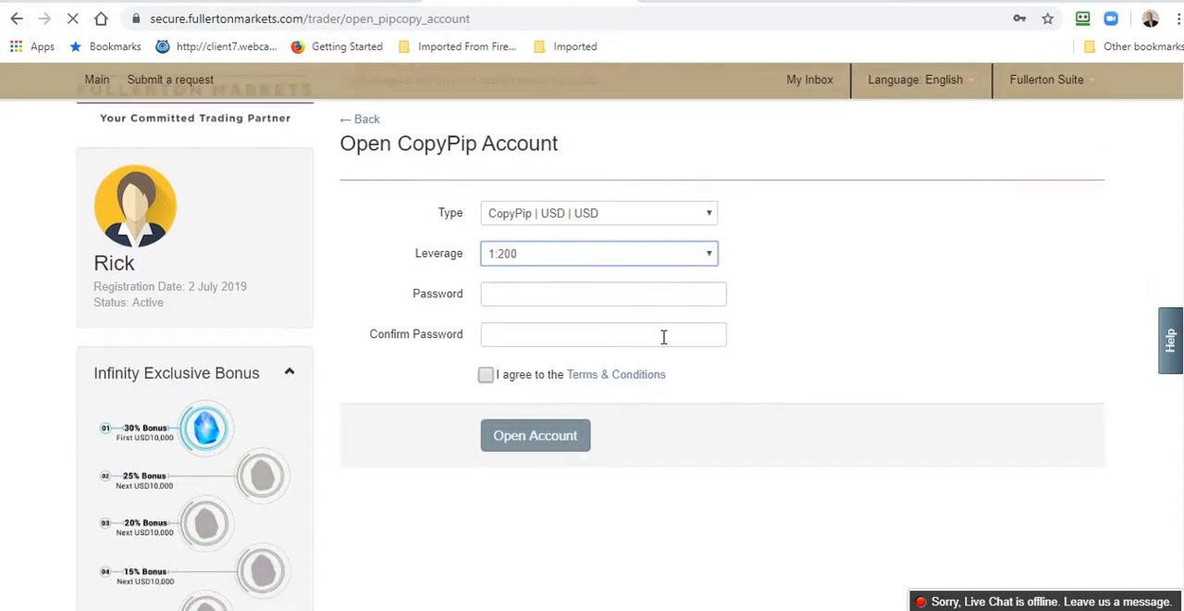
Step: Enter and confirm the password, accept the Terms & Conditions, and submit Open Account
click(602, 294)
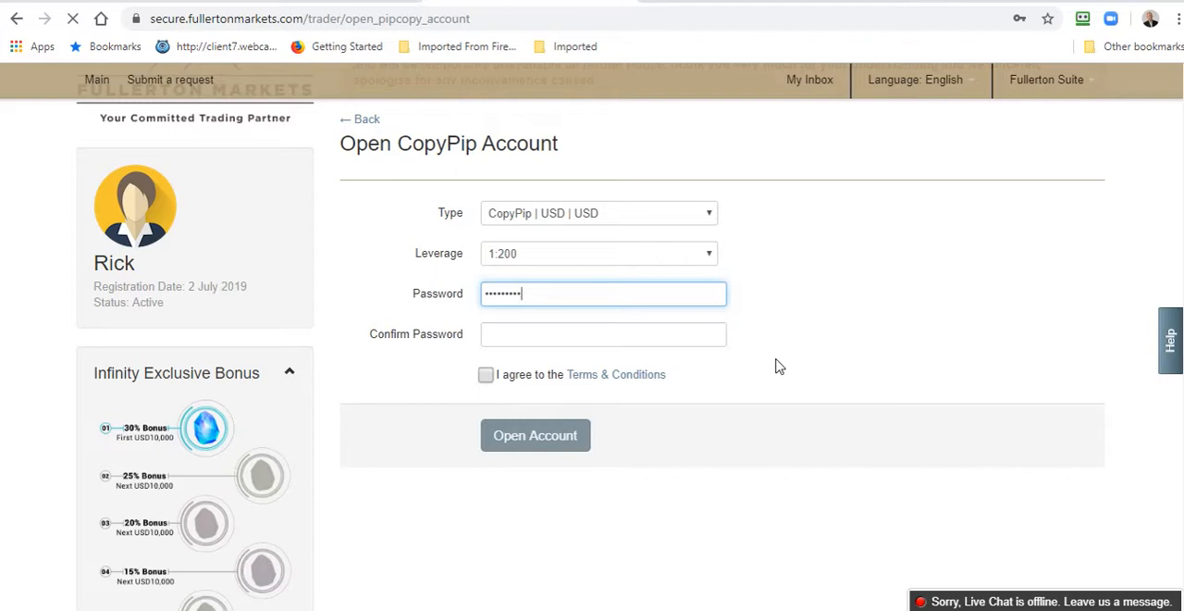
click(604, 334)
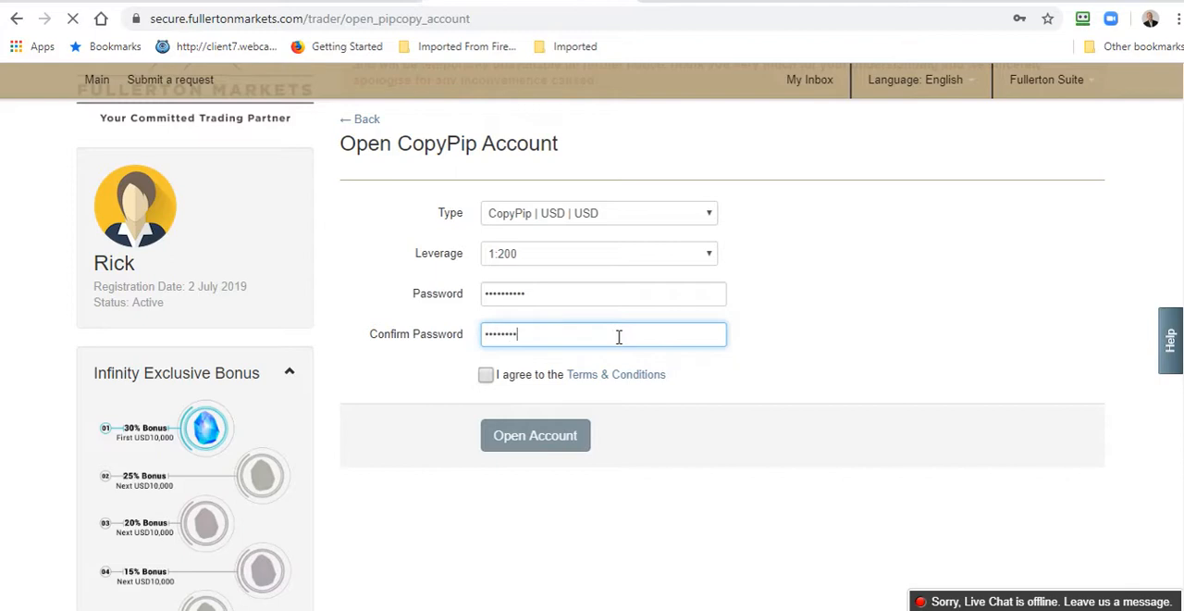
text(0)
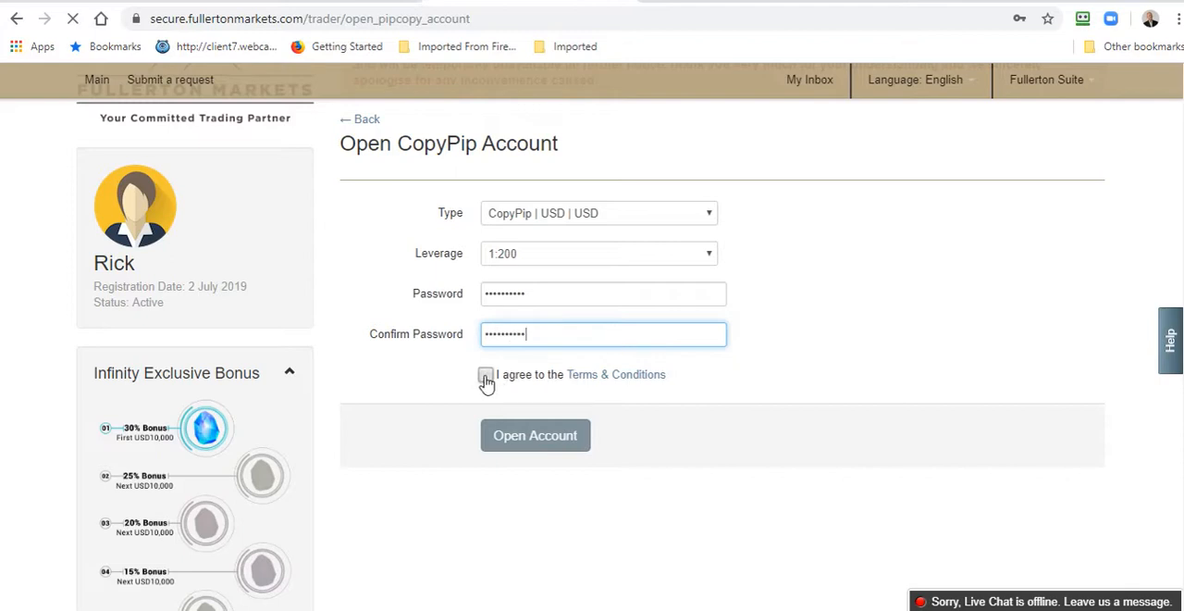
click(486, 374)
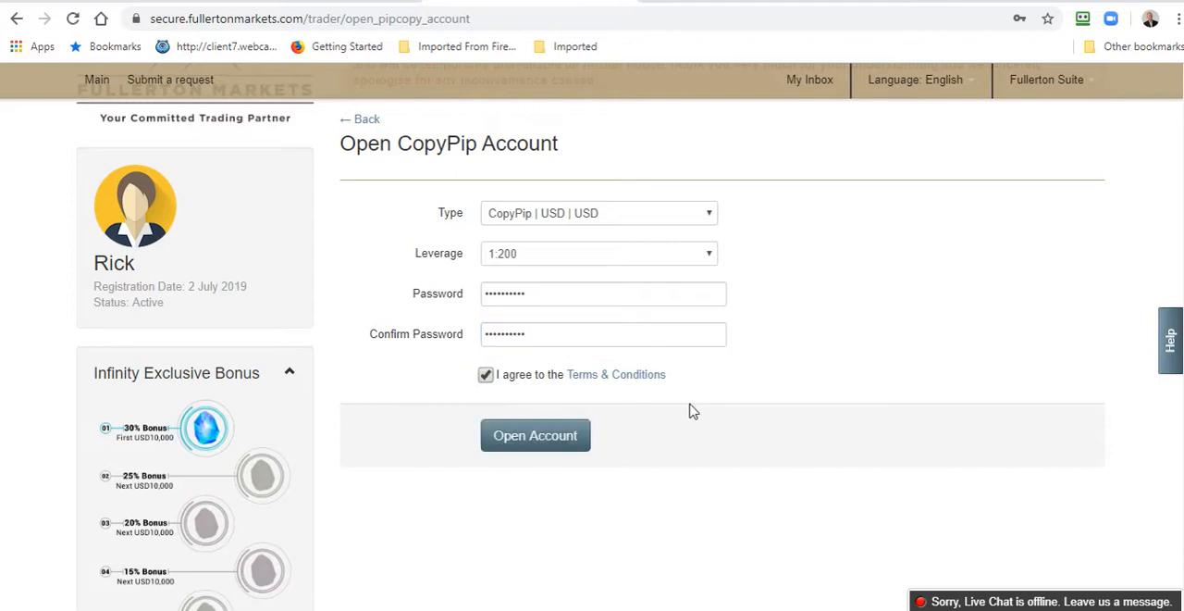
click(535, 435)
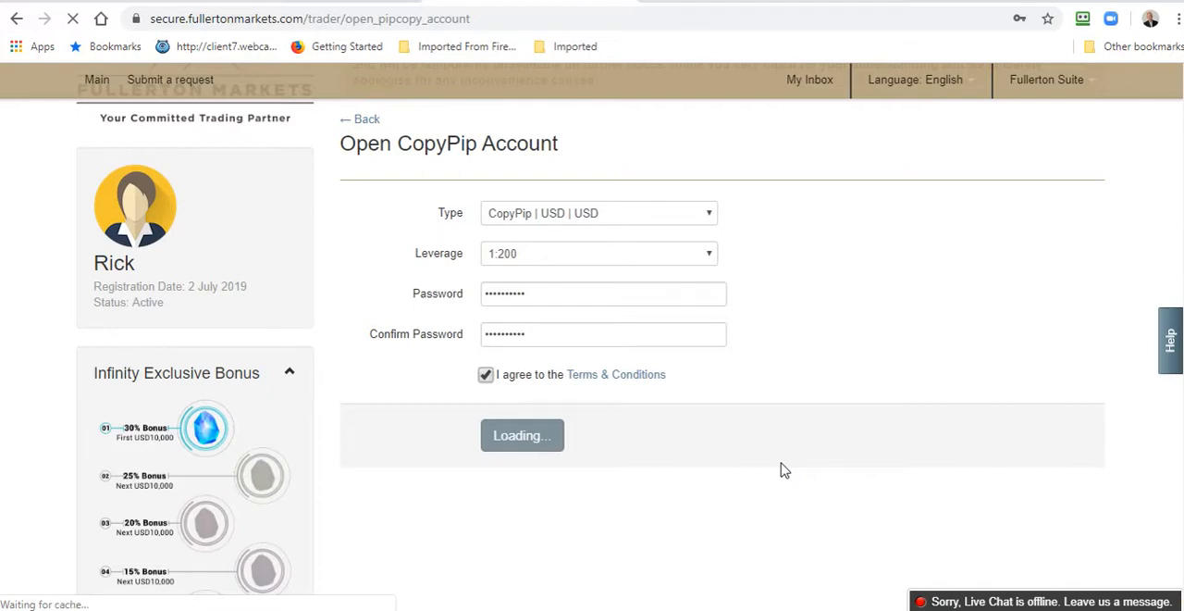
click(522, 435)
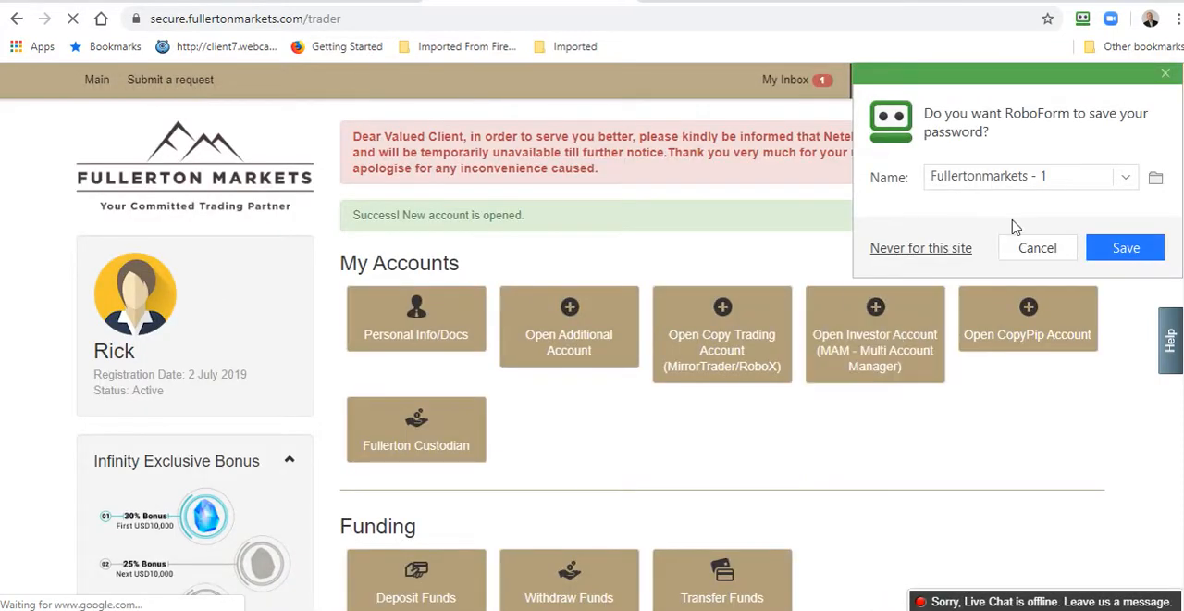
click(1037, 247)
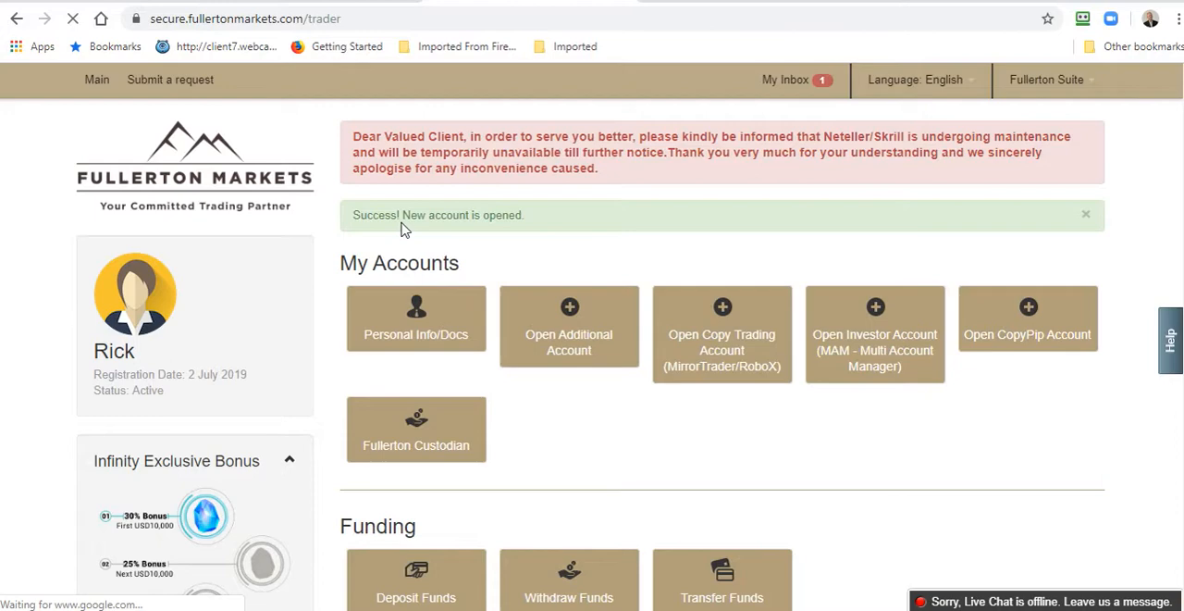
mouse_move(564, 318)
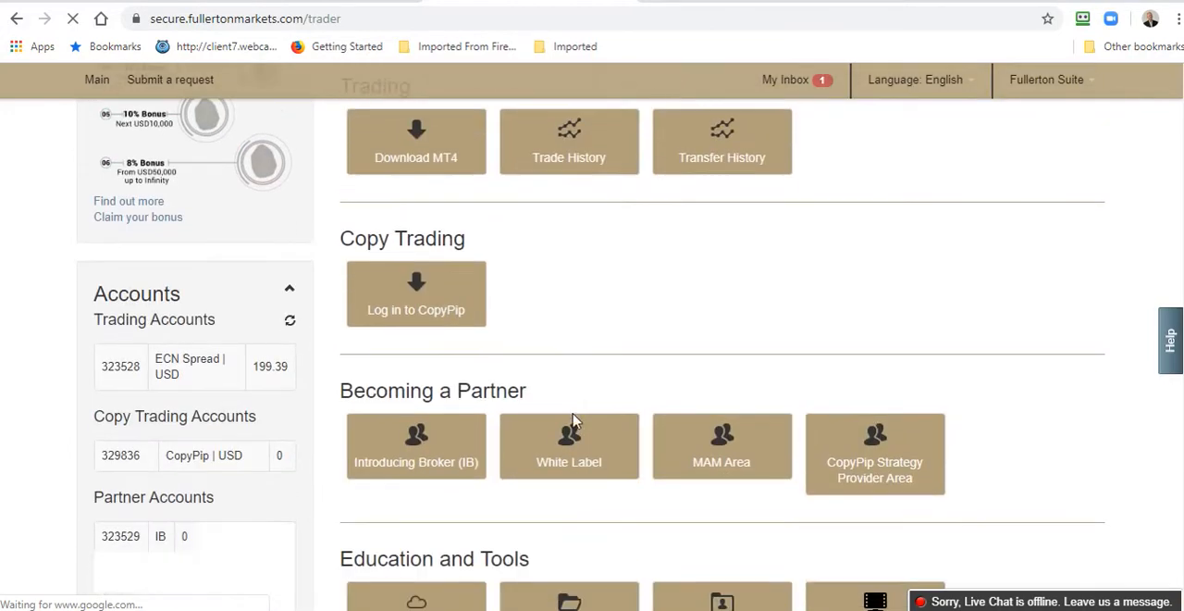
scroll(down, 3)
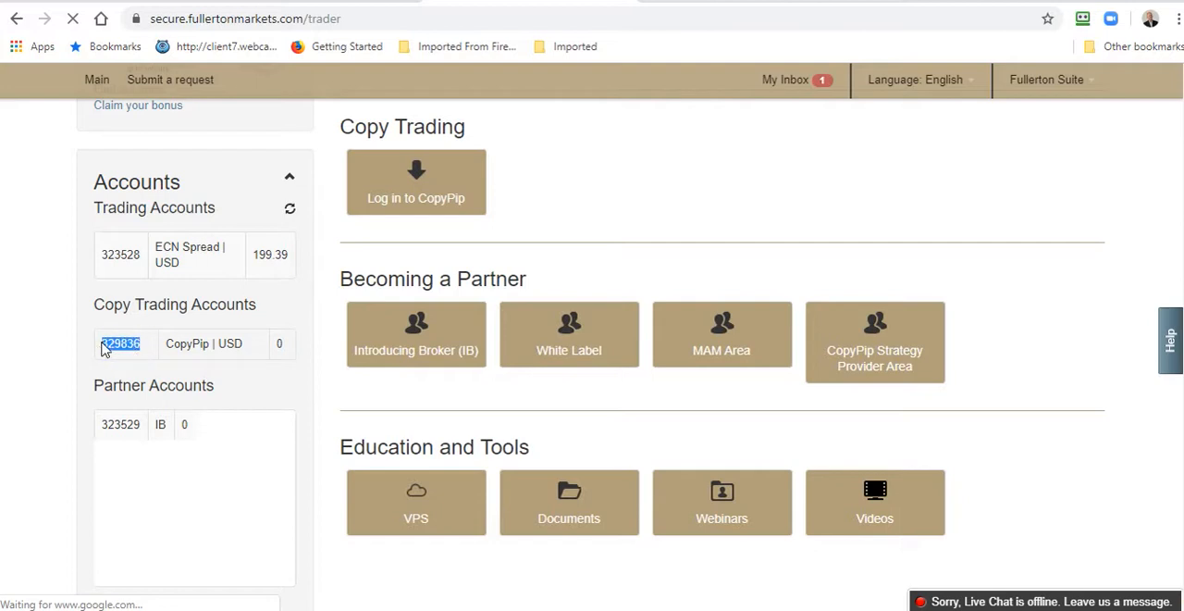
click(120, 343)
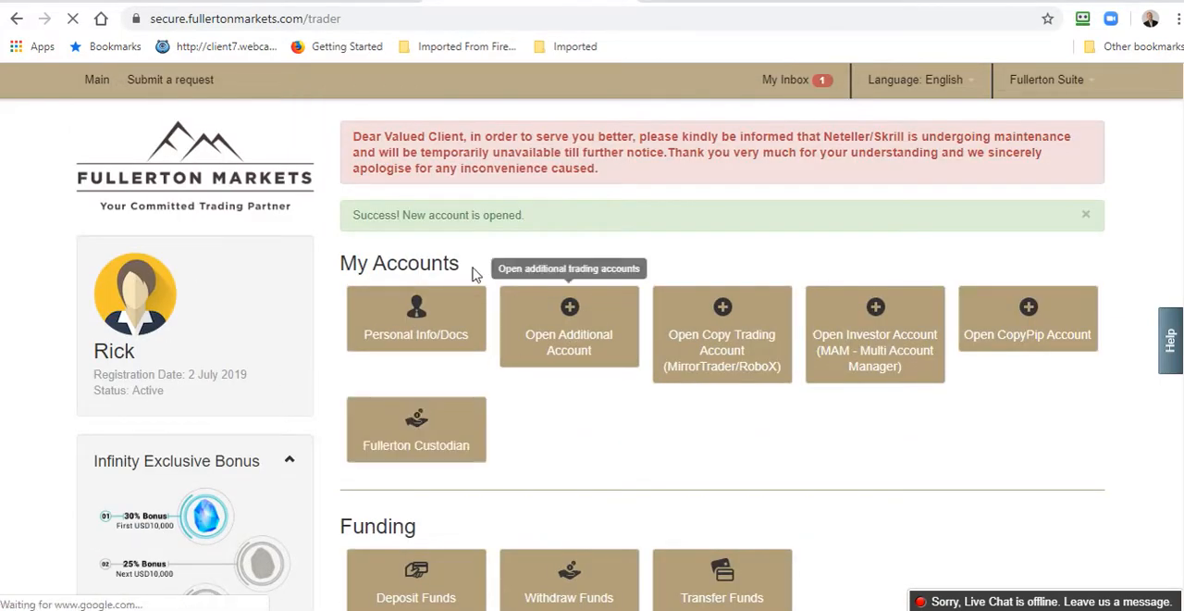
mouse_move(583, 452)
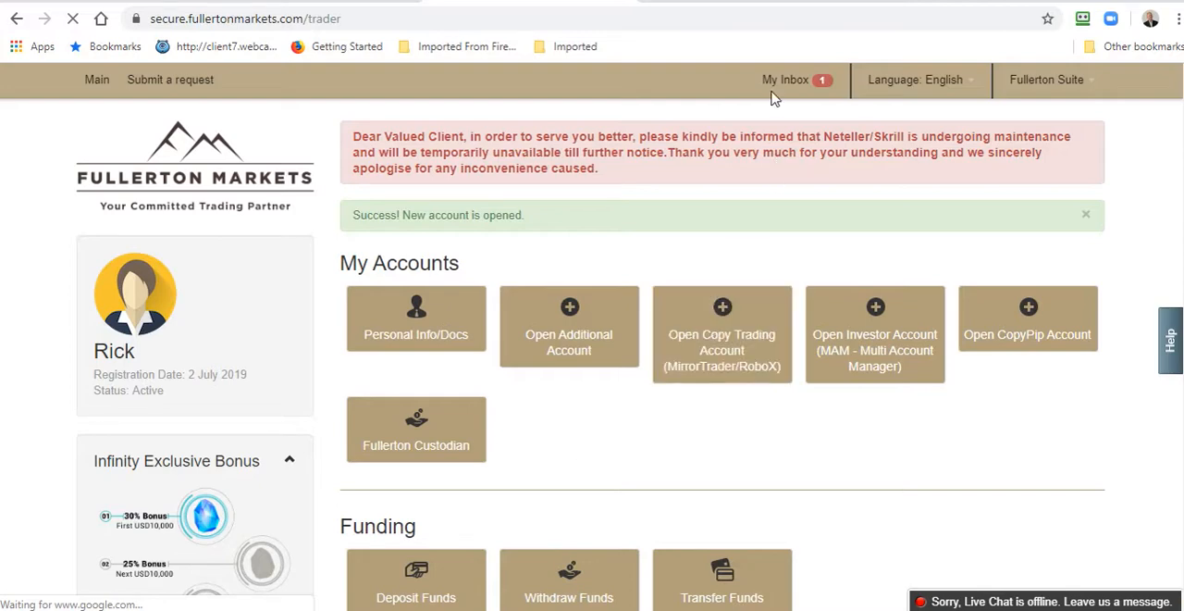
scroll(down, 3)
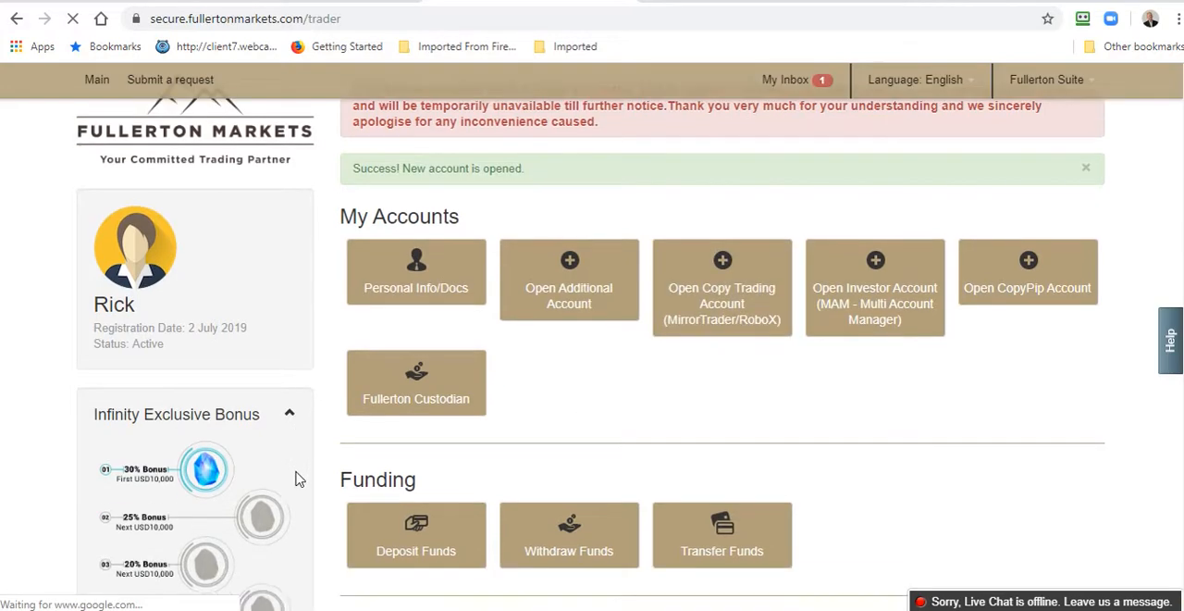
scroll(down, 3)
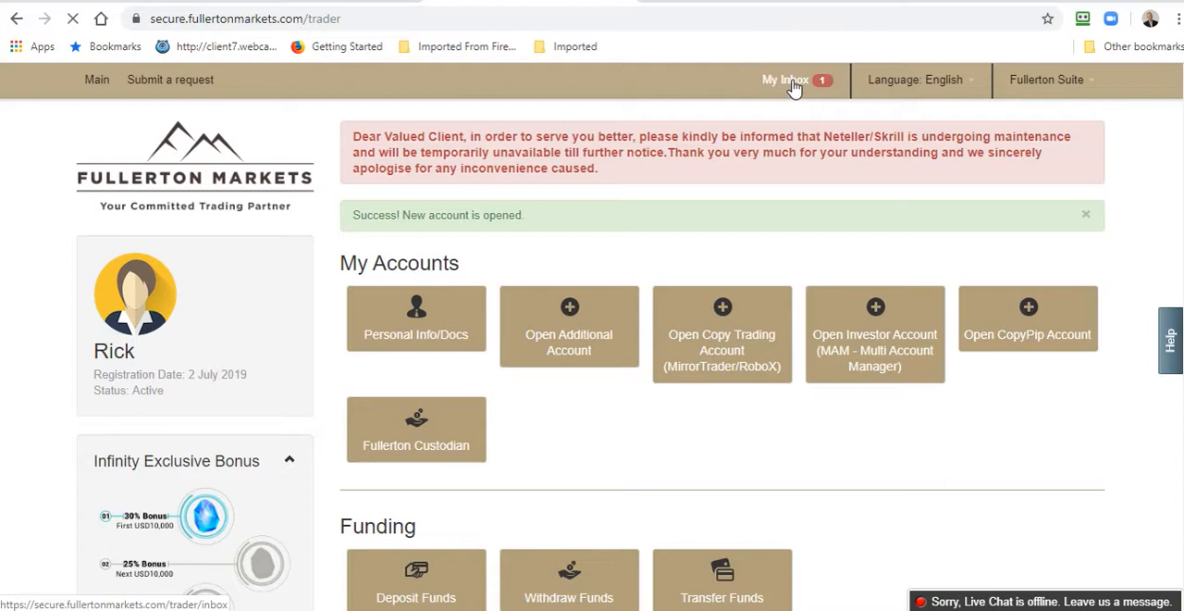
Step: Read the 'CopyPip Strategy Follower Account Opened' inbox message and follow its copypip traders link
click(785, 80)
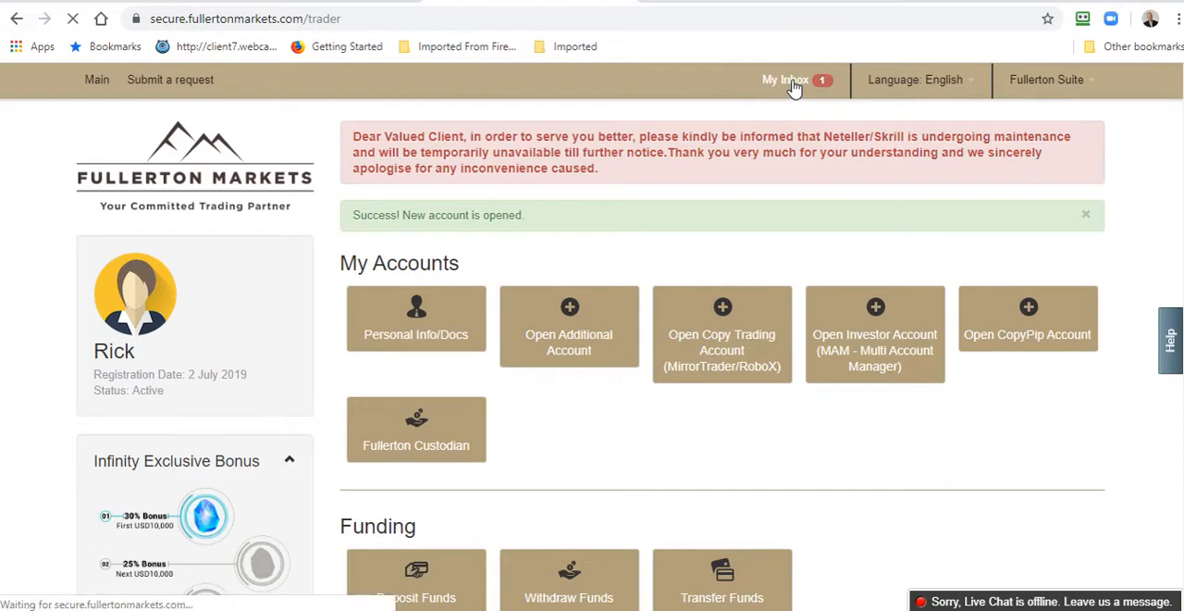
click(786, 79)
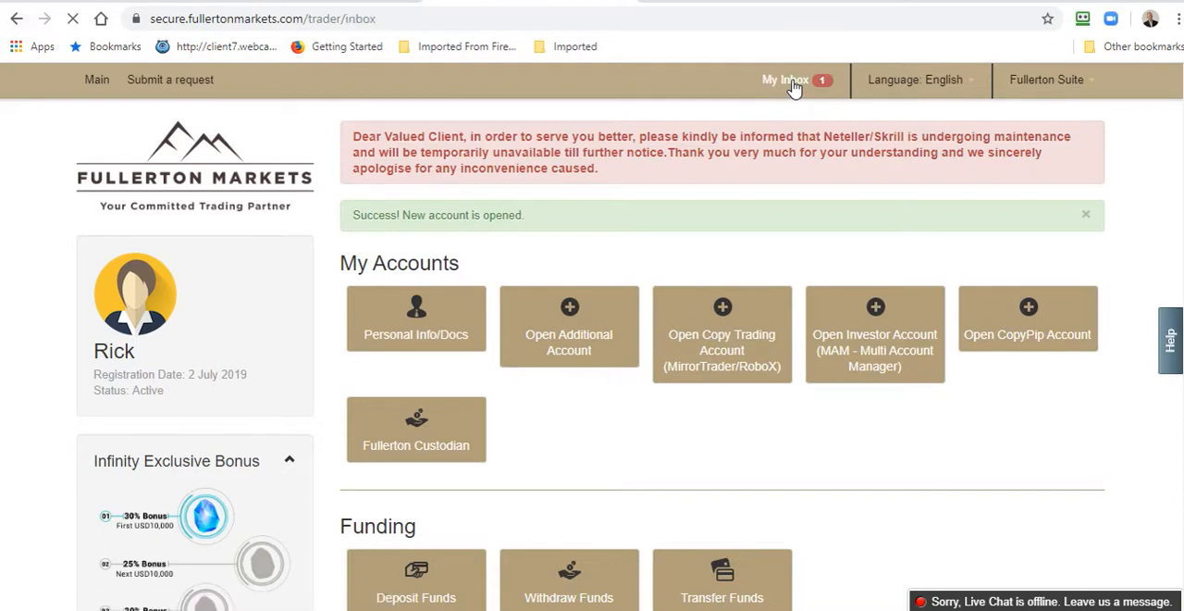
click(785, 79)
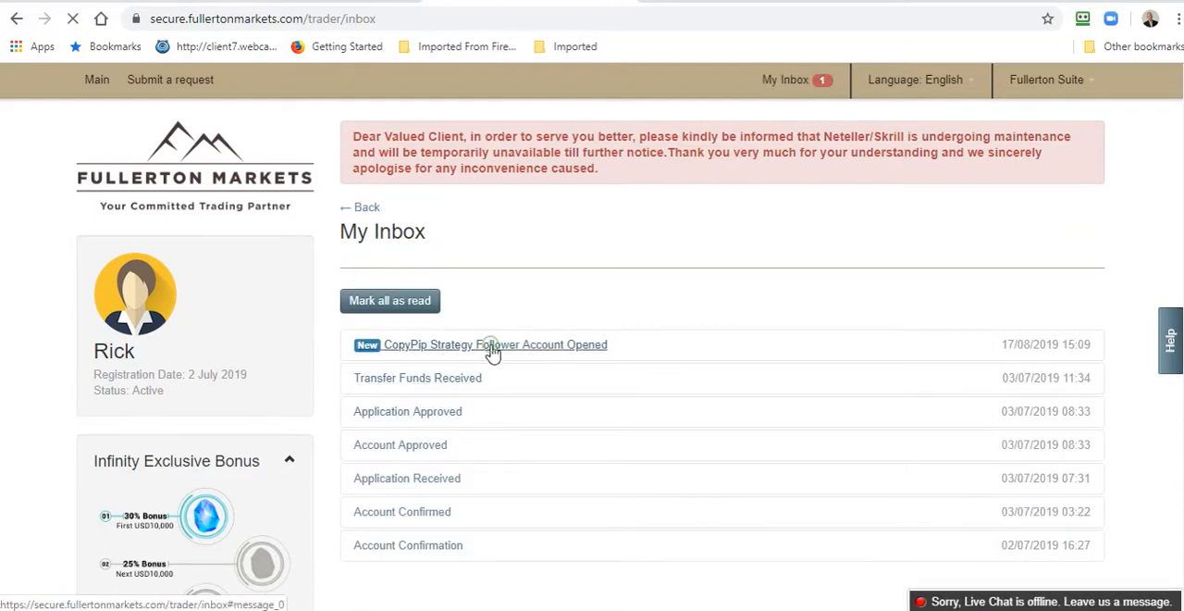
click(495, 344)
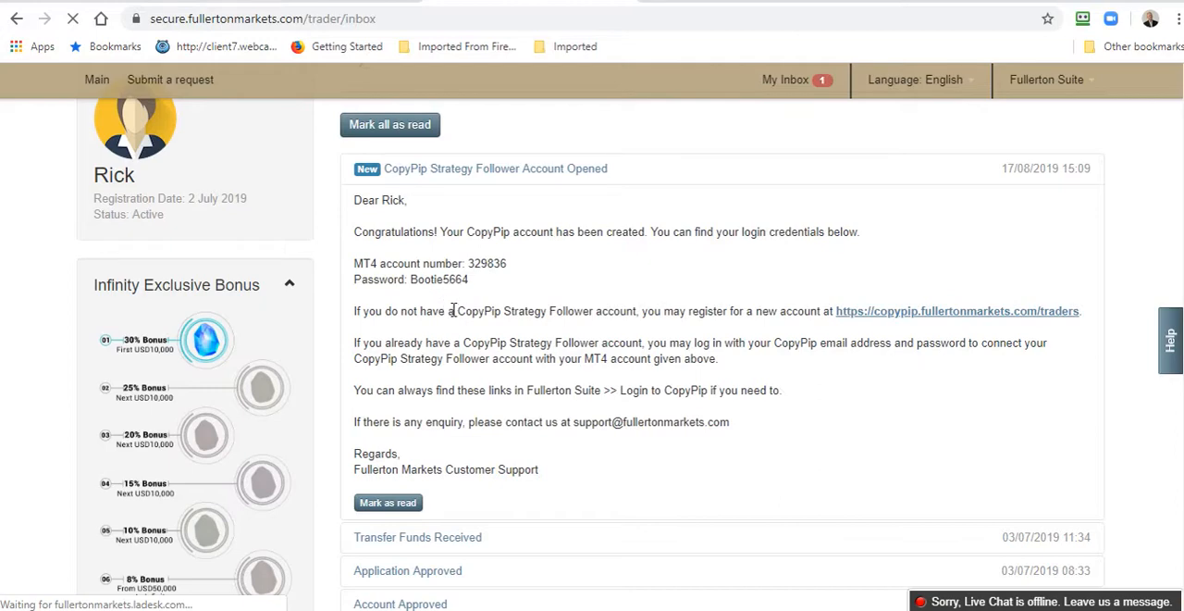
scroll(down, 3)
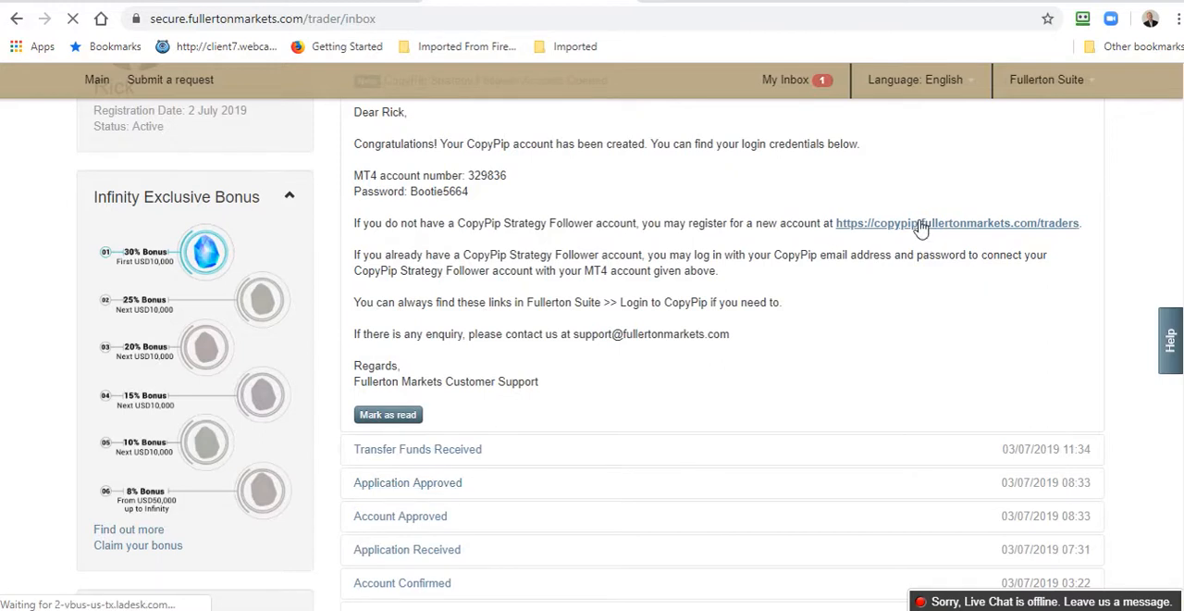
click(956, 223)
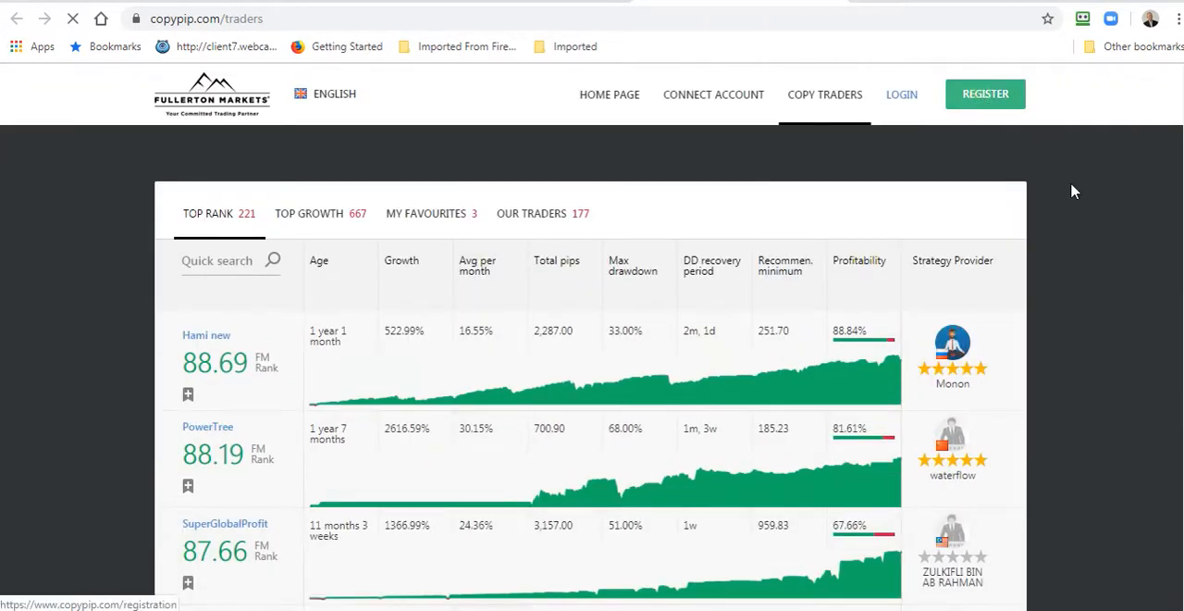
Step: Register on CopyPip with the saved email suggestion and captcha digits 06335
click(985, 93)
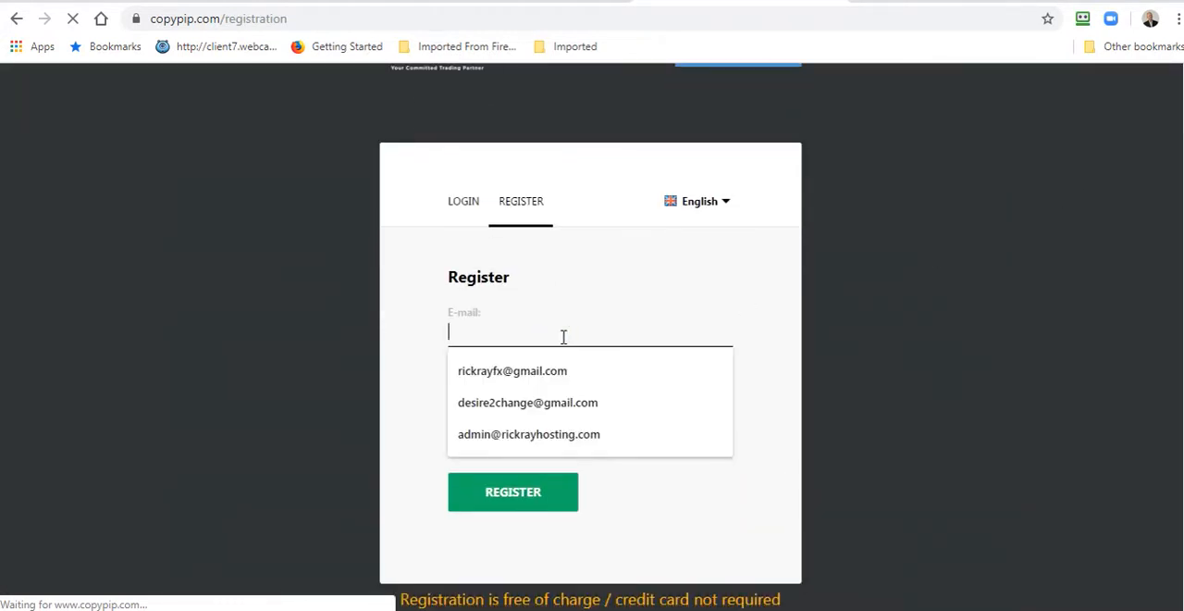
mouse_move(560, 336)
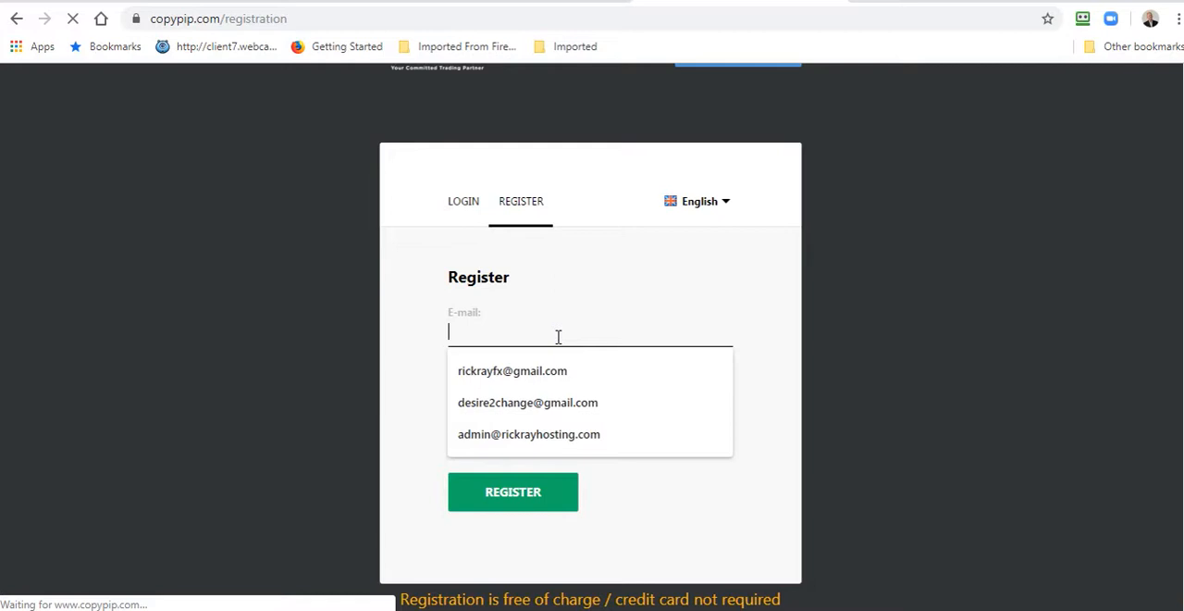
mouse_move(528, 401)
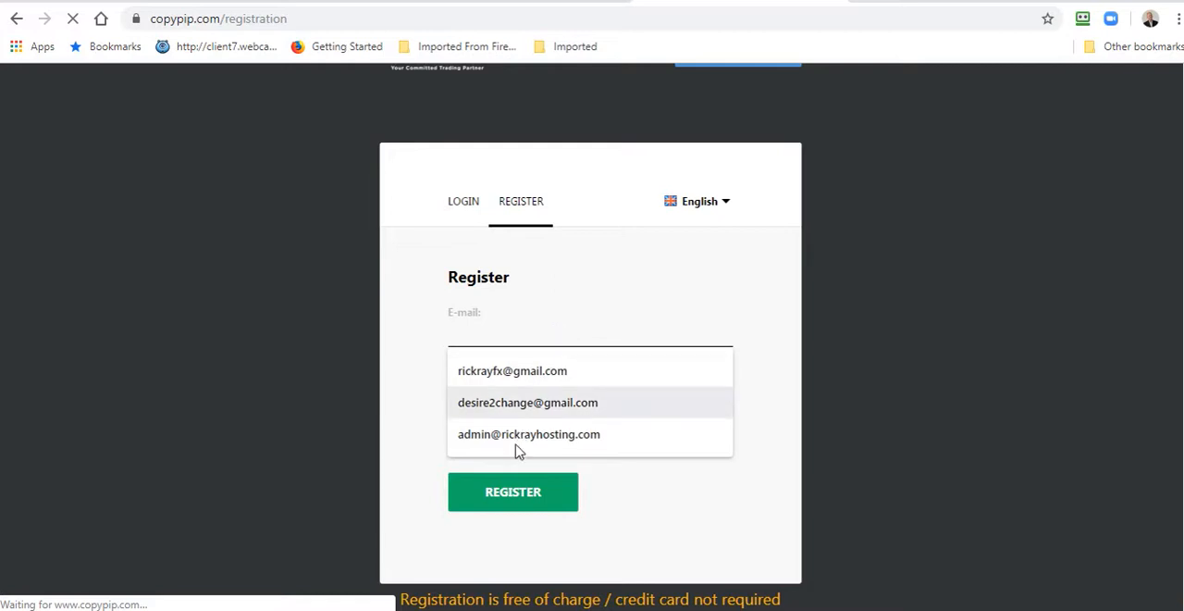
click(528, 434)
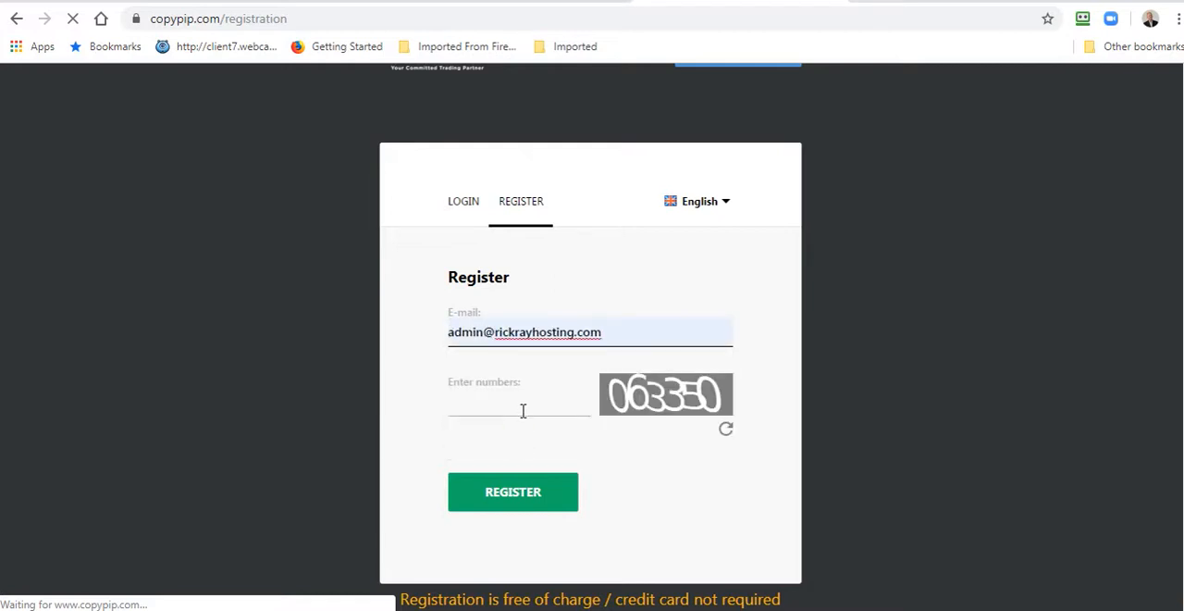
click(518, 401)
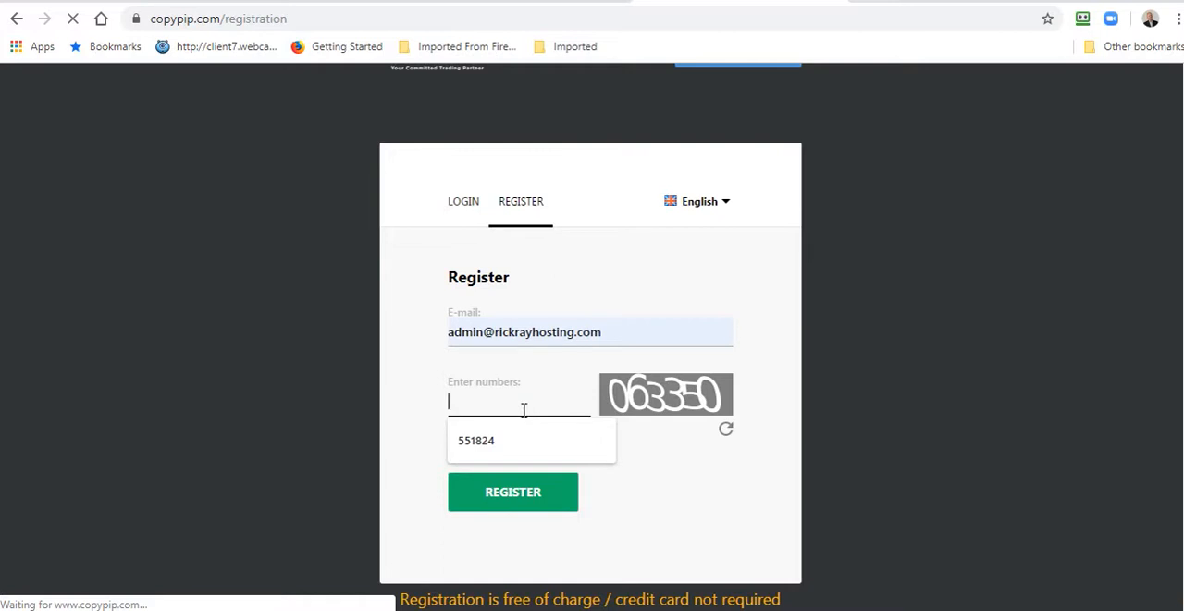
text(0)
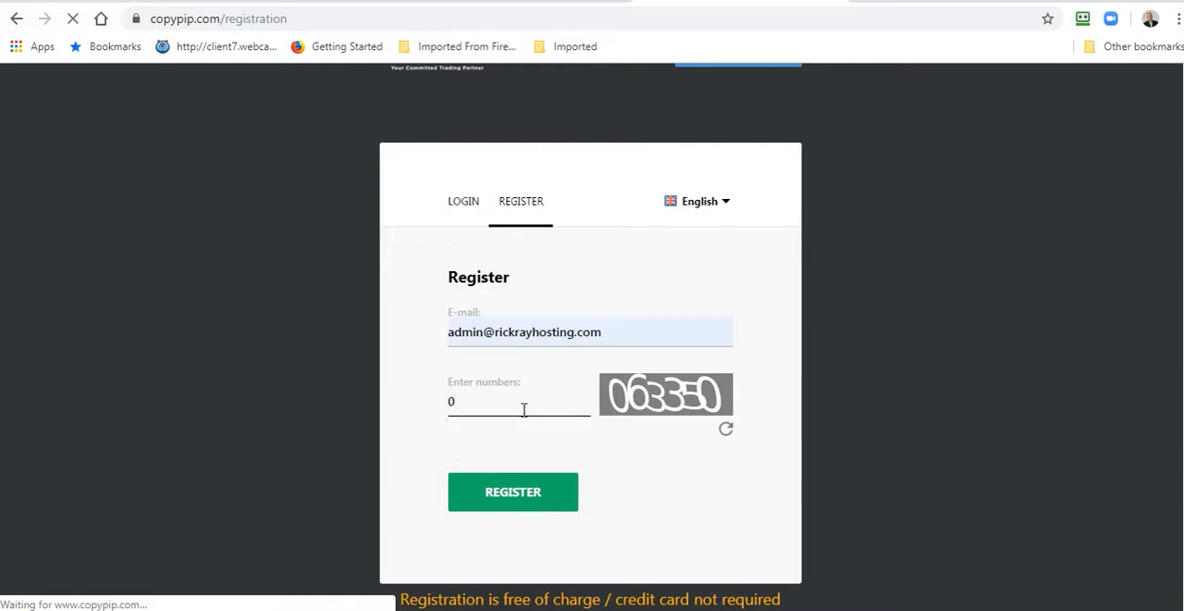
text(633)
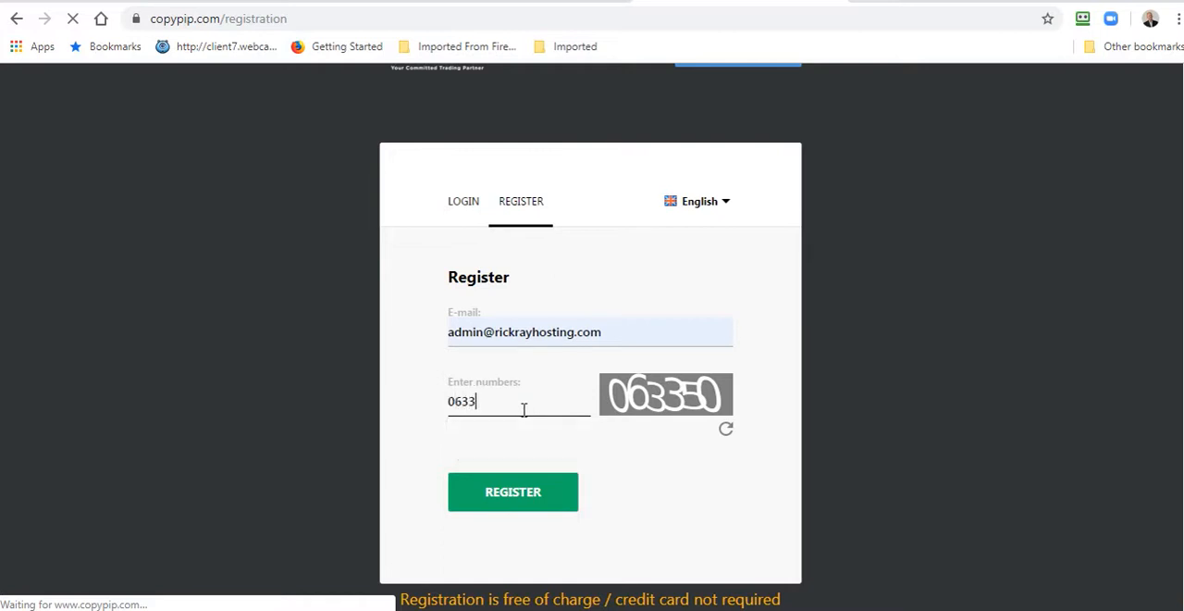
text(50)
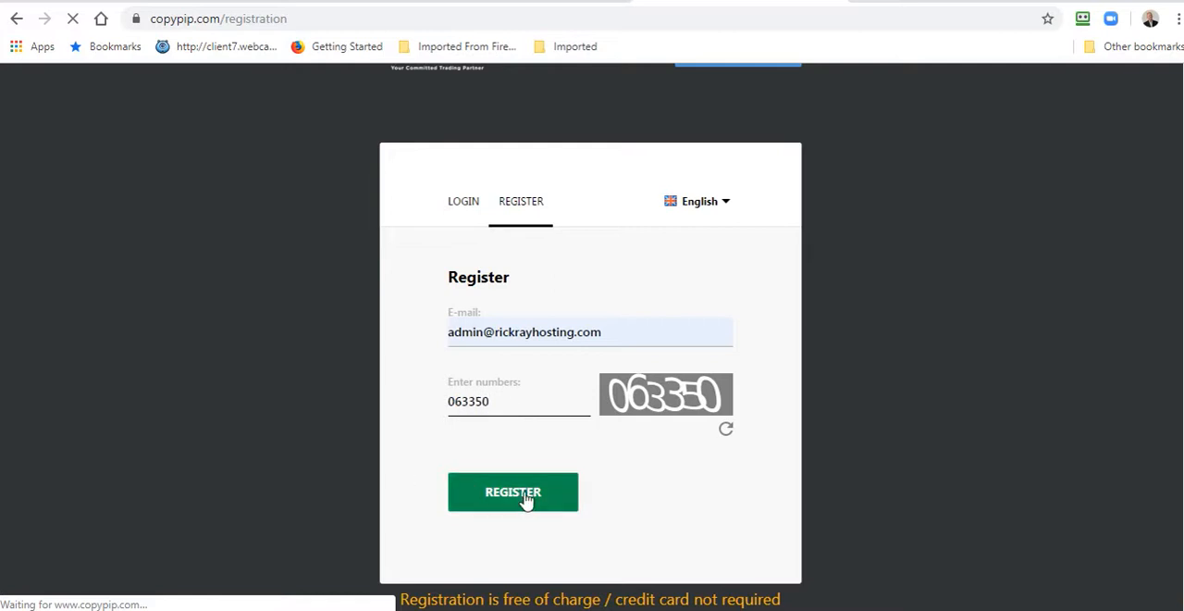
click(512, 491)
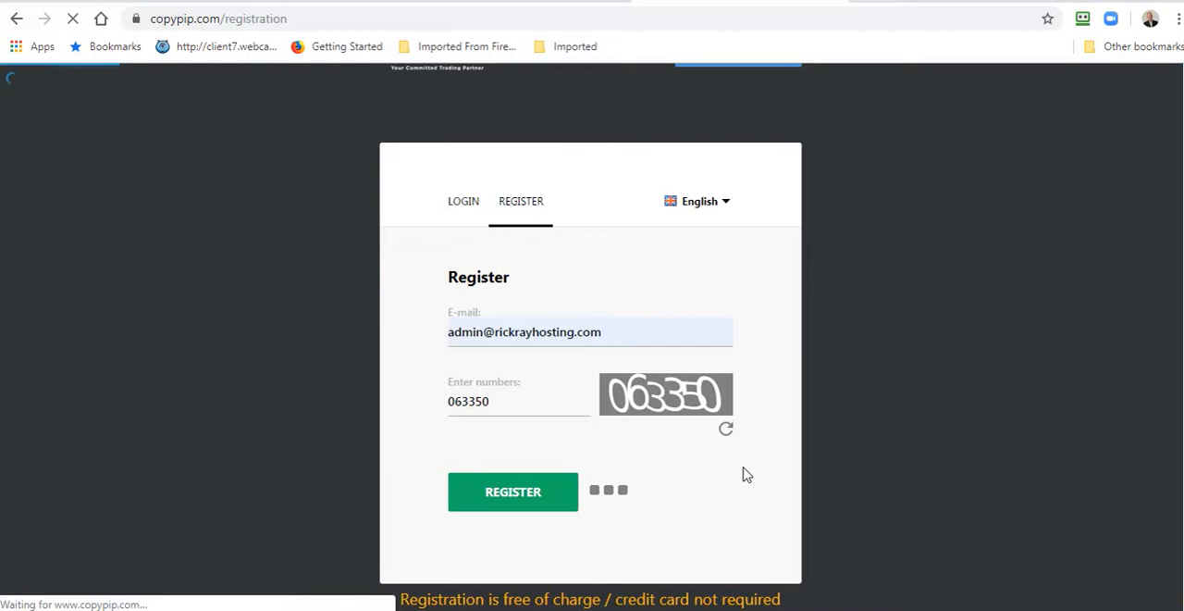
click(513, 492)
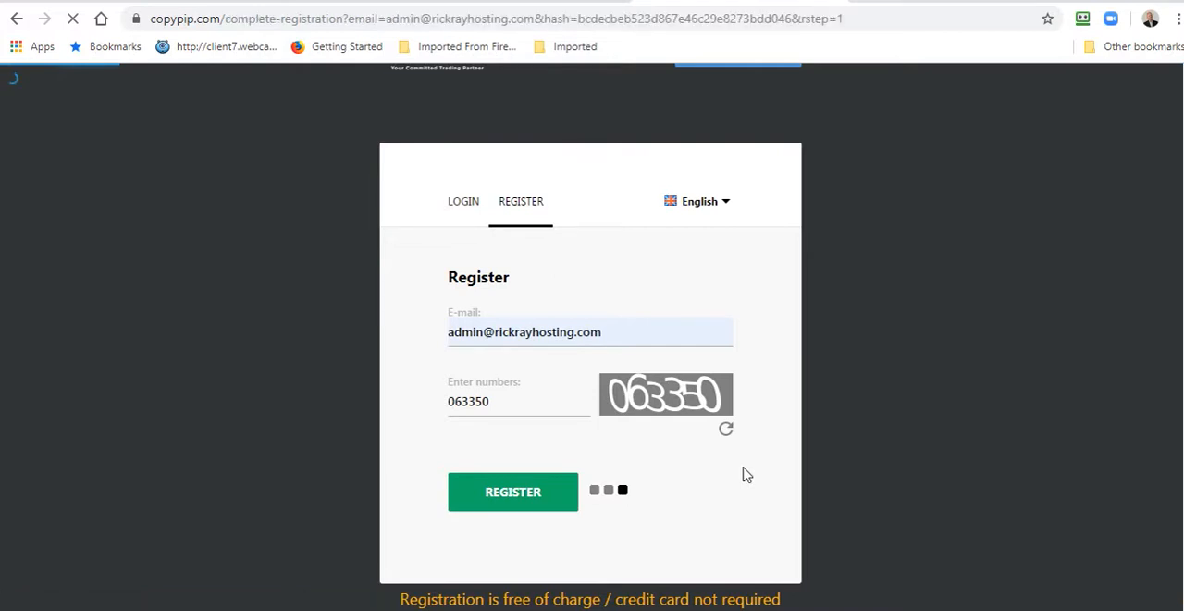
click(513, 491)
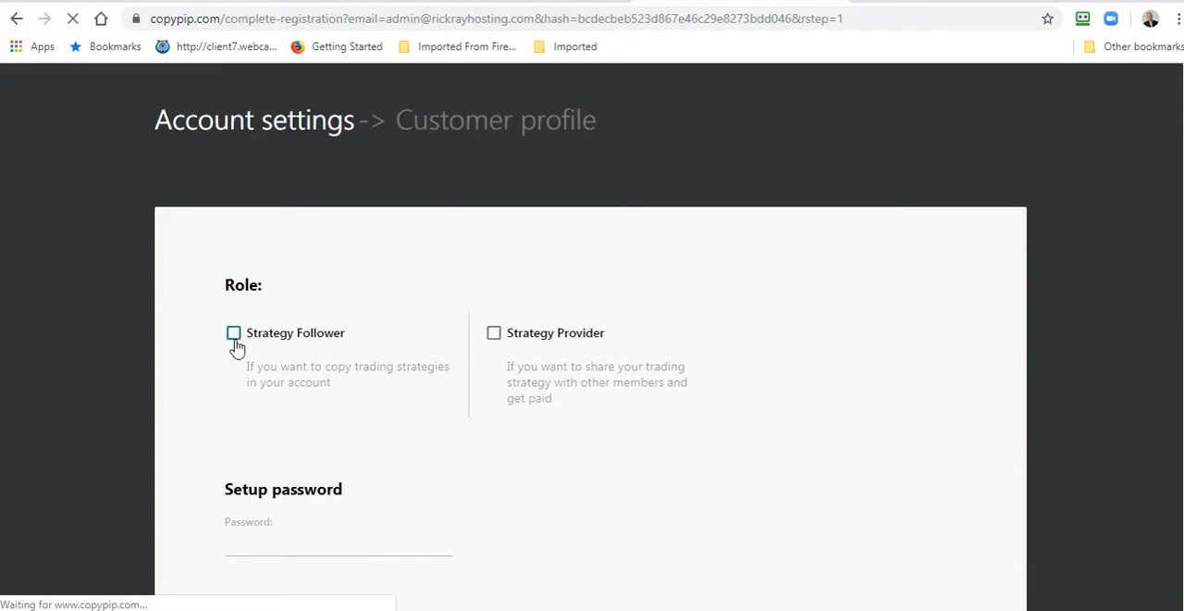
Step: Choose the Strategy Follower role, 1:200 leverage and a password, then continue
click(233, 332)
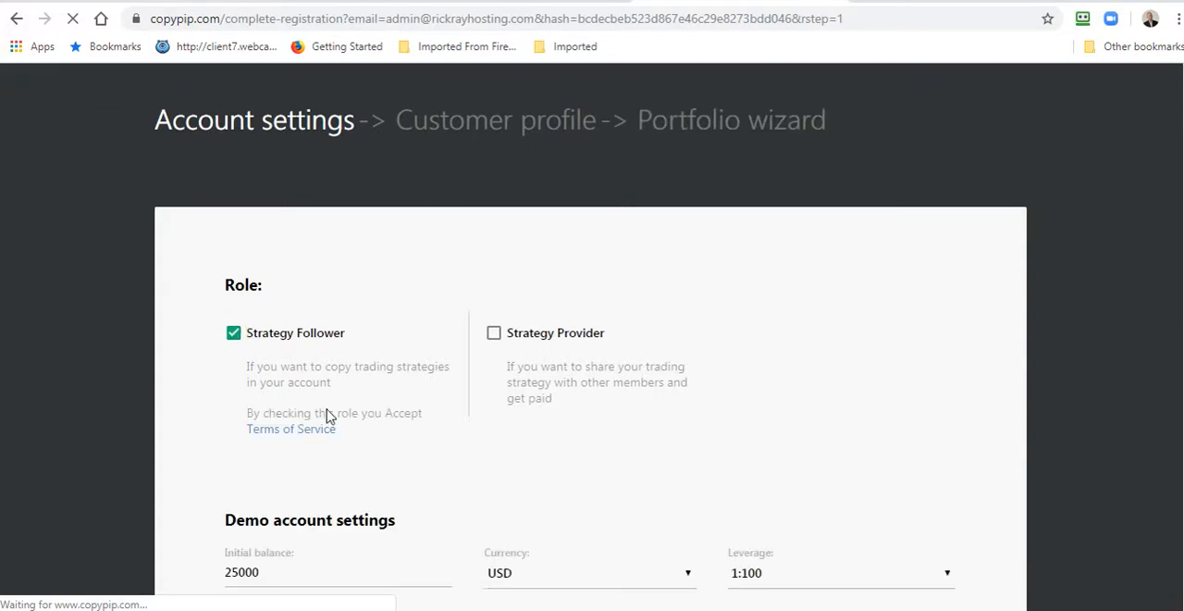
scroll(down, 3)
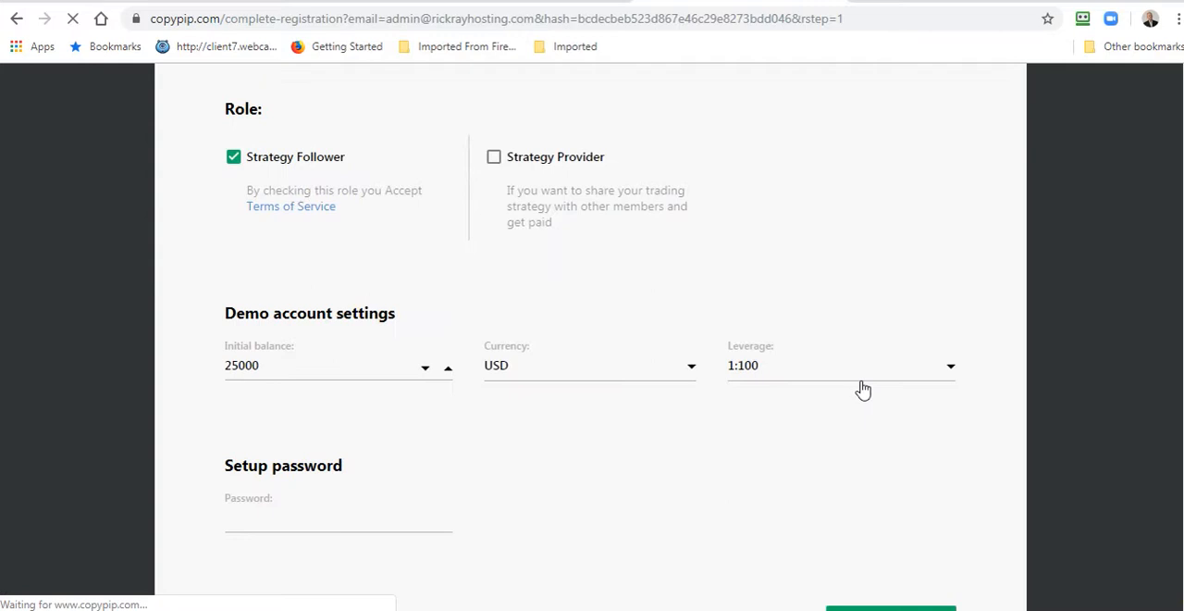
mouse_move(694, 278)
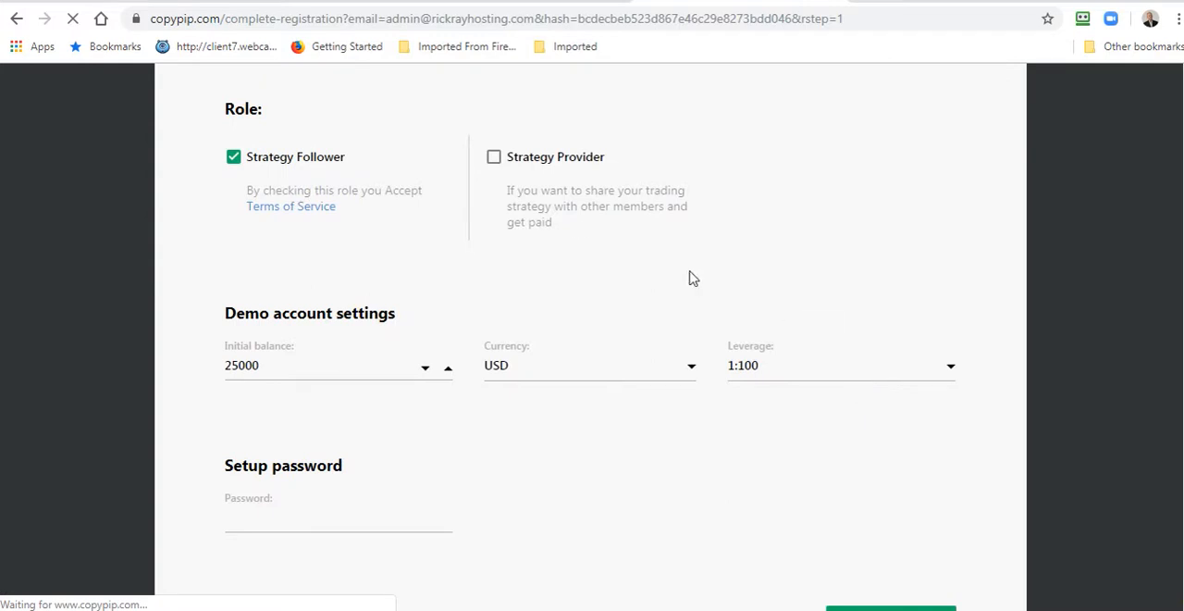
mouse_move(299, 184)
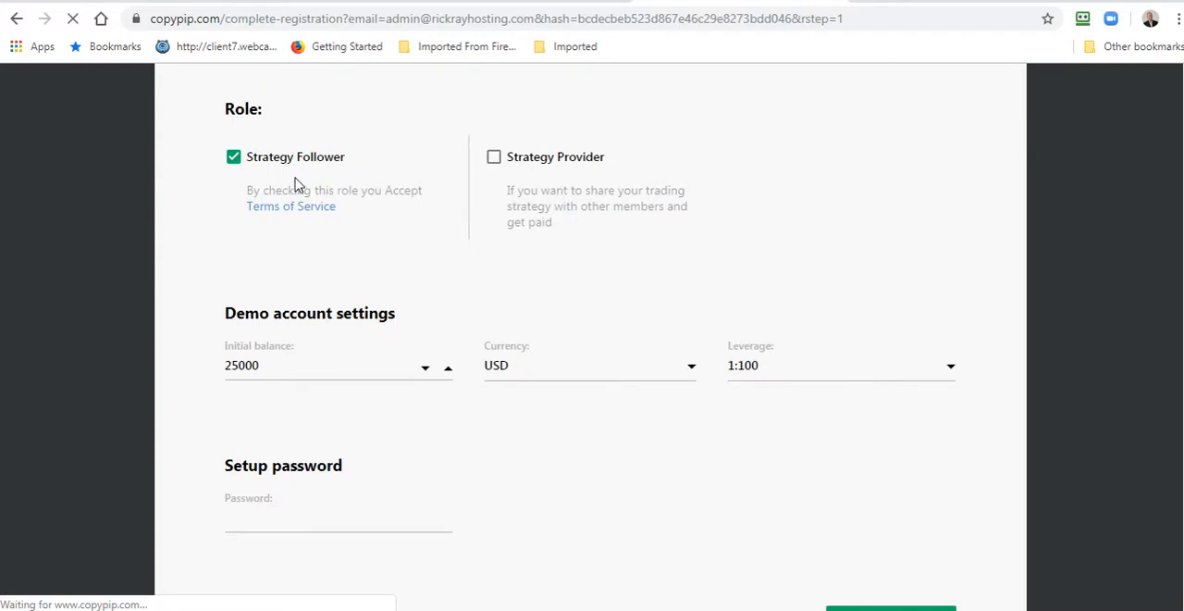
scroll(down, 3)
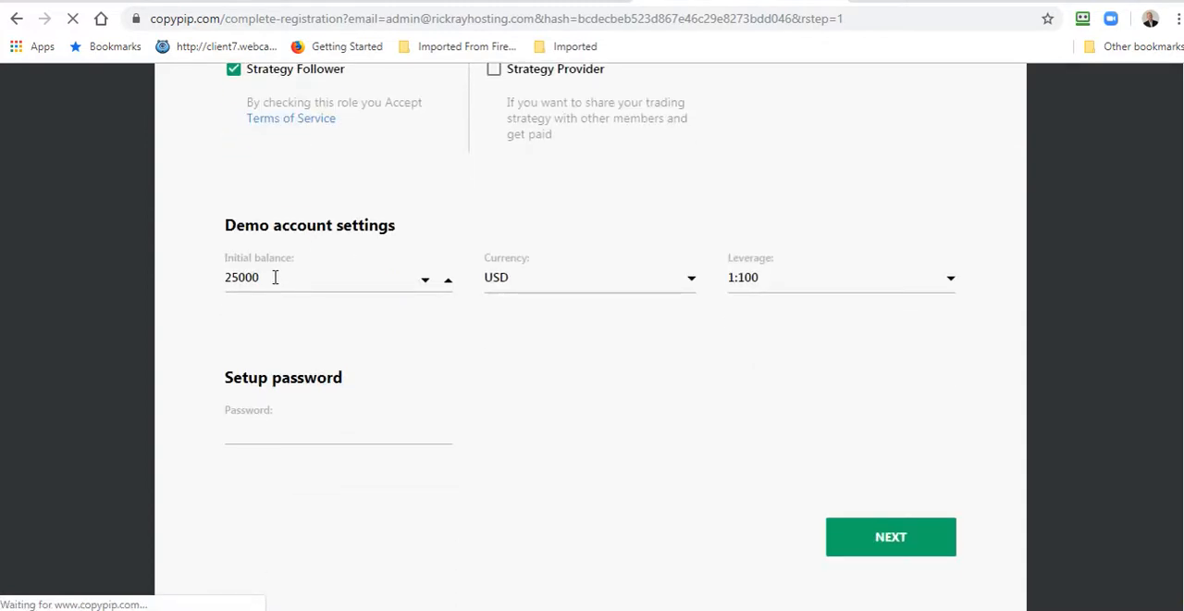
mouse_move(913, 283)
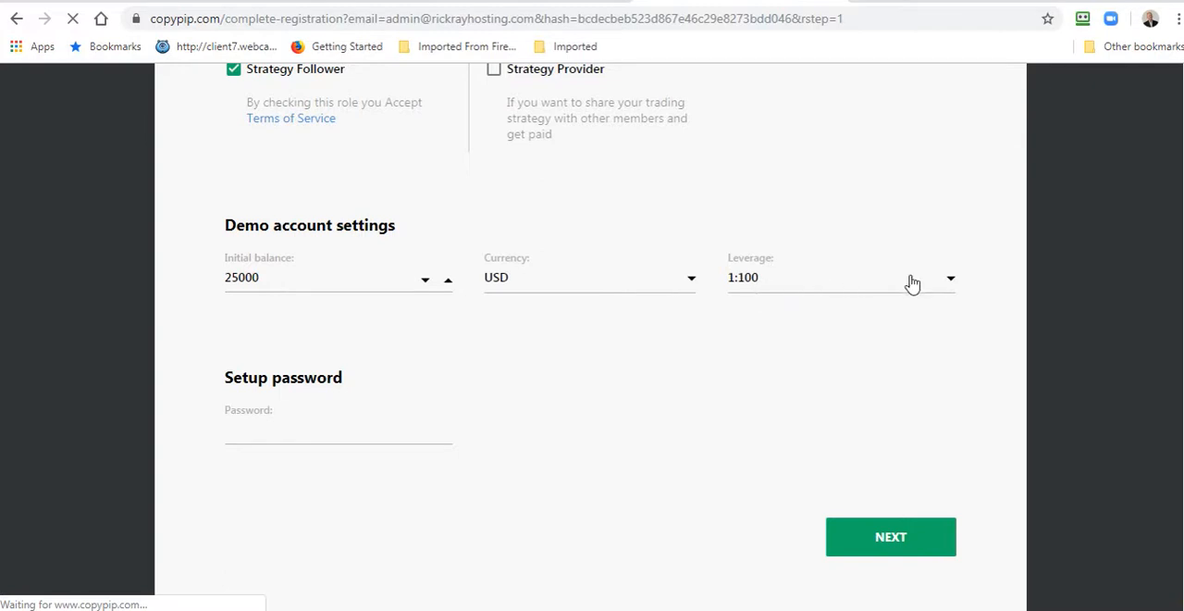
mouse_move(954, 287)
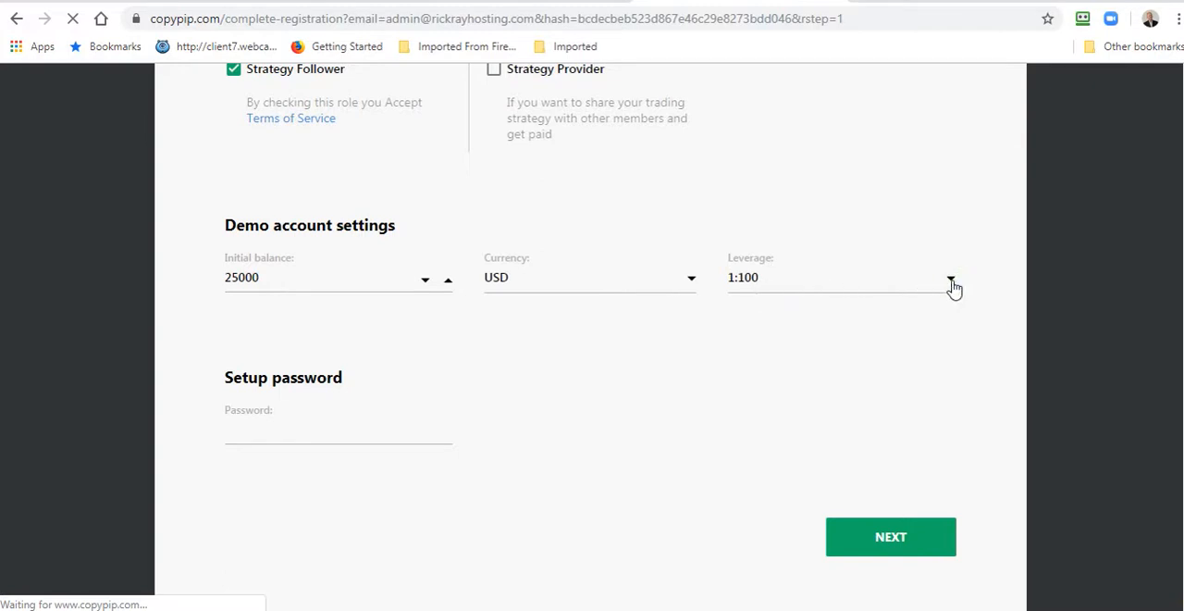
click(951, 277)
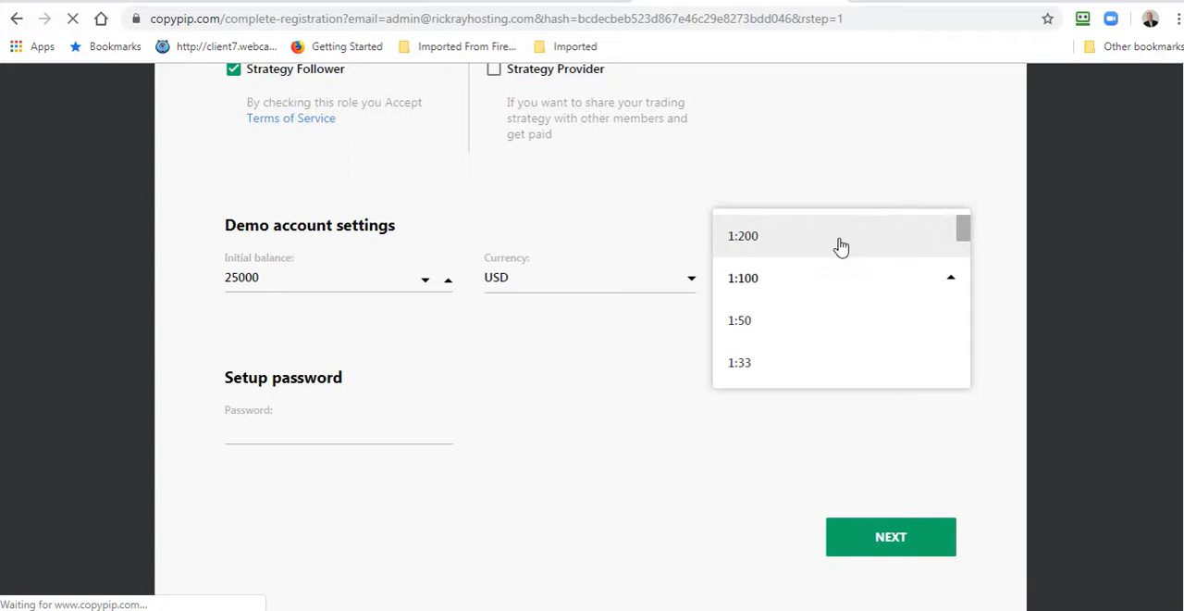
click(743, 235)
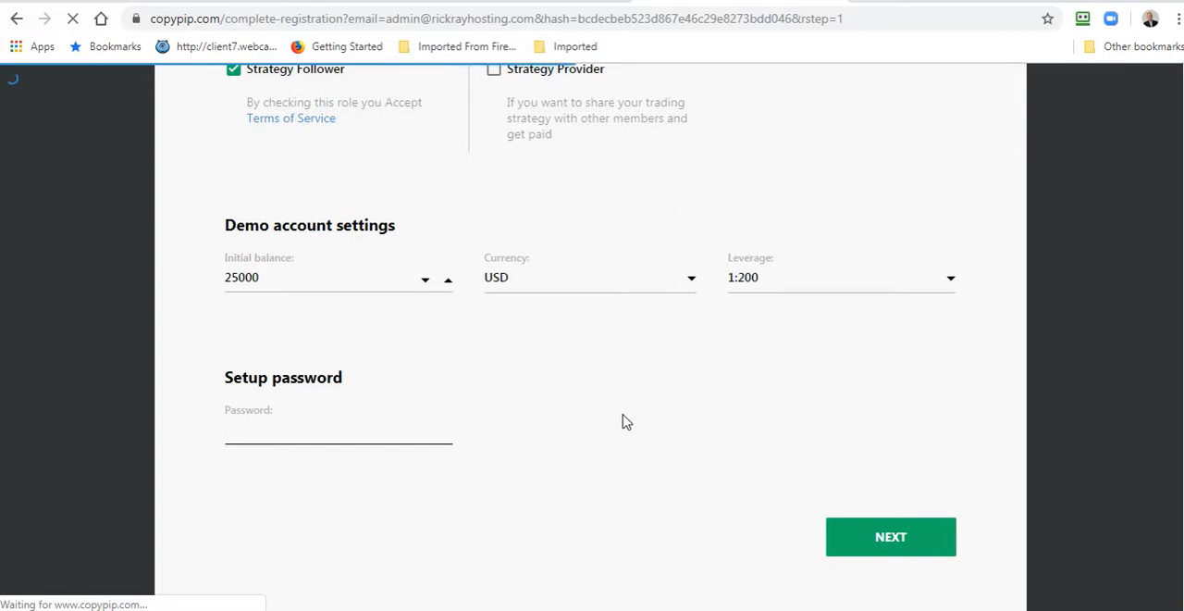
click(338, 427)
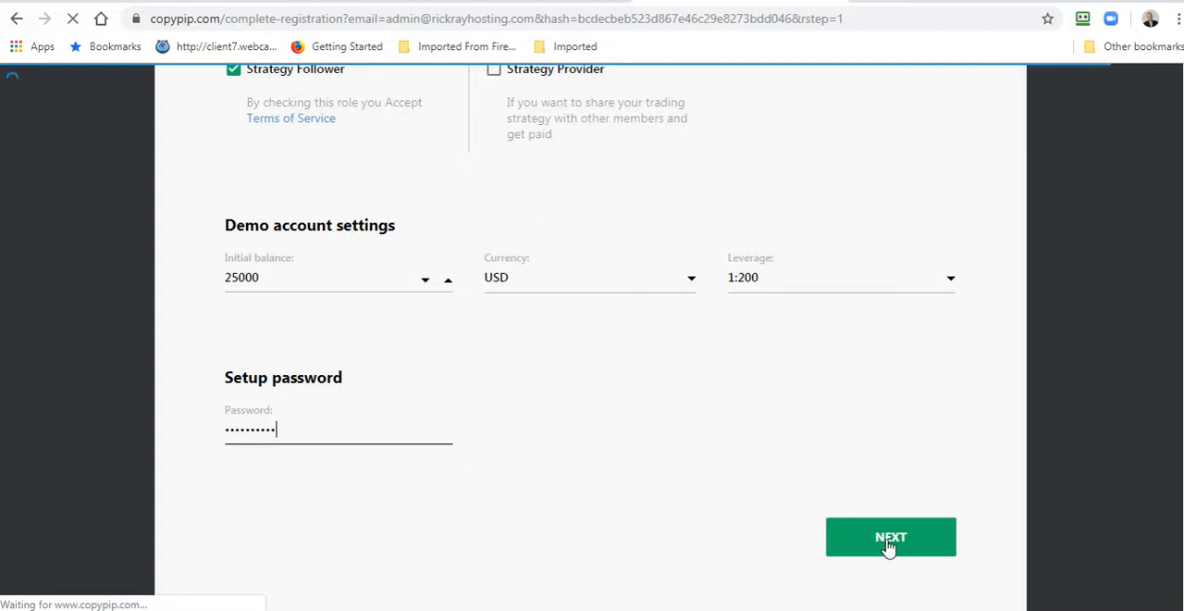
click(890, 537)
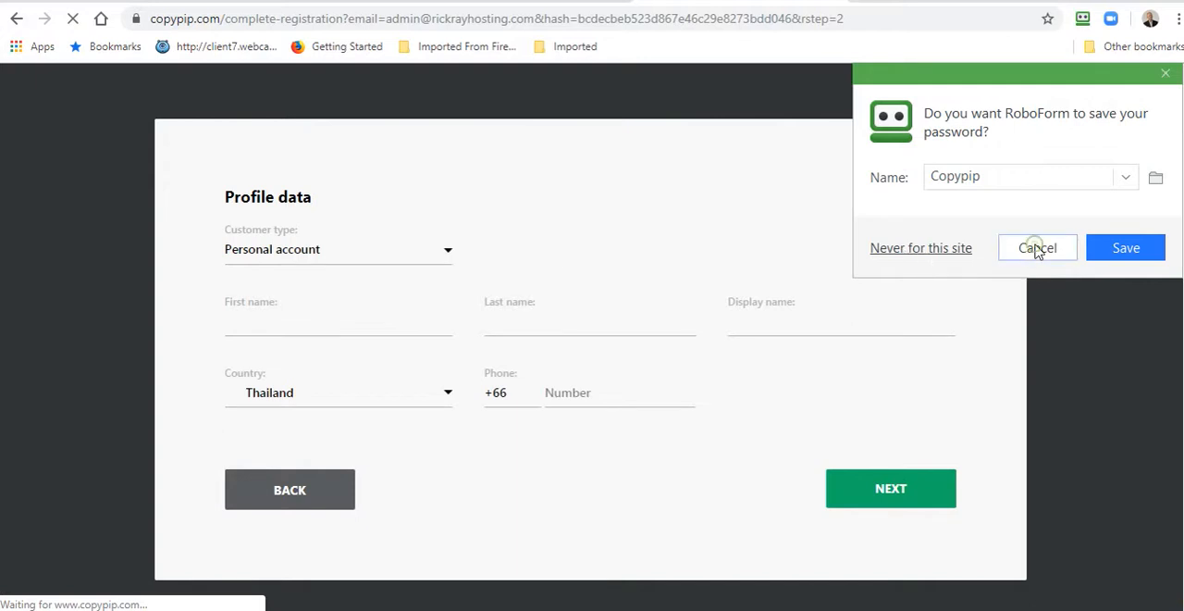
Step: Decline RoboForm's save prompt, keep Personal account, and autofill names with a shortened display name
click(1037, 247)
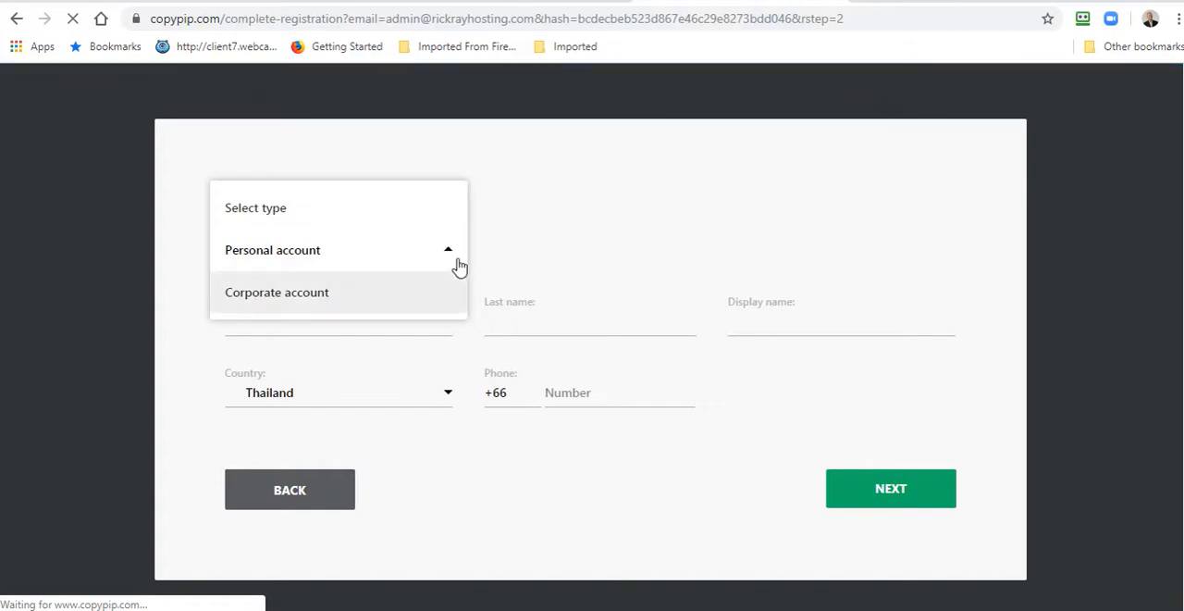
click(272, 249)
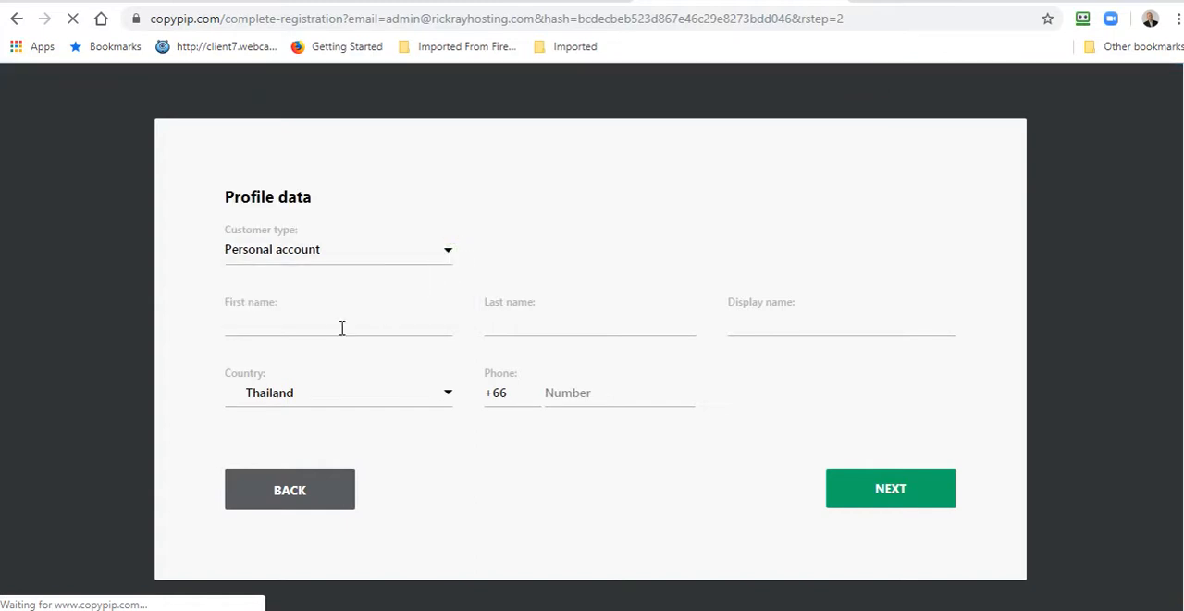
click(338, 322)
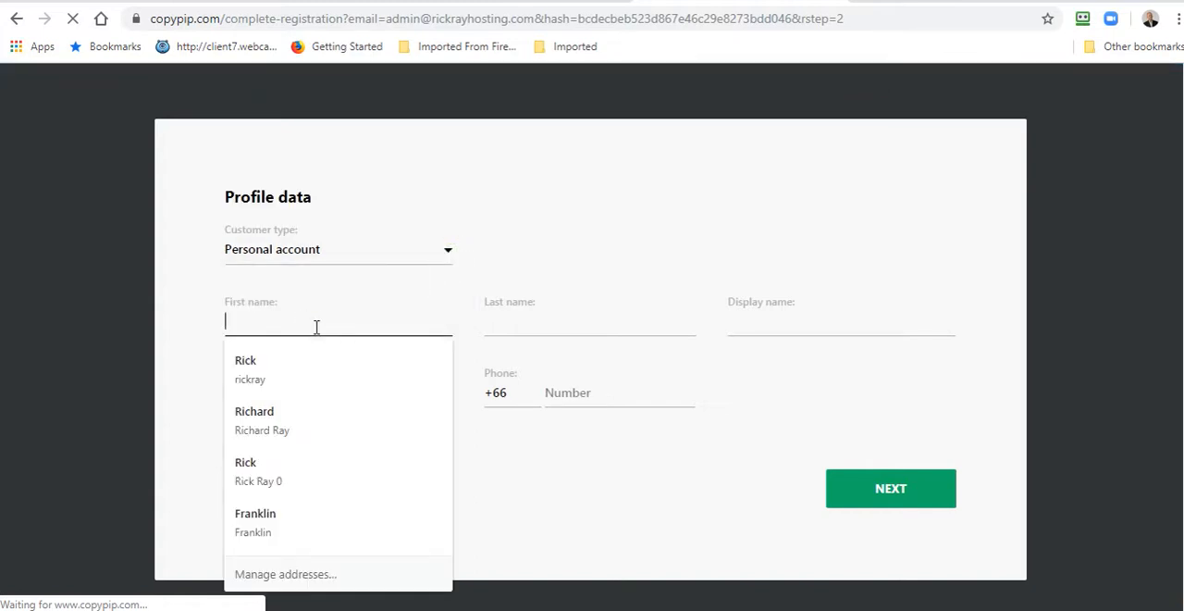
click(261, 420)
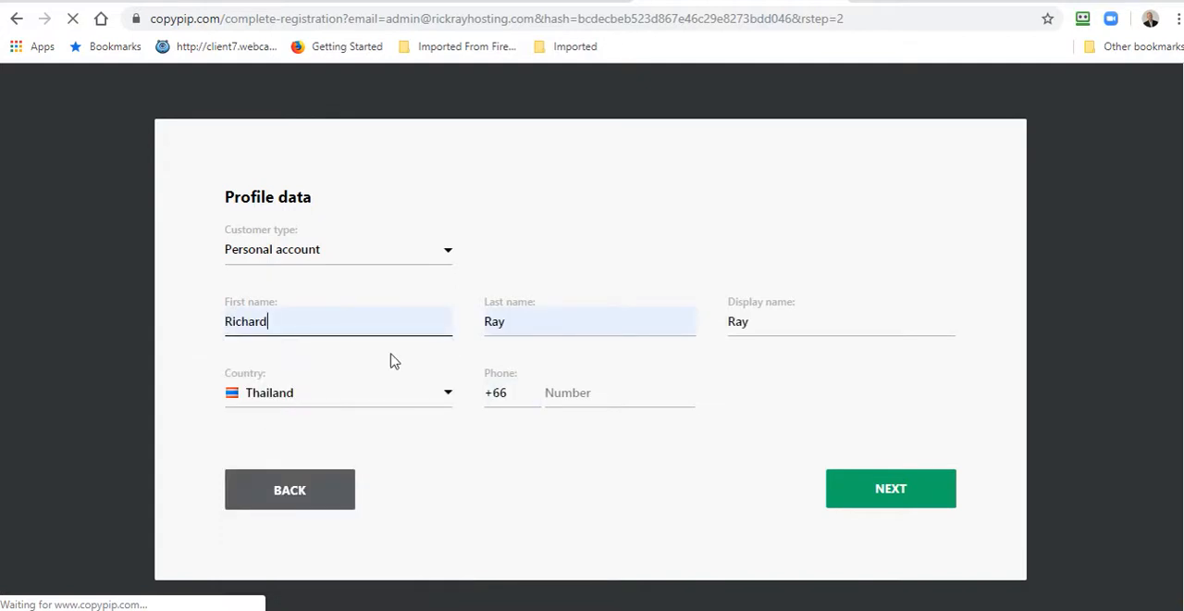
mouse_move(438, 357)
text(Rick)
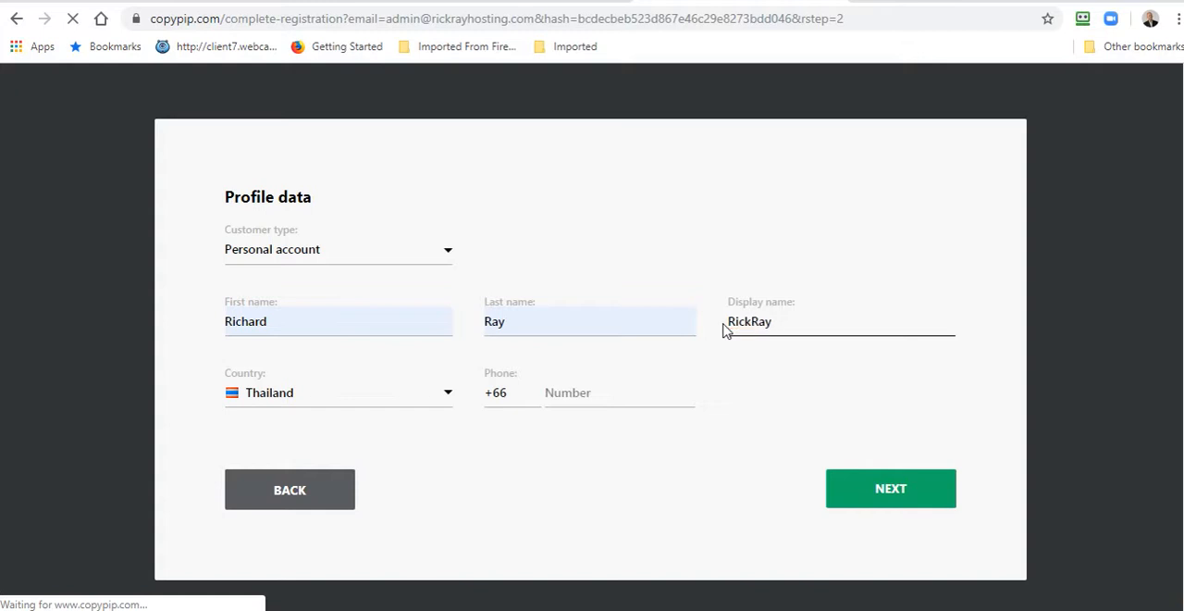
key(BackSpace)
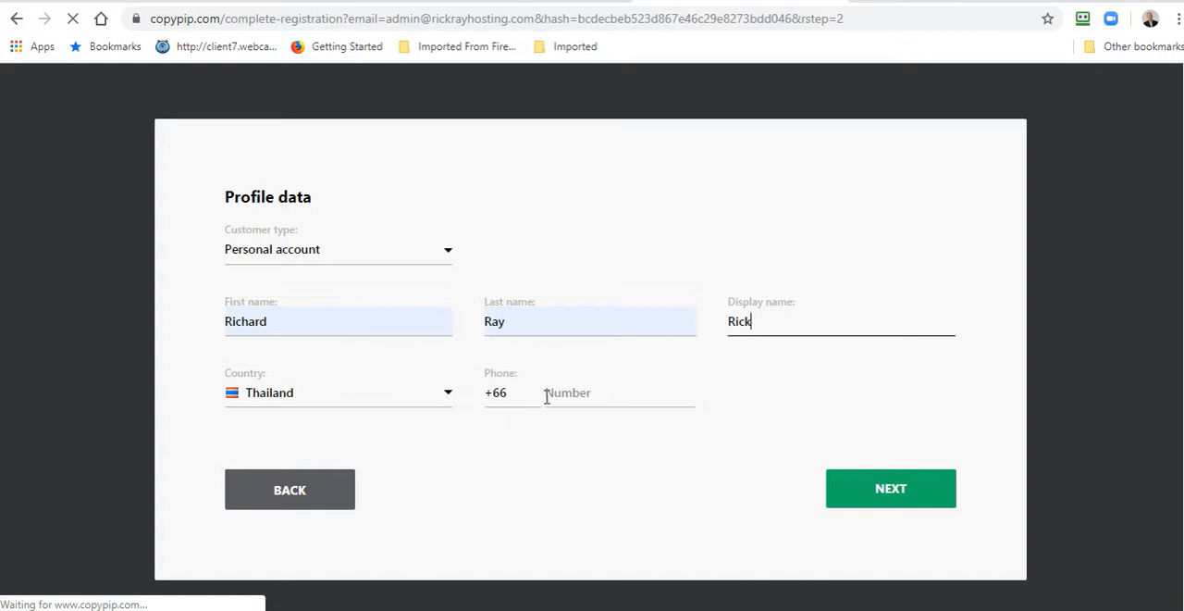
Step: Fix the phone fields with country code +66 and number 95, then submit the profile
click(618, 393)
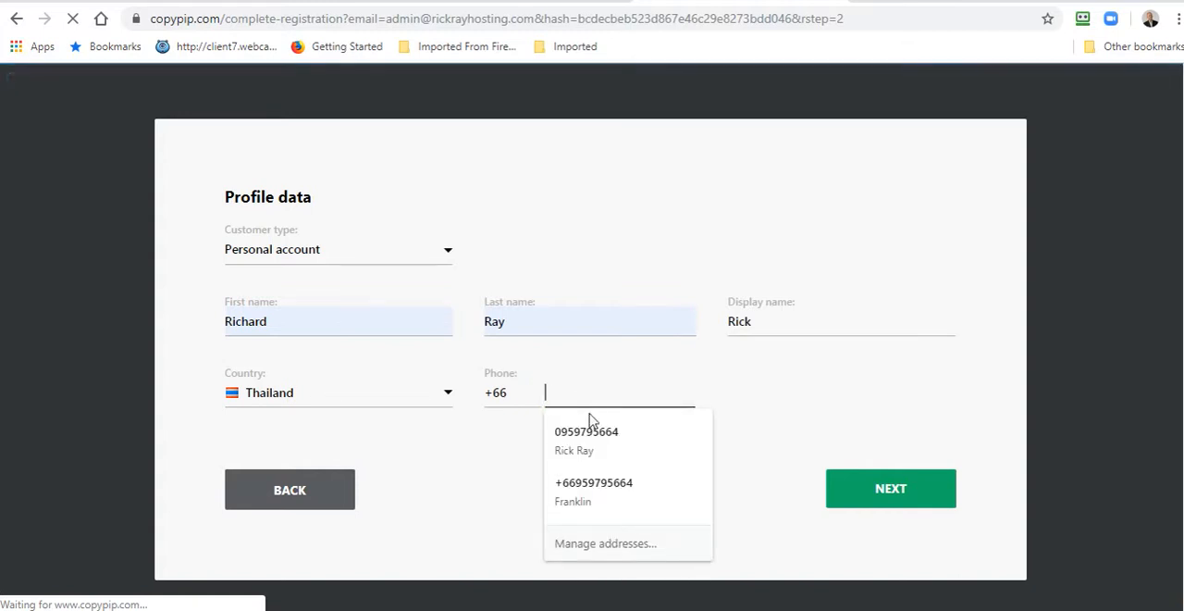
click(587, 439)
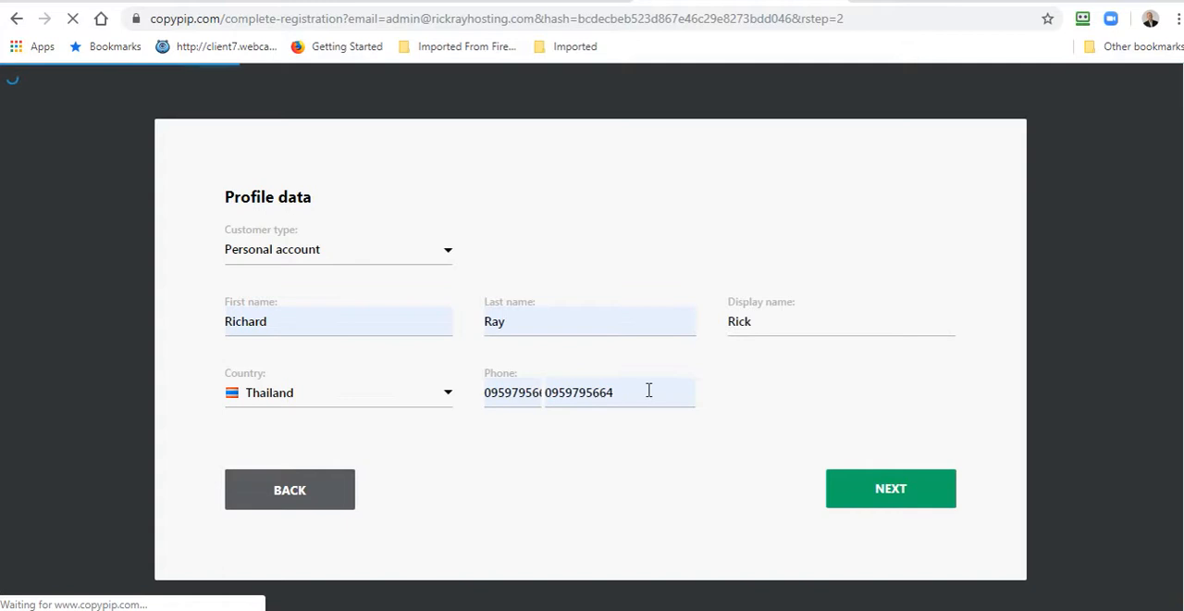
click(620, 391)
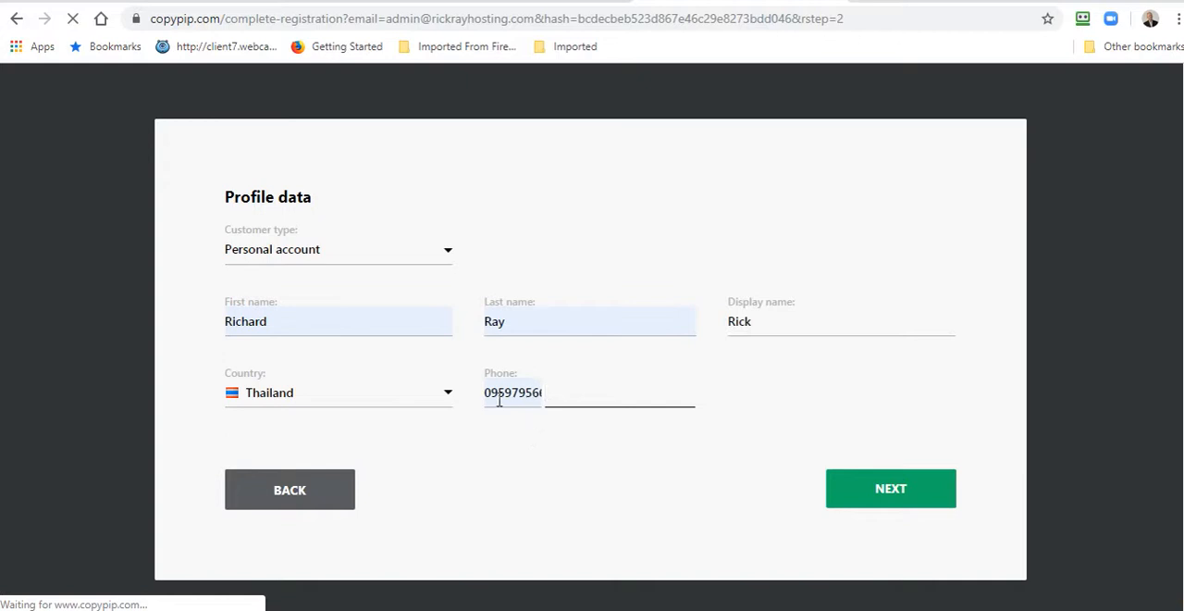
click(589, 392)
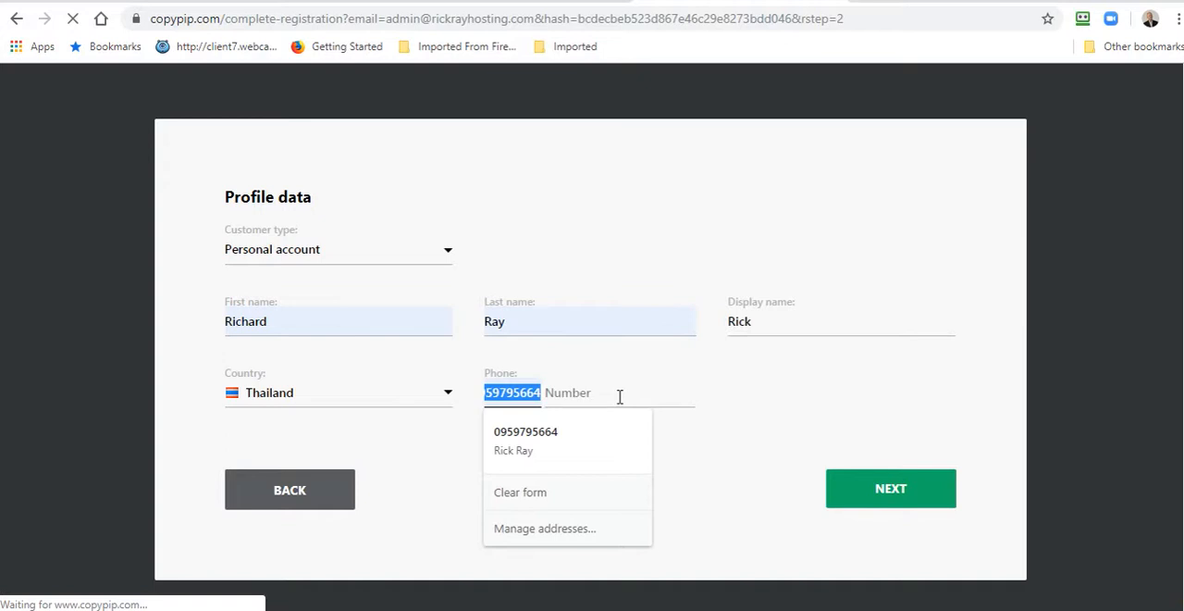
text(+66)
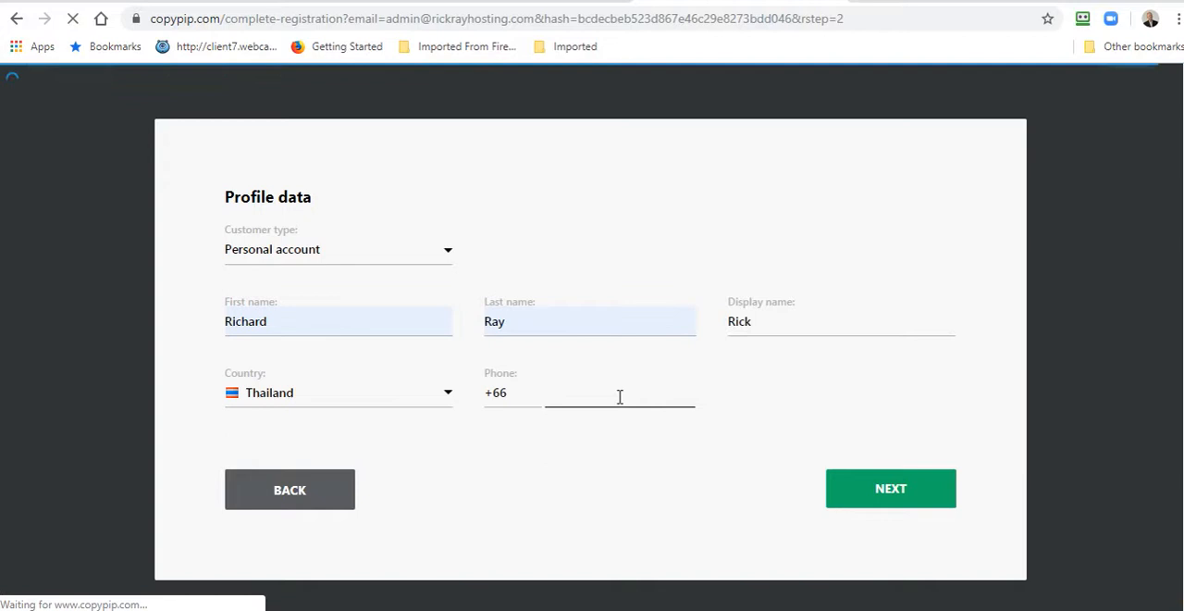
text(959795664)
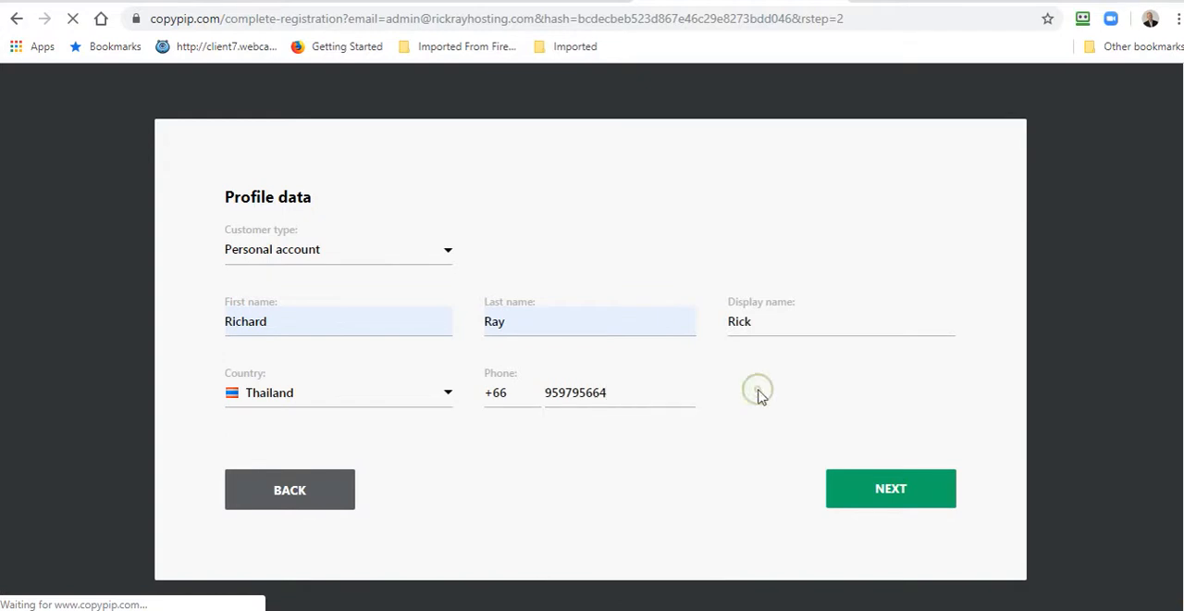
click(890, 488)
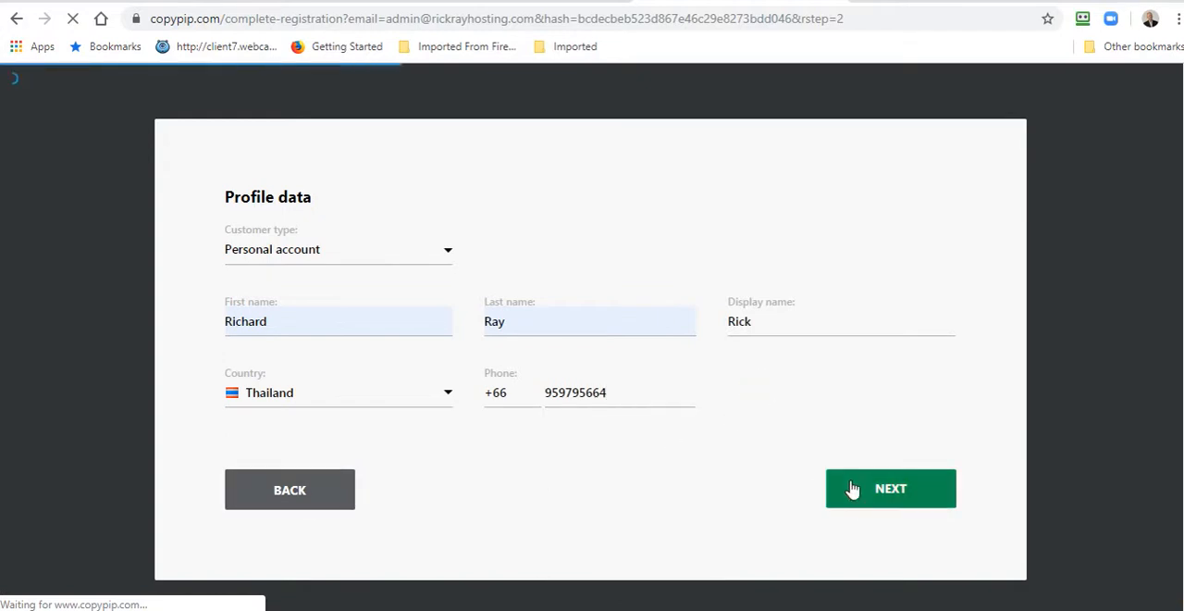
click(890, 489)
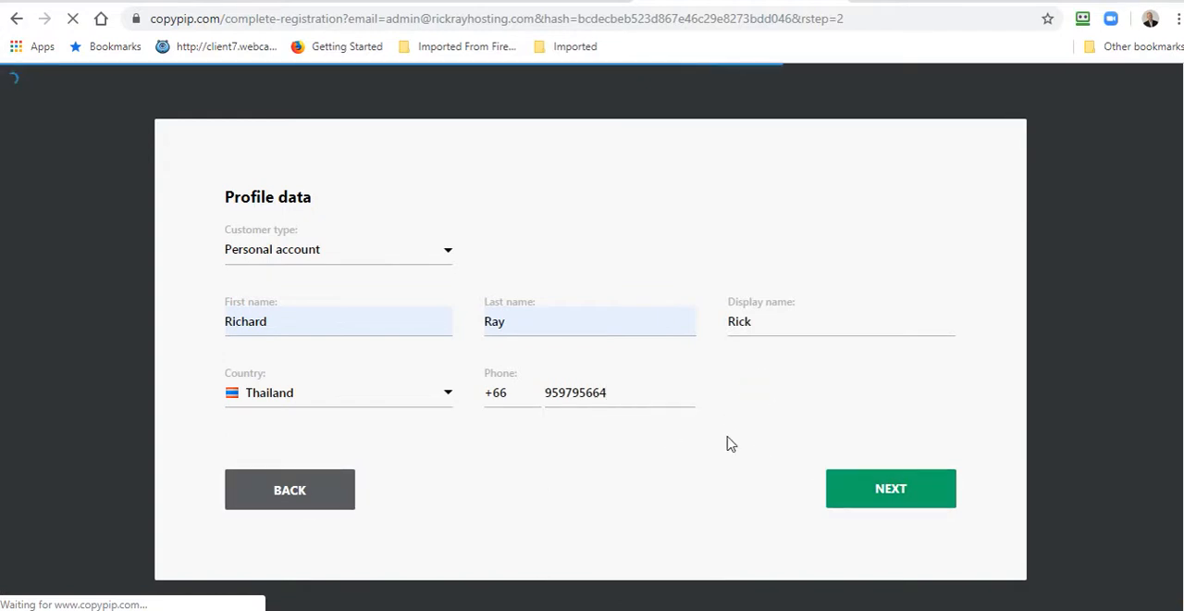
click(890, 487)
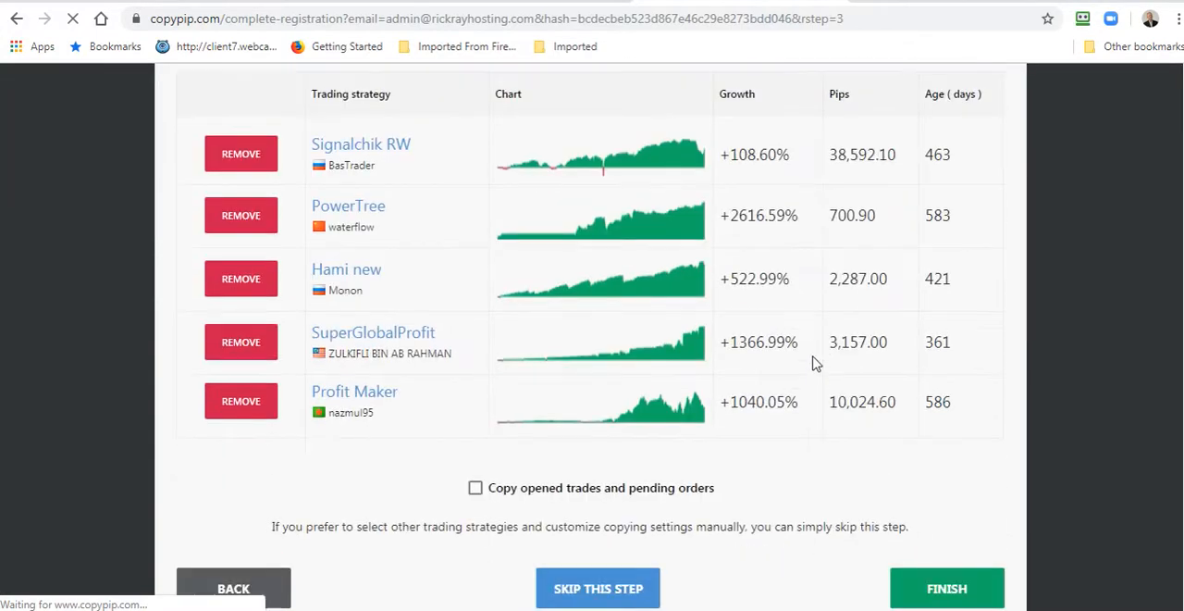
scroll(down, 3)
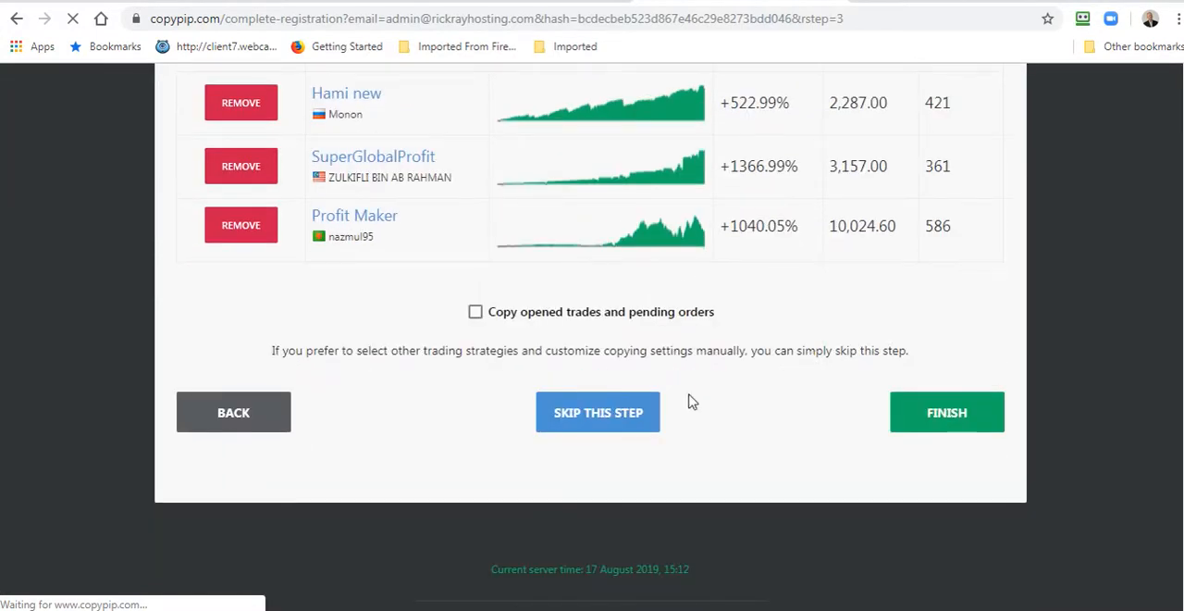
mouse_move(749, 405)
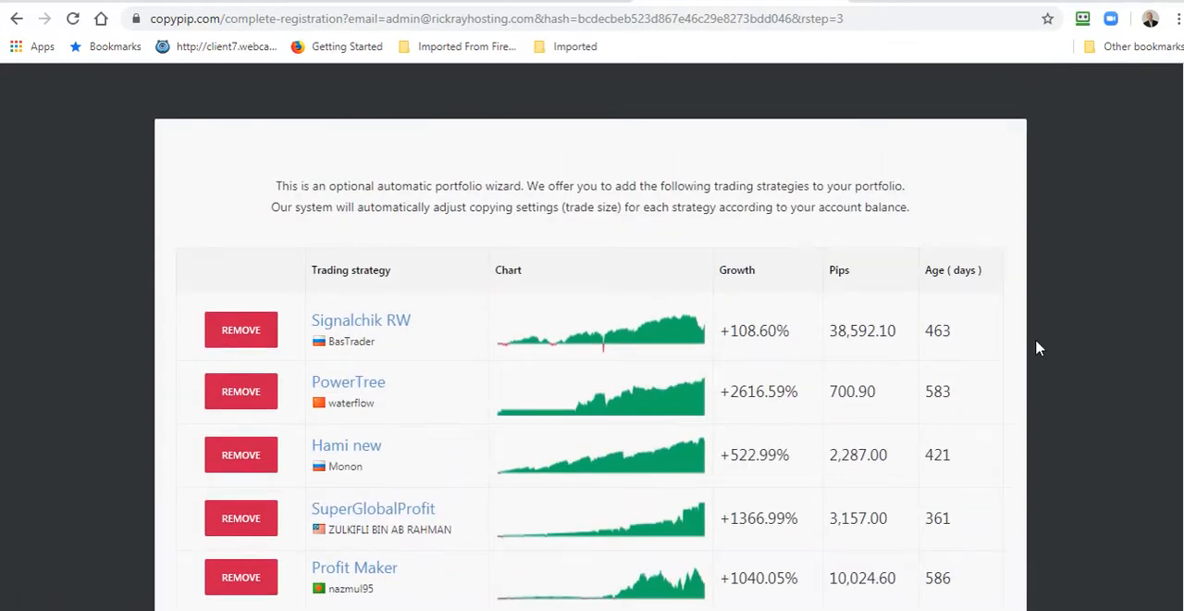
scroll(down, 3)
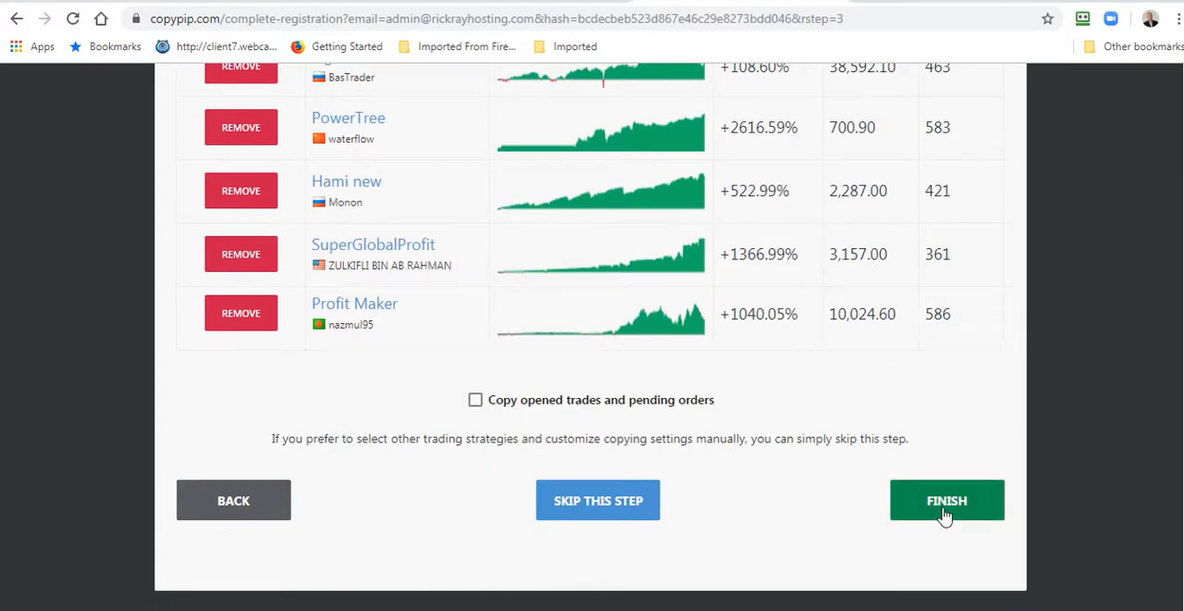
mouse_move(1085, 444)
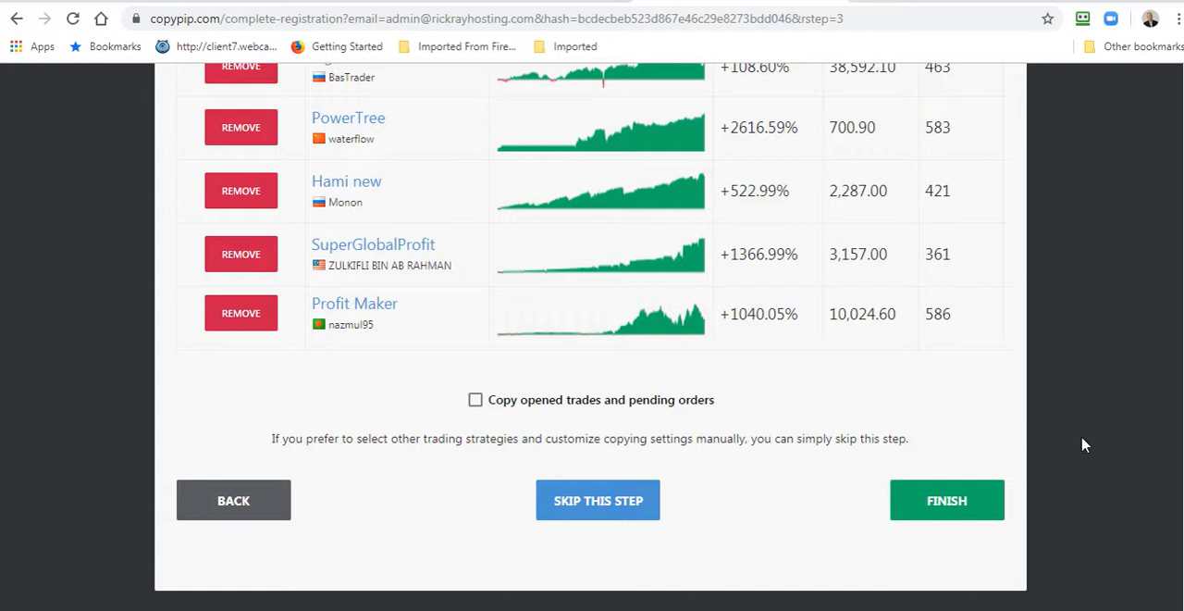
Step: Finish the registration wizard and log in from the success page
click(947, 499)
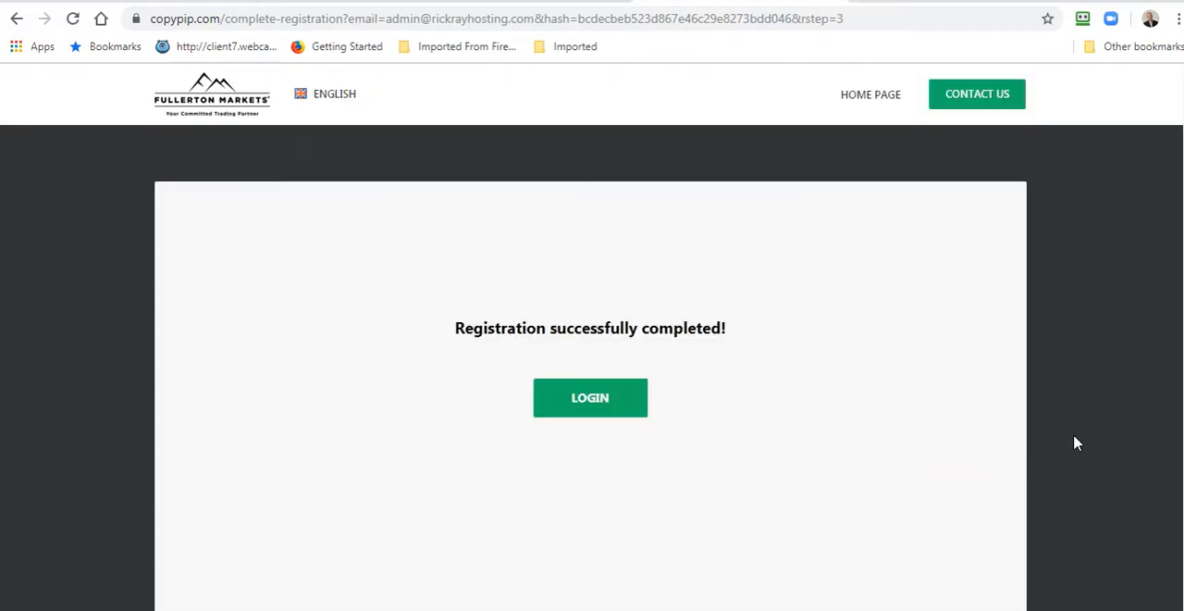
click(590, 397)
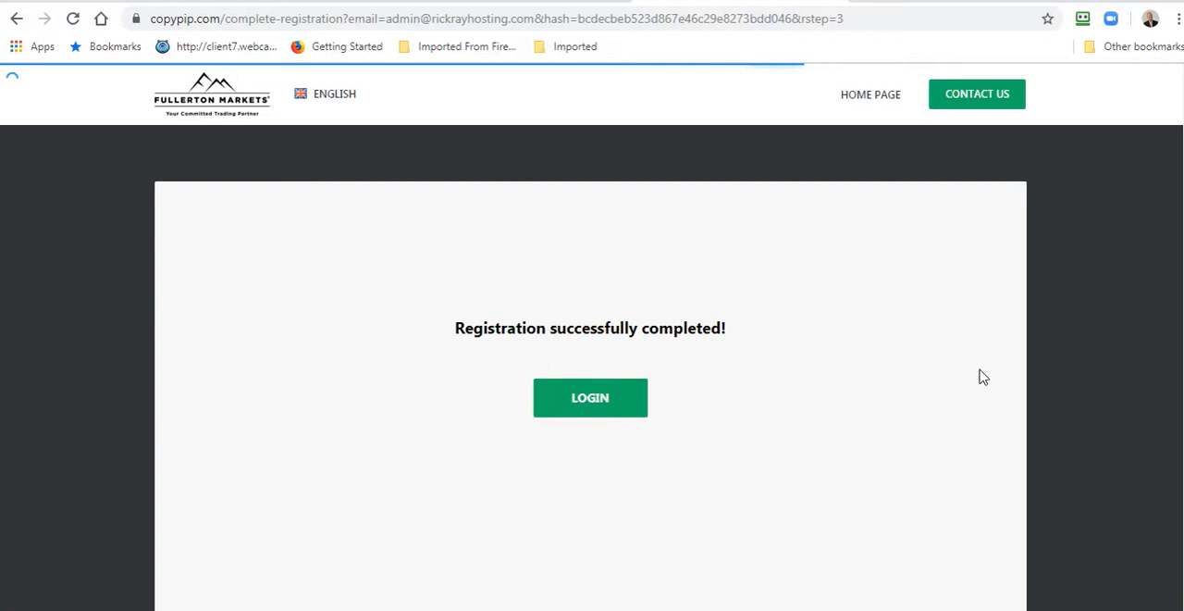
click(589, 397)
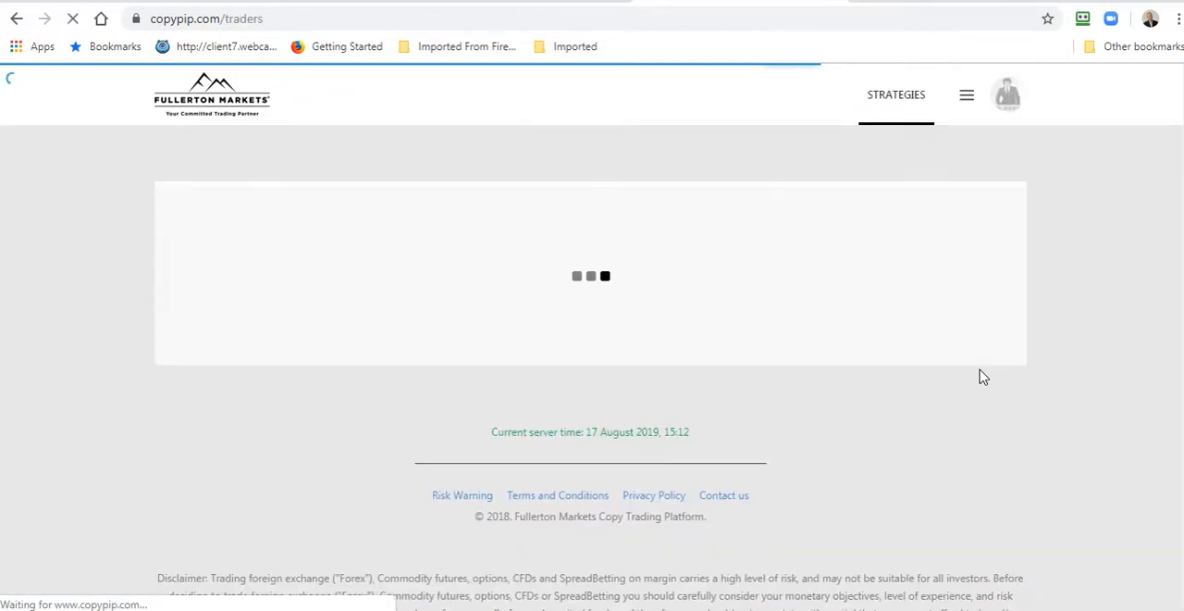
mouse_move(923, 370)
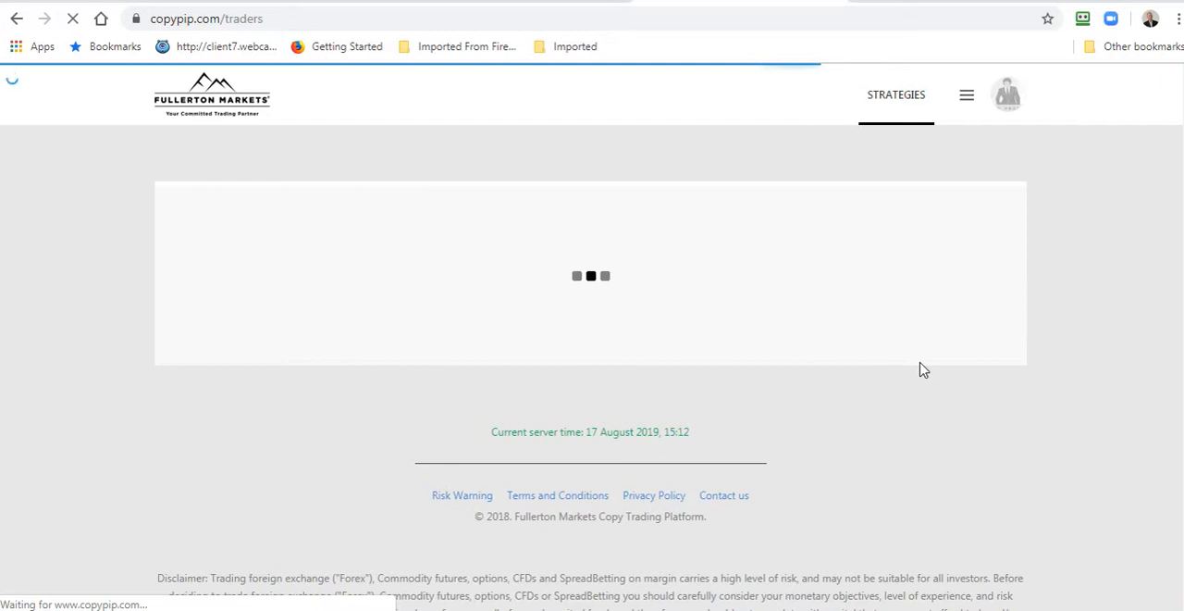
mouse_move(868, 417)
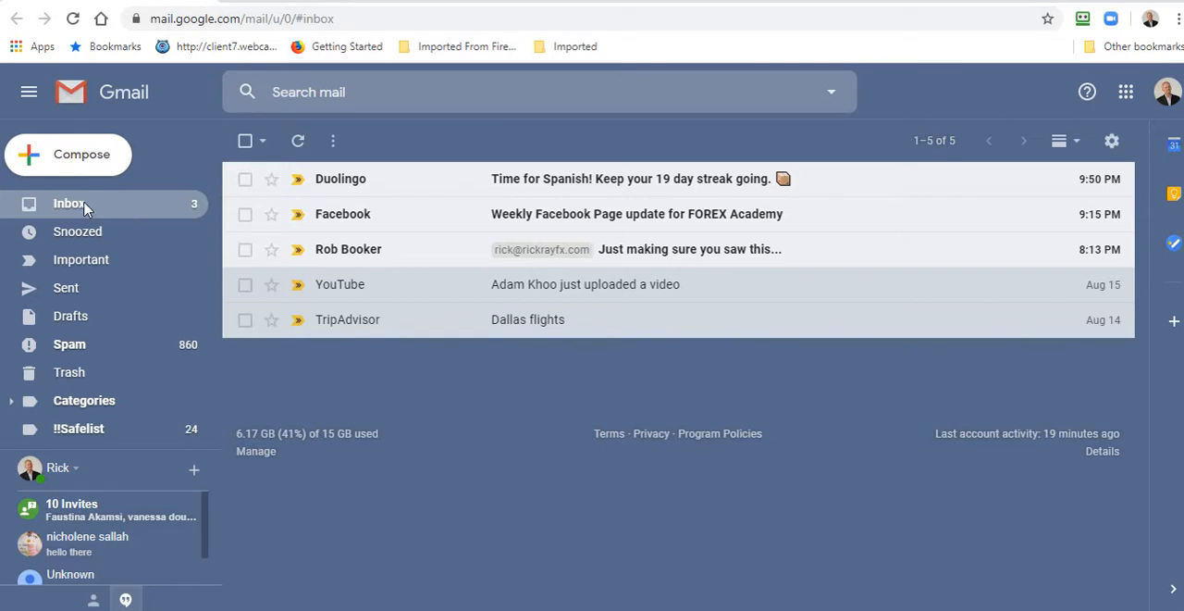
mouse_move(84, 203)
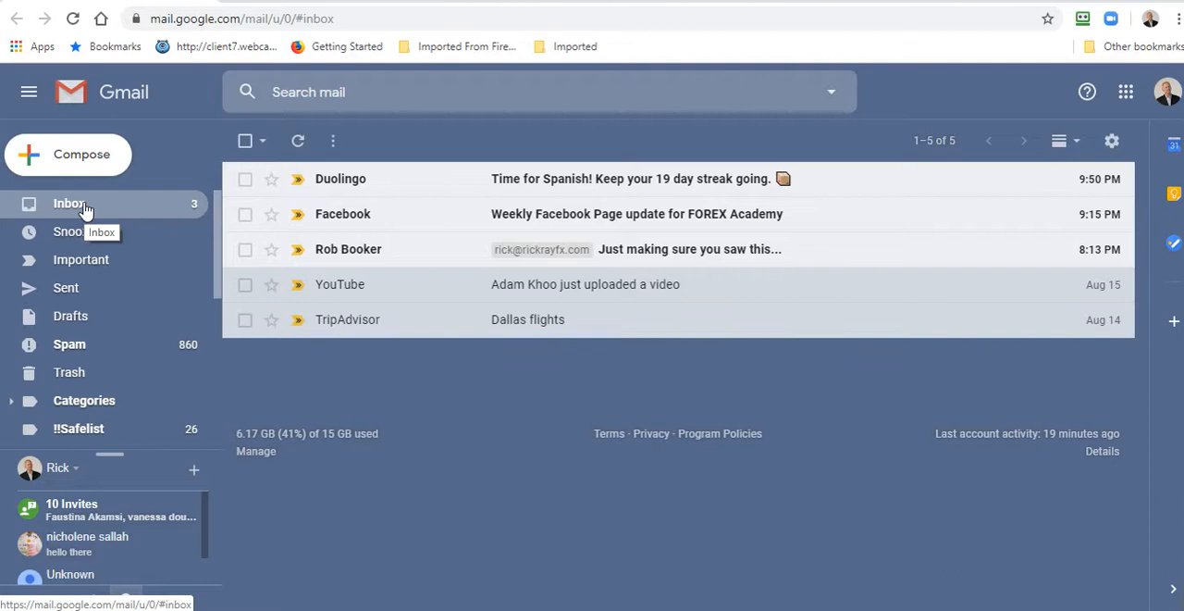
mouse_move(1045, 127)
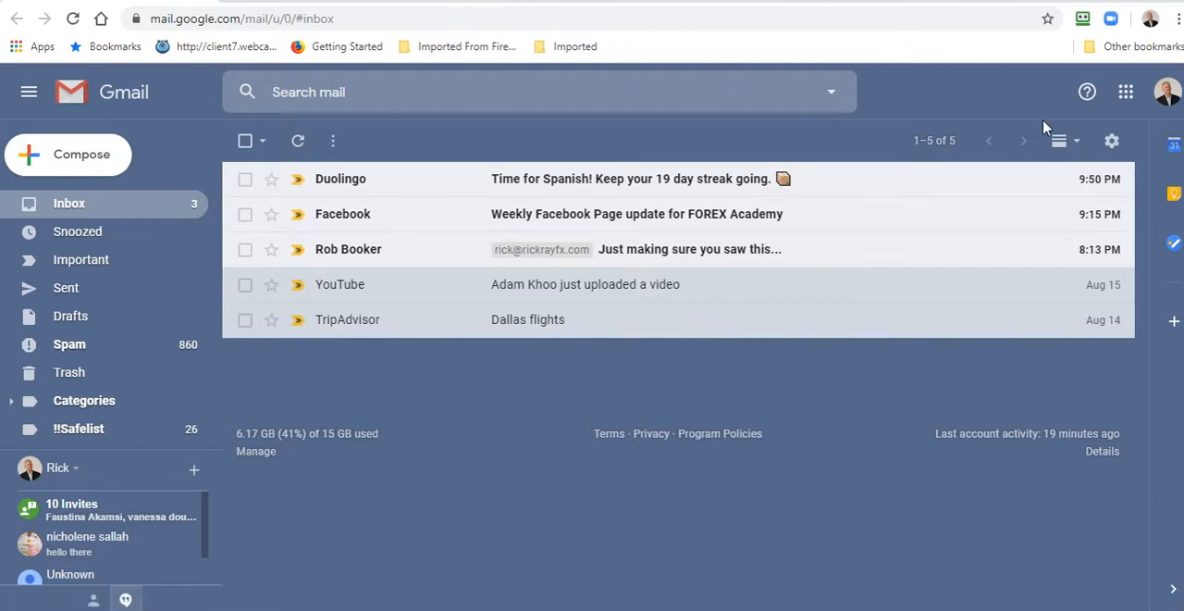
mouse_move(1126, 91)
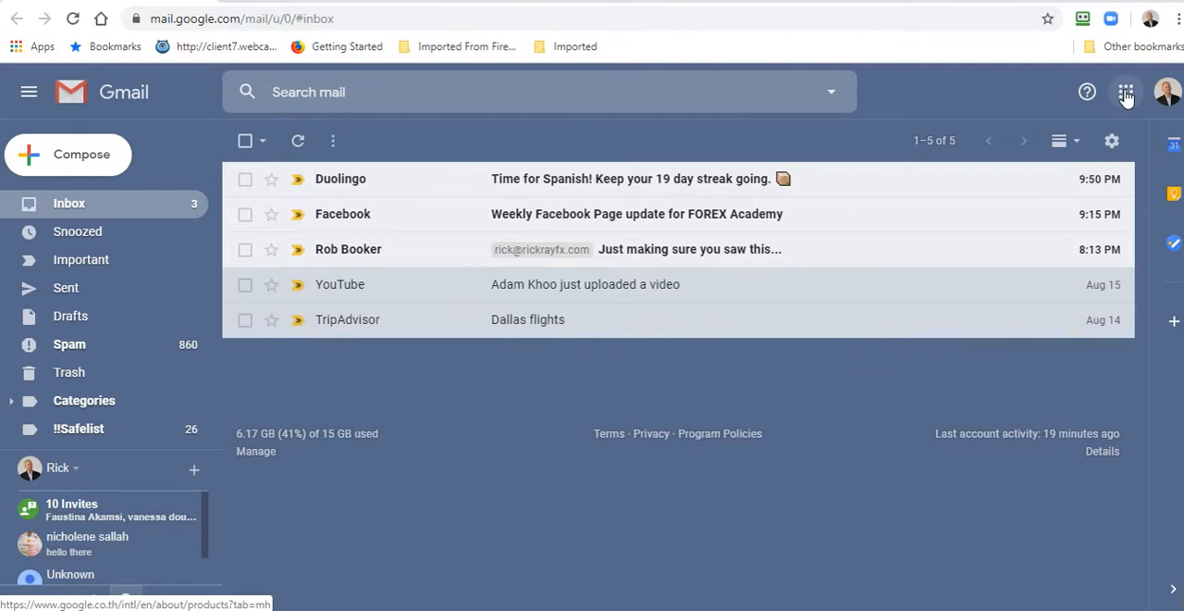
Step: Try the Gmail settings gear and check the inbox for new mail
click(1126, 91)
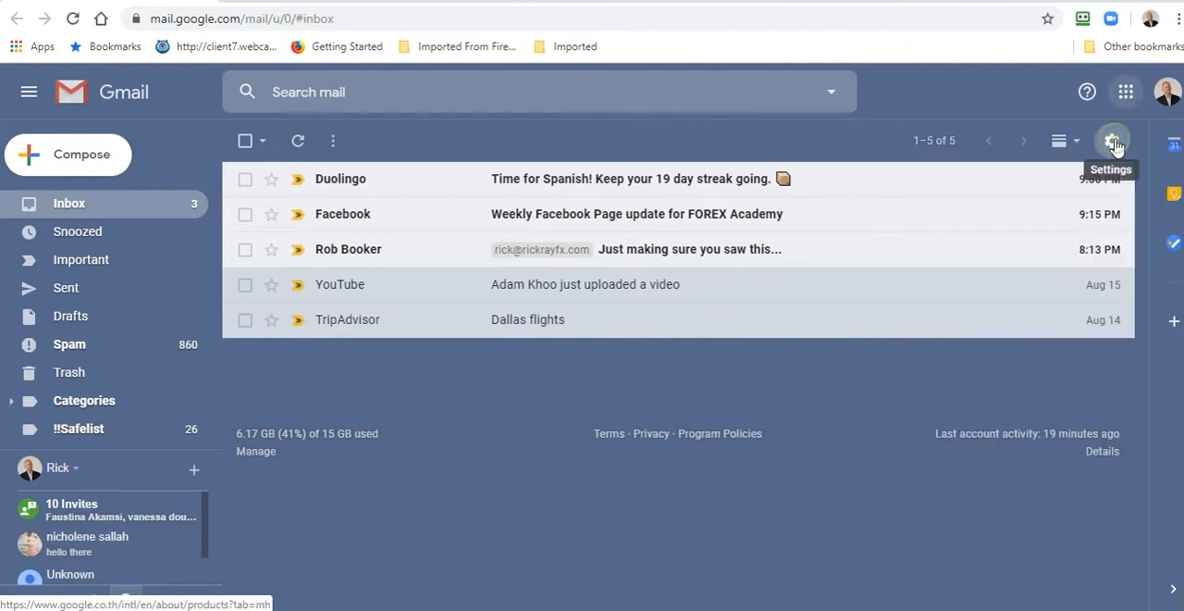
click(1113, 141)
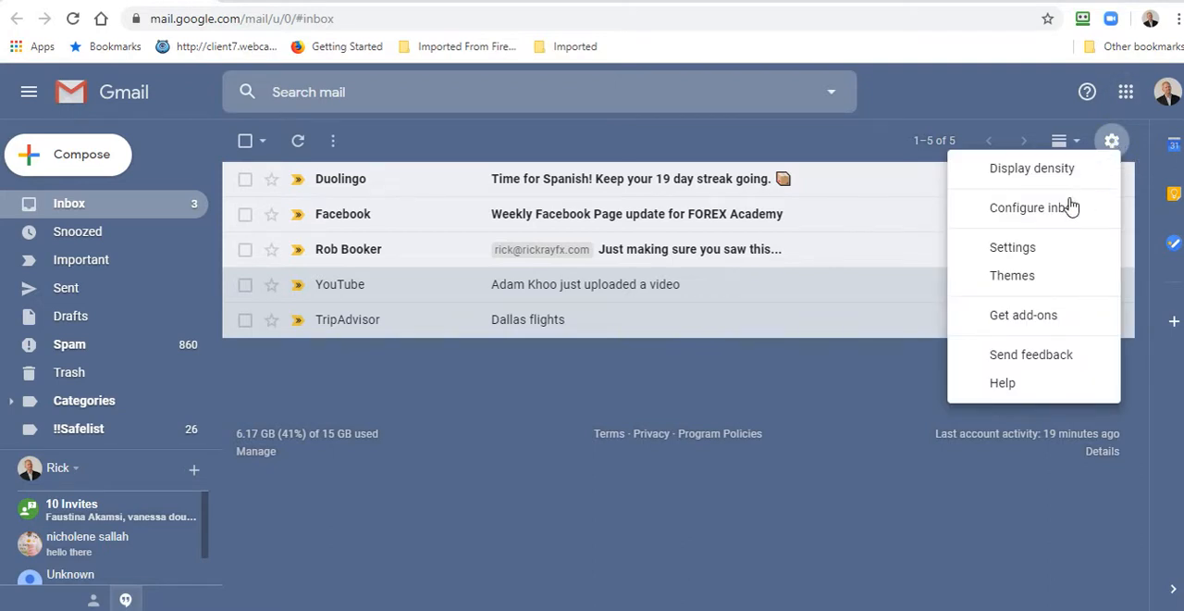
mouse_move(1013, 247)
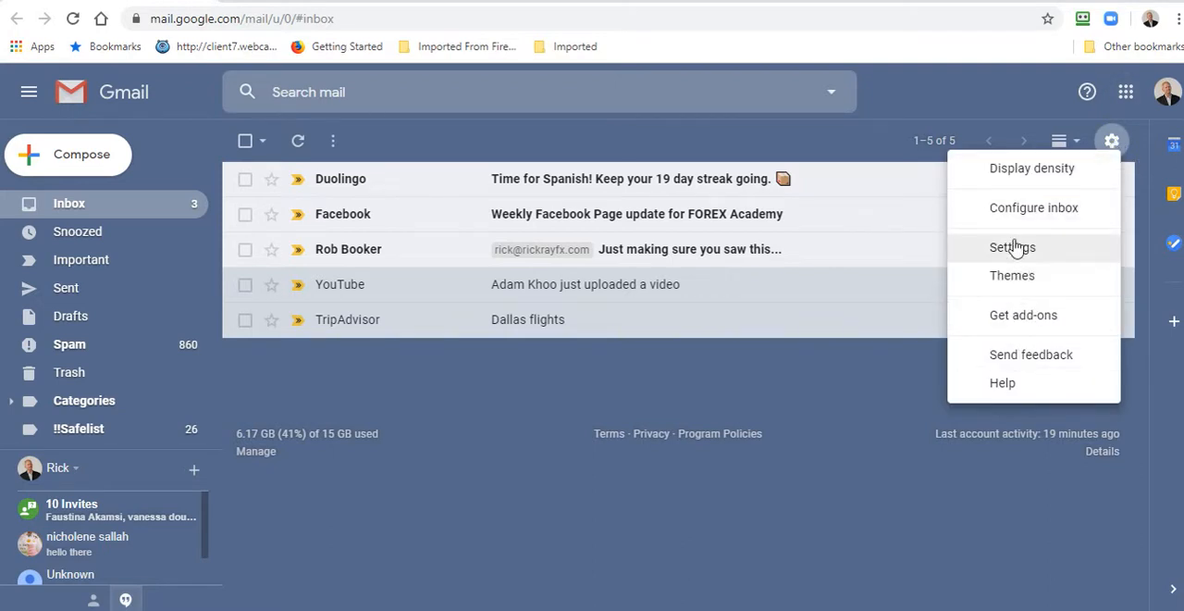
click(1111, 140)
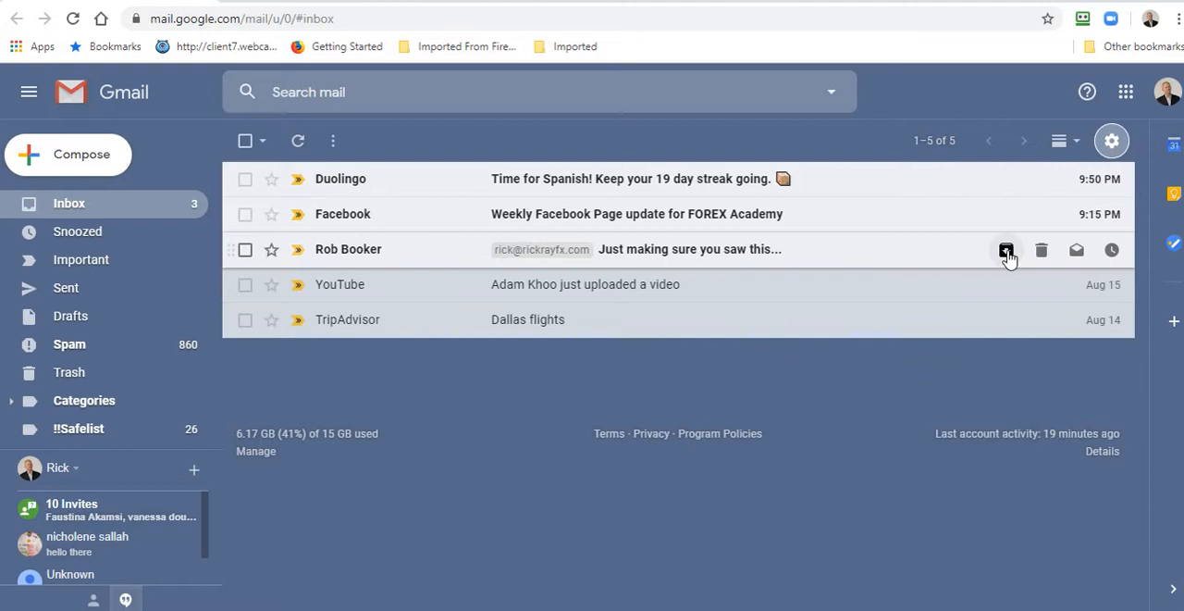
click(1006, 250)
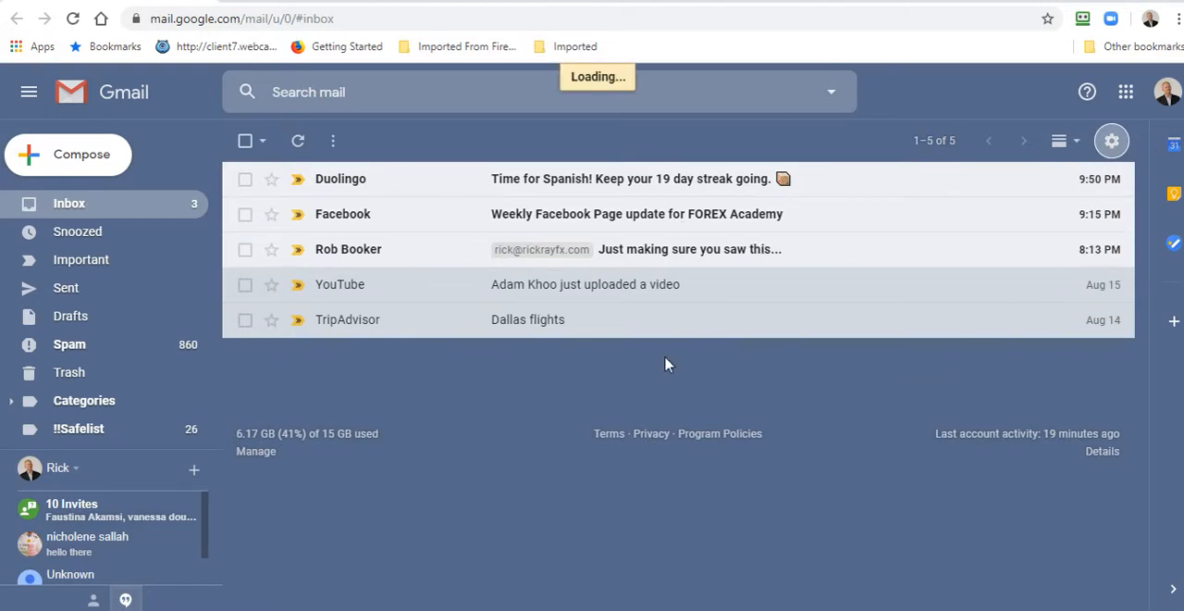
mouse_move(675, 321)
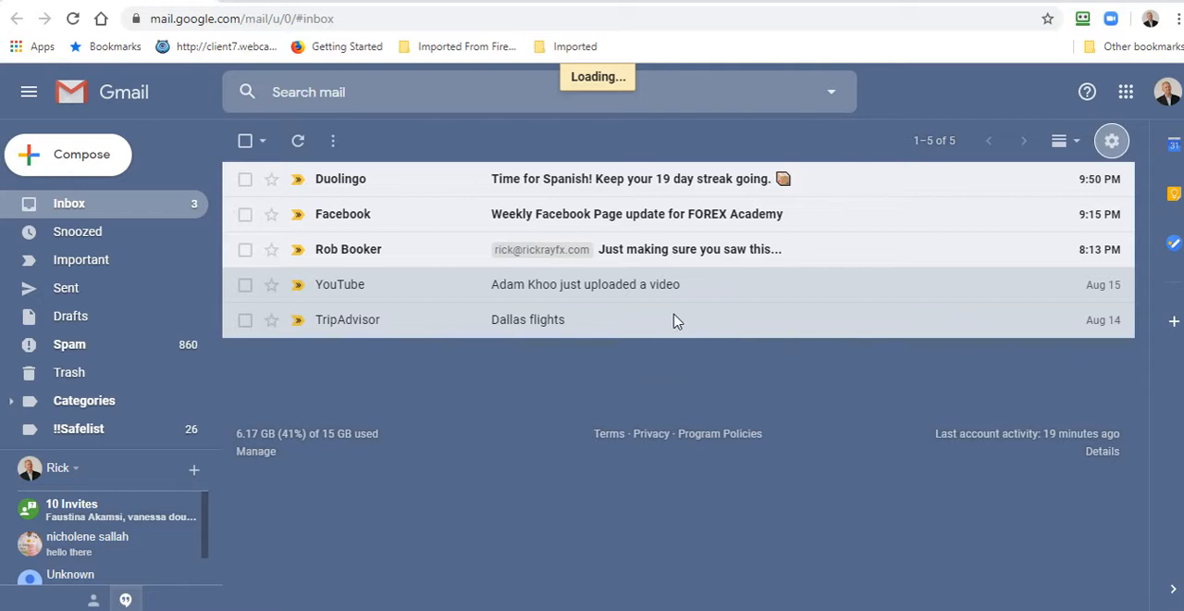
Step: Open the full Gmail settings and review the Accounts and Import tab
click(1111, 141)
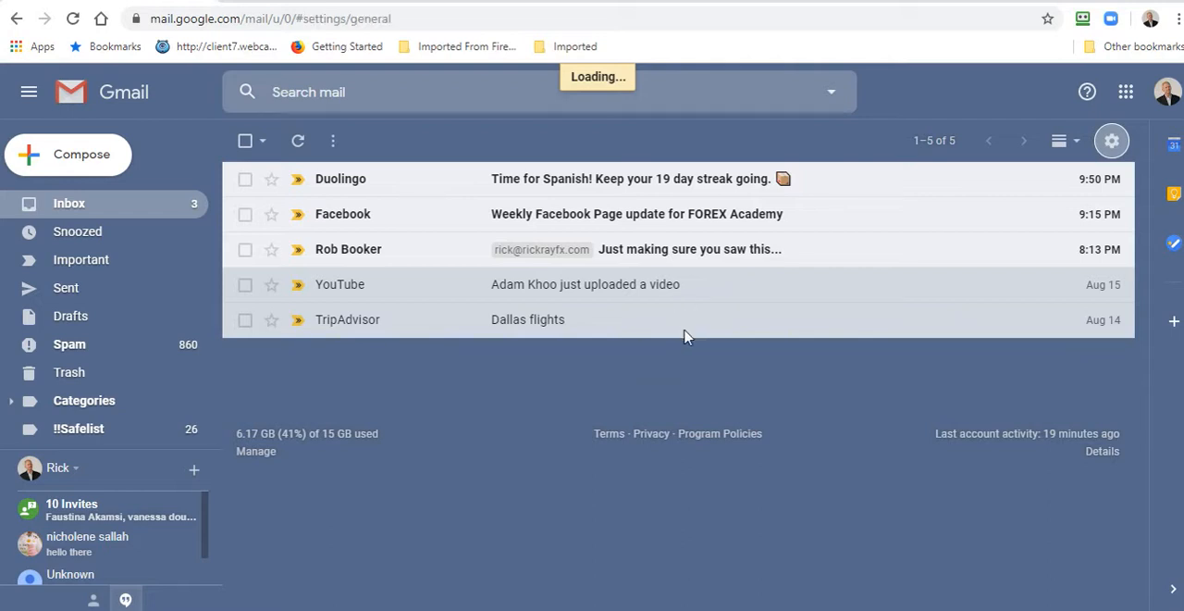
click(1112, 141)
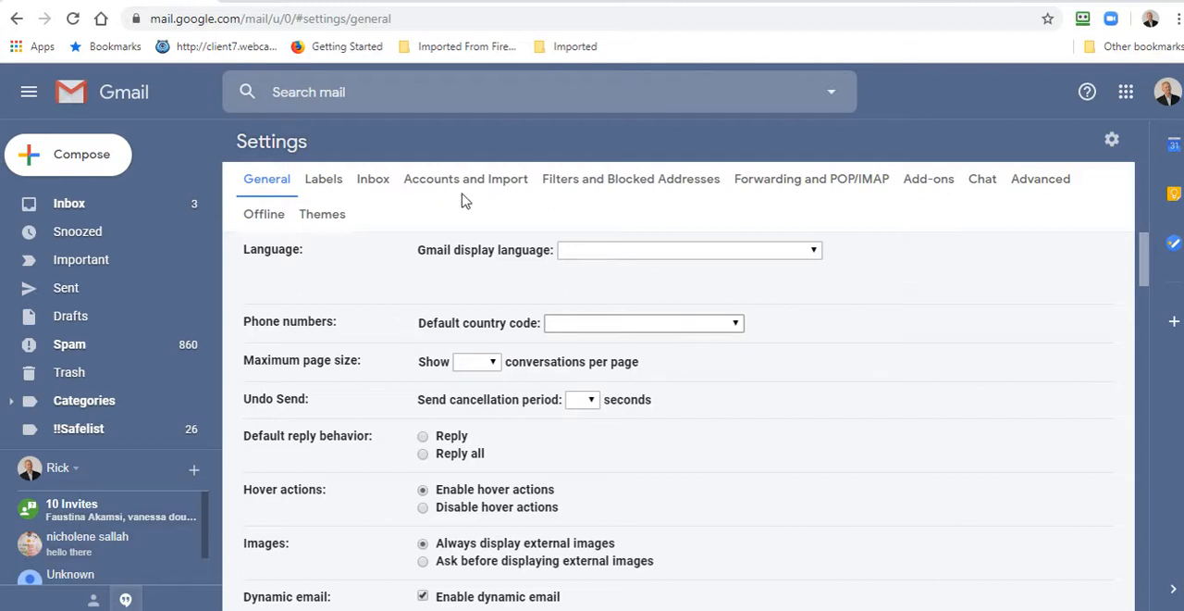
scroll(down, 3)
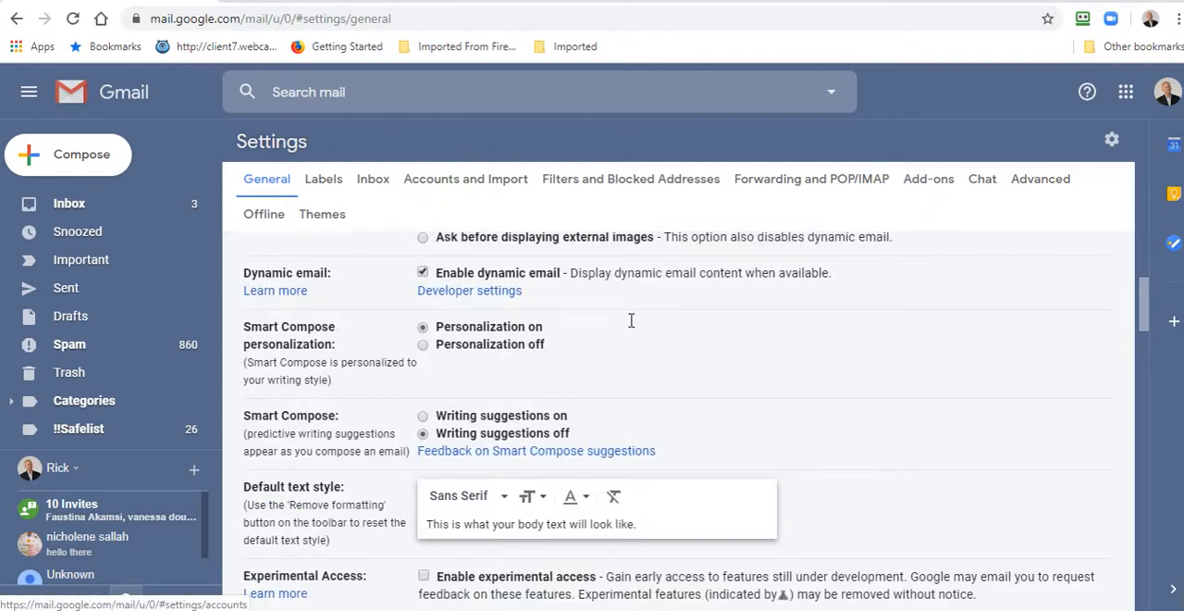
scroll(down, 3)
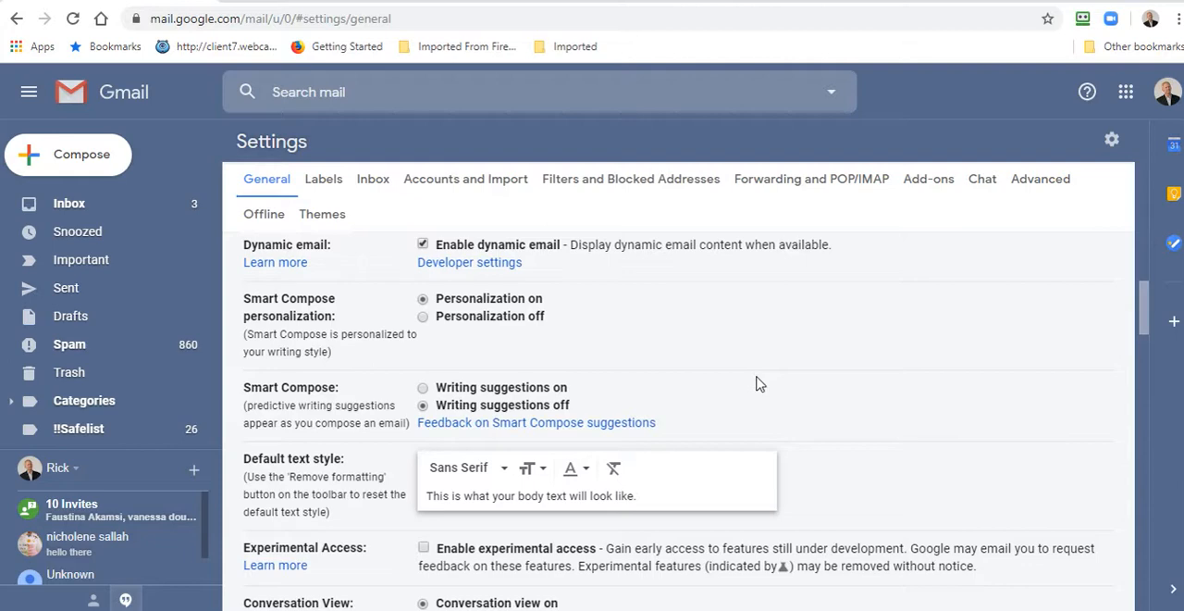
click(465, 178)
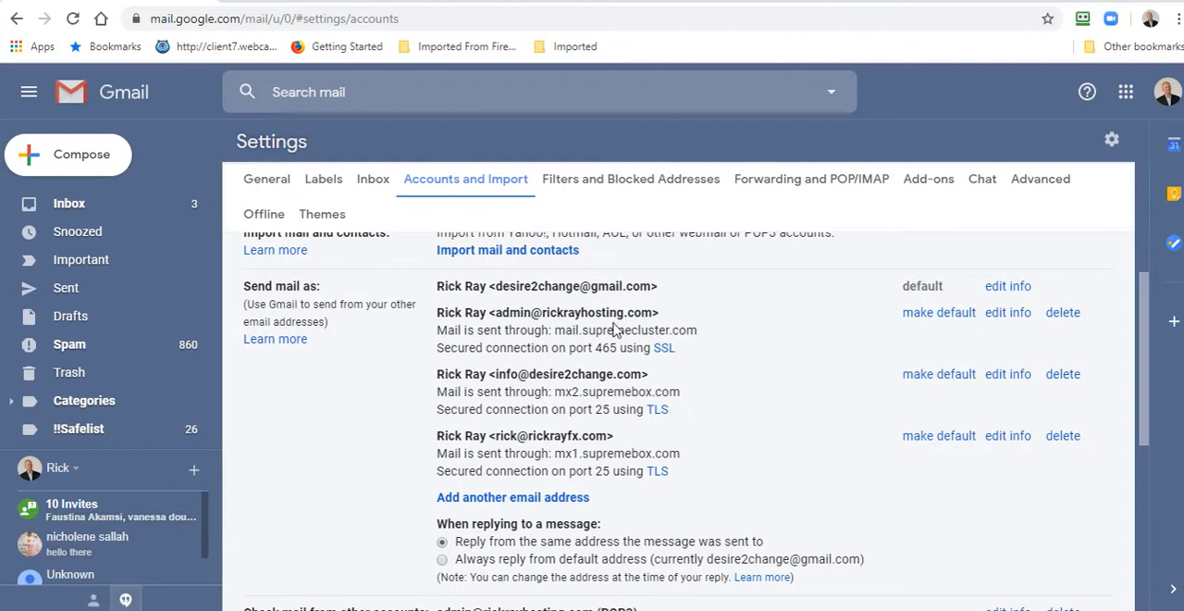
mouse_move(615, 330)
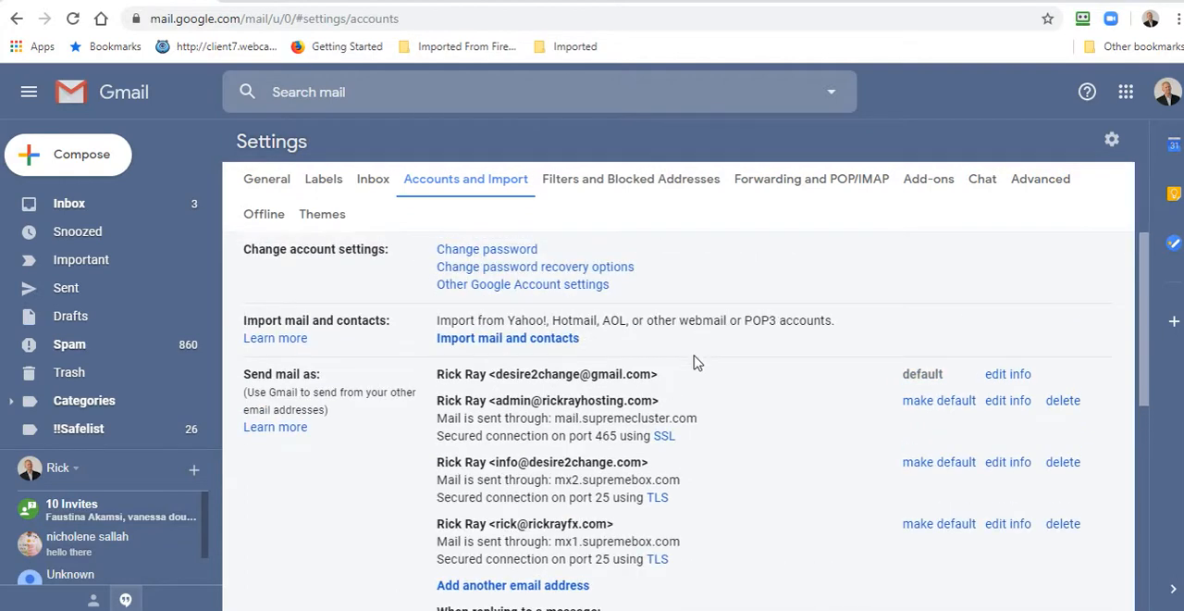
scroll(down, 3)
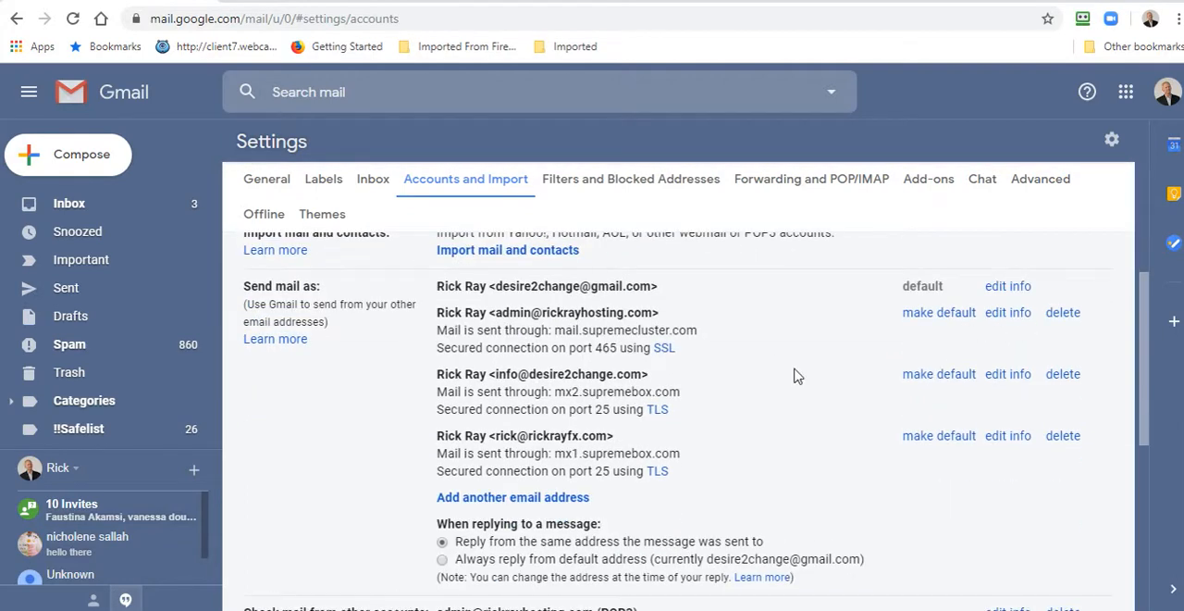
mouse_move(753, 375)
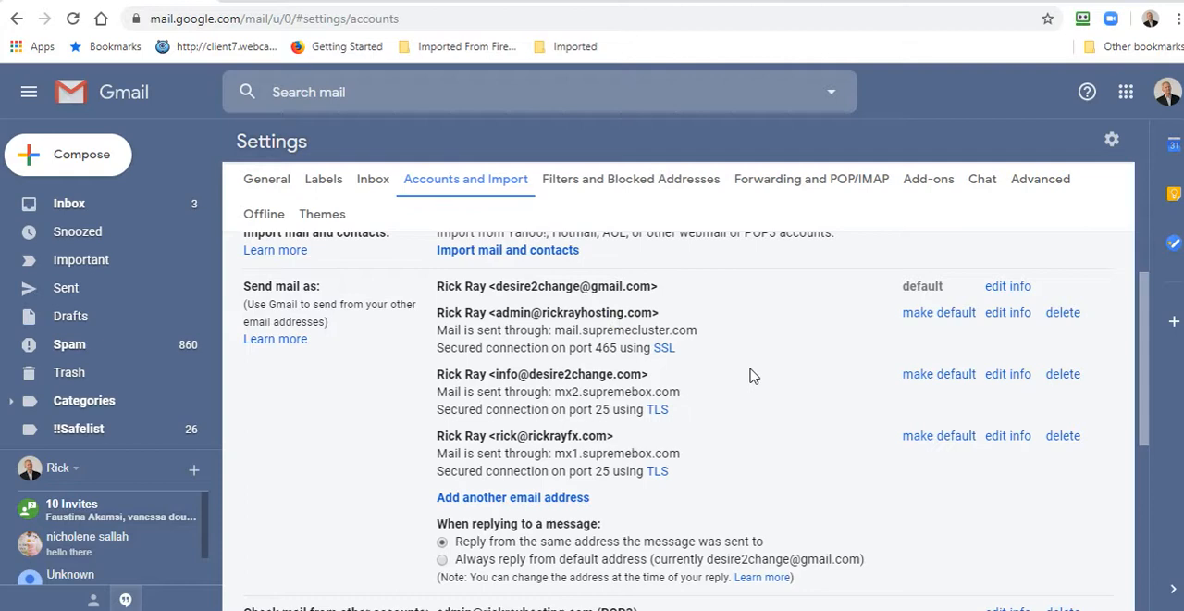
scroll(down, 3)
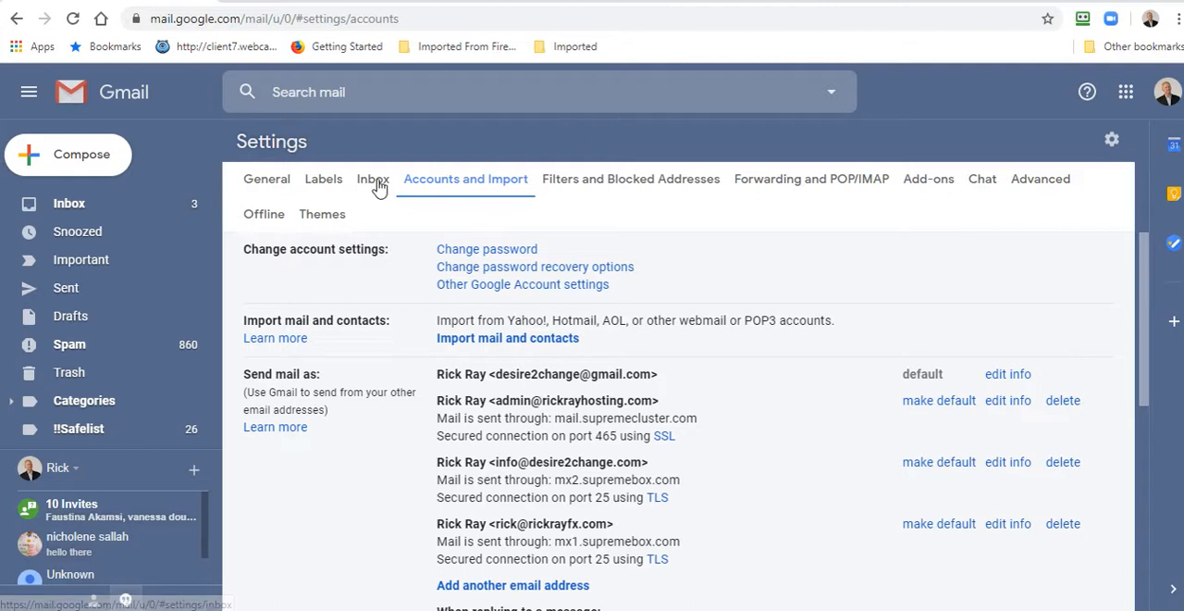
click(373, 179)
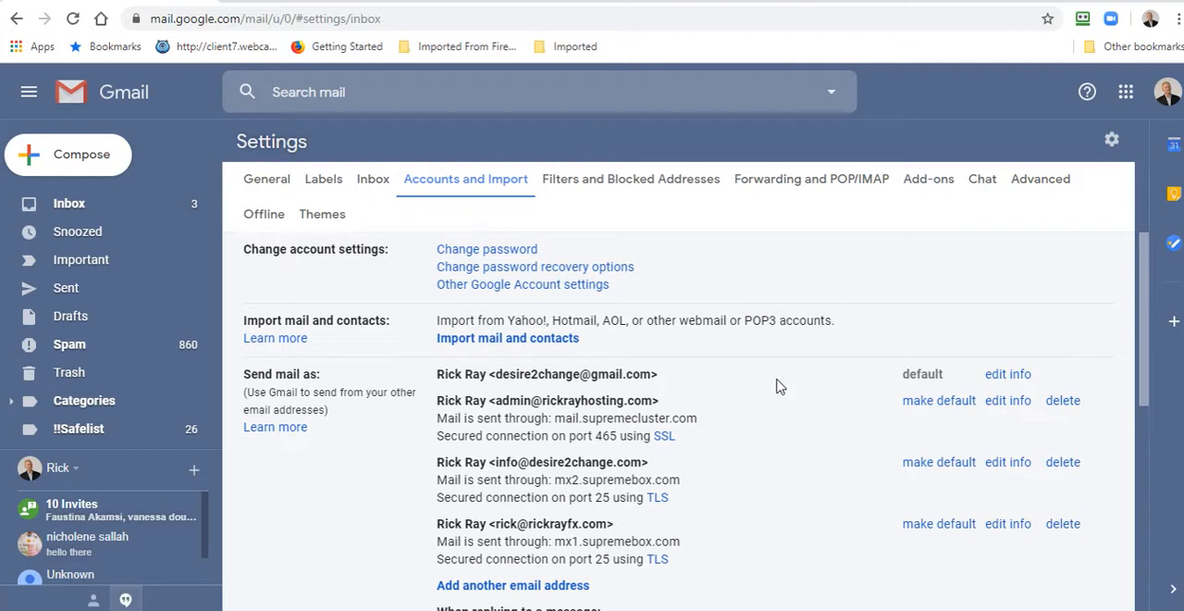
click(373, 178)
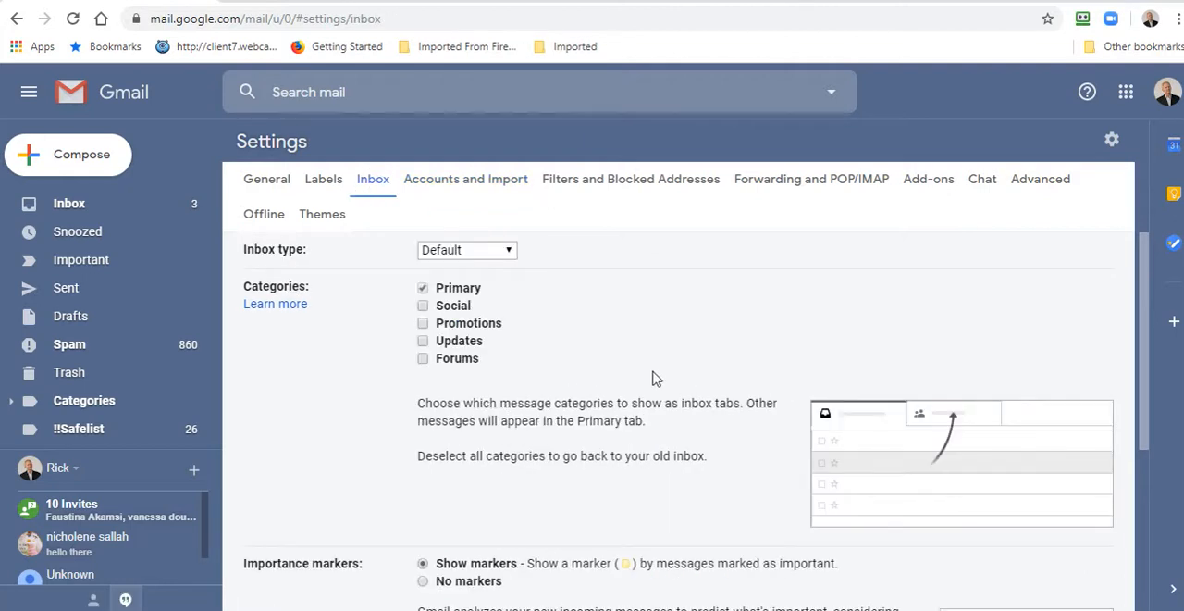
scroll(down, 3)
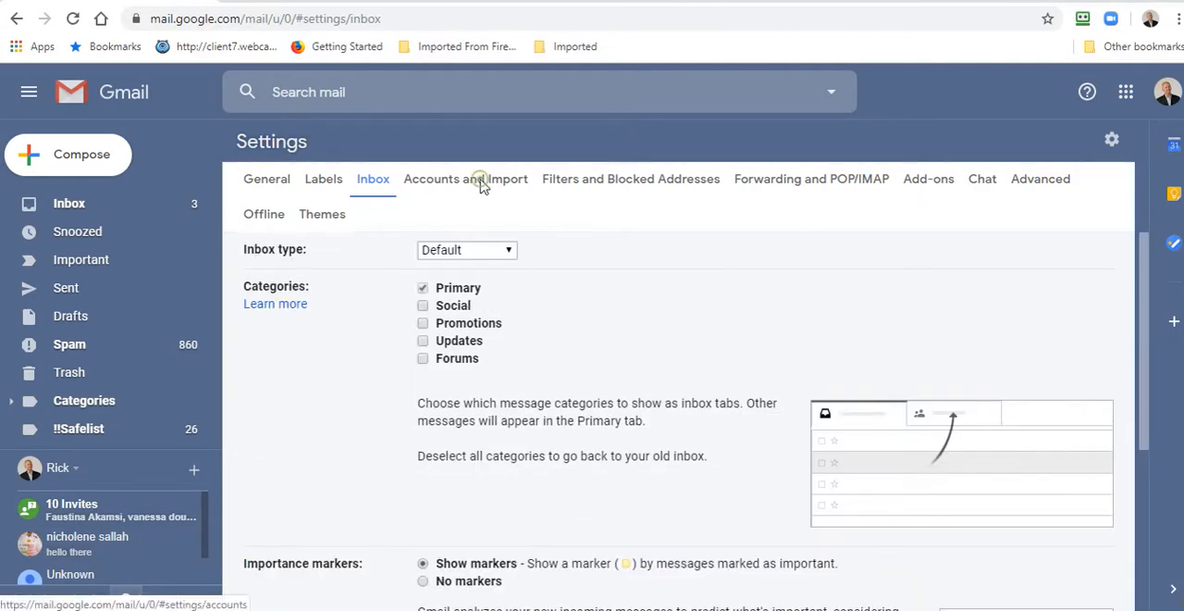
click(466, 179)
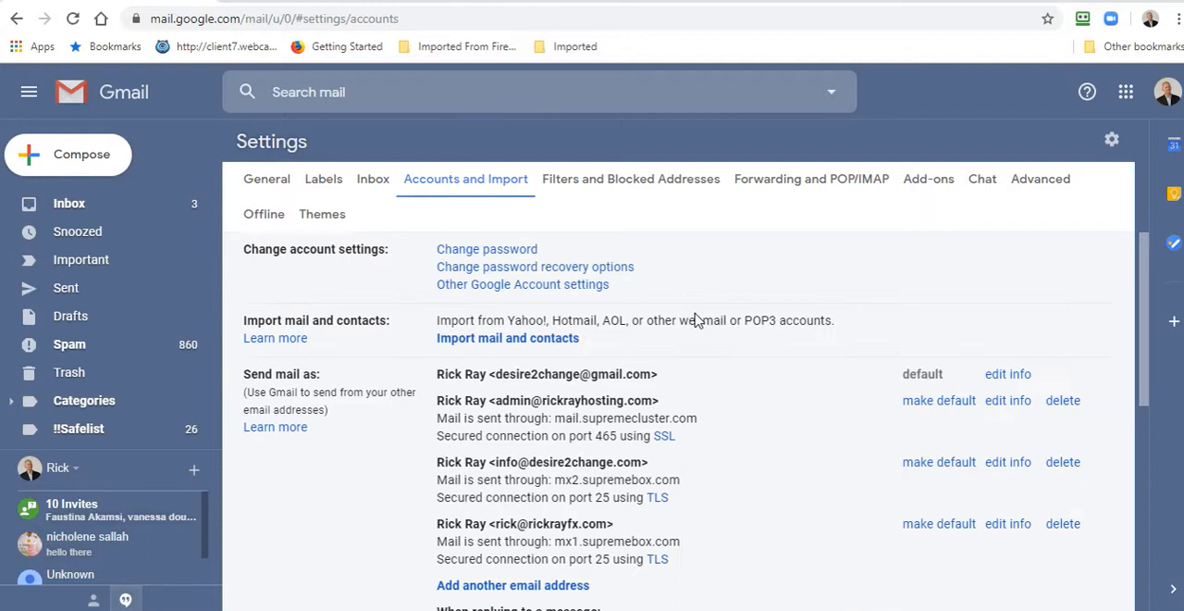
mouse_move(727, 388)
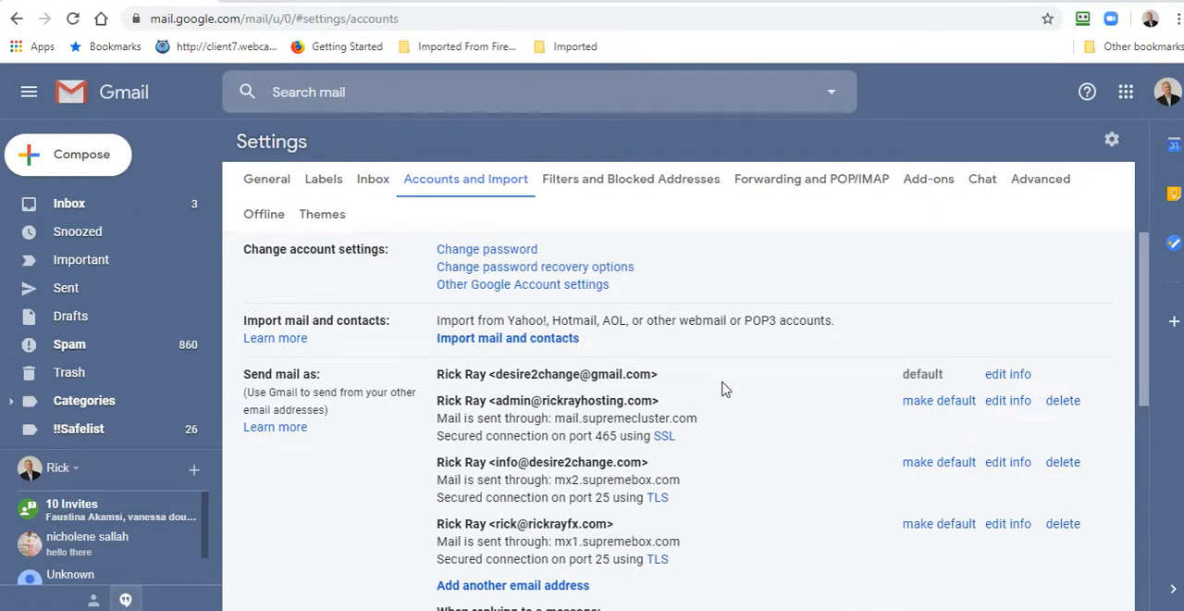
scroll(down, 3)
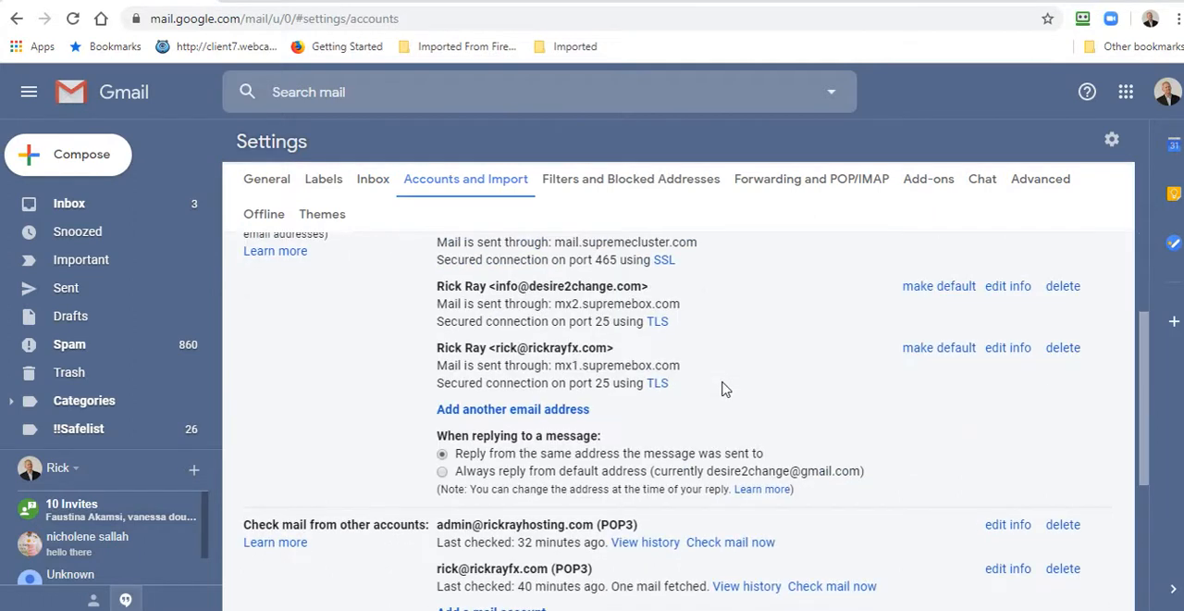
scroll(up, 3)
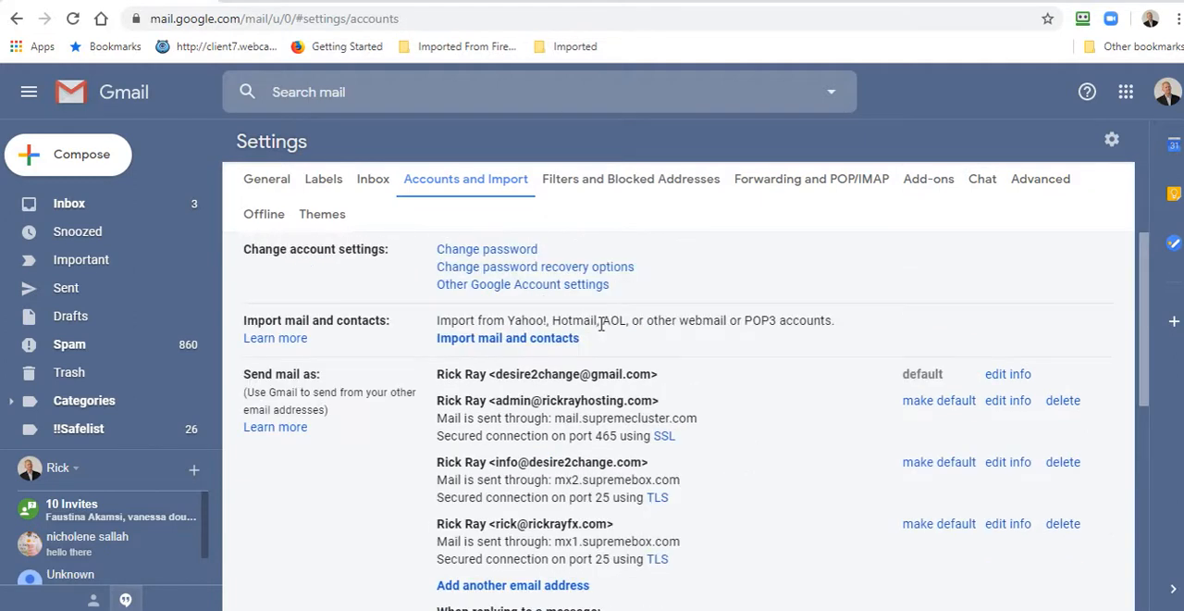
mouse_move(597, 418)
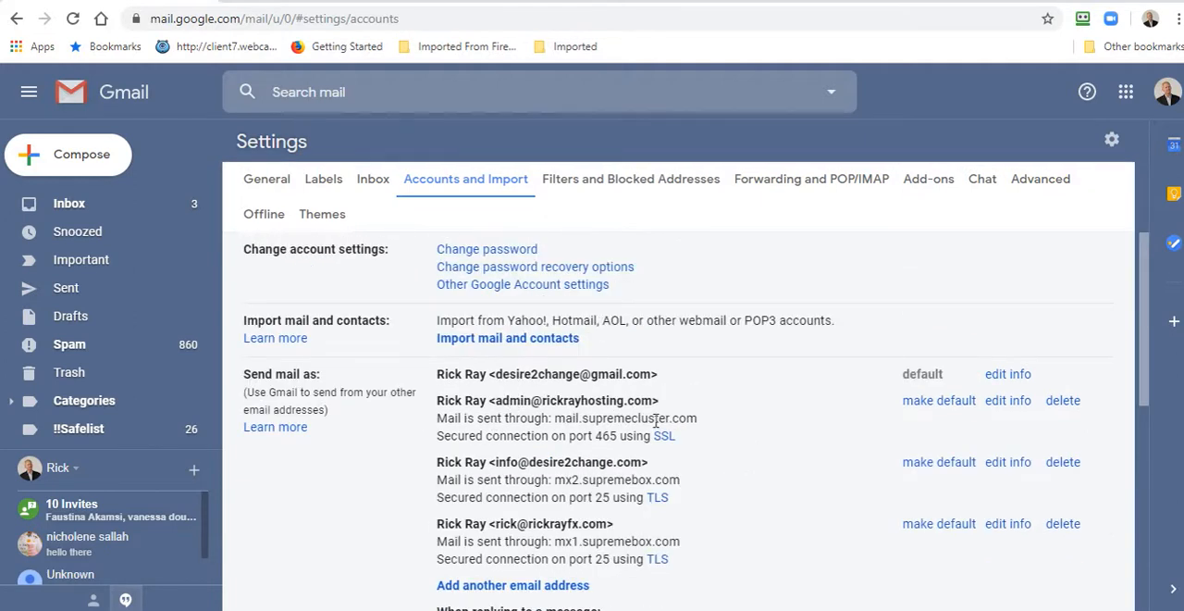
mouse_move(1063, 407)
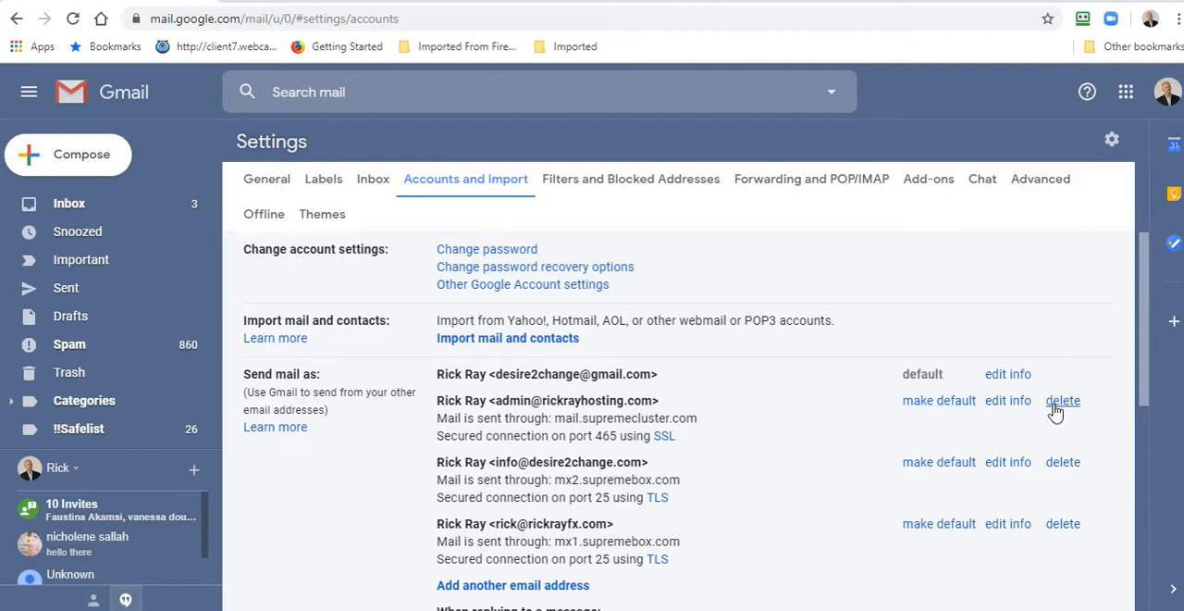
scroll(down, 3)
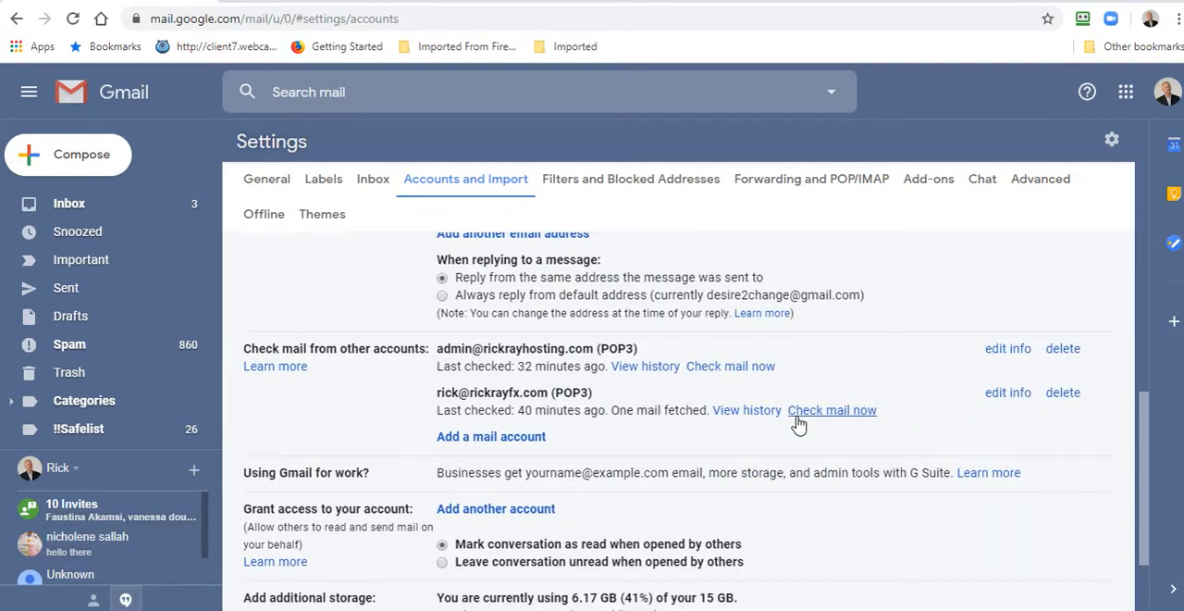
scroll(down, 3)
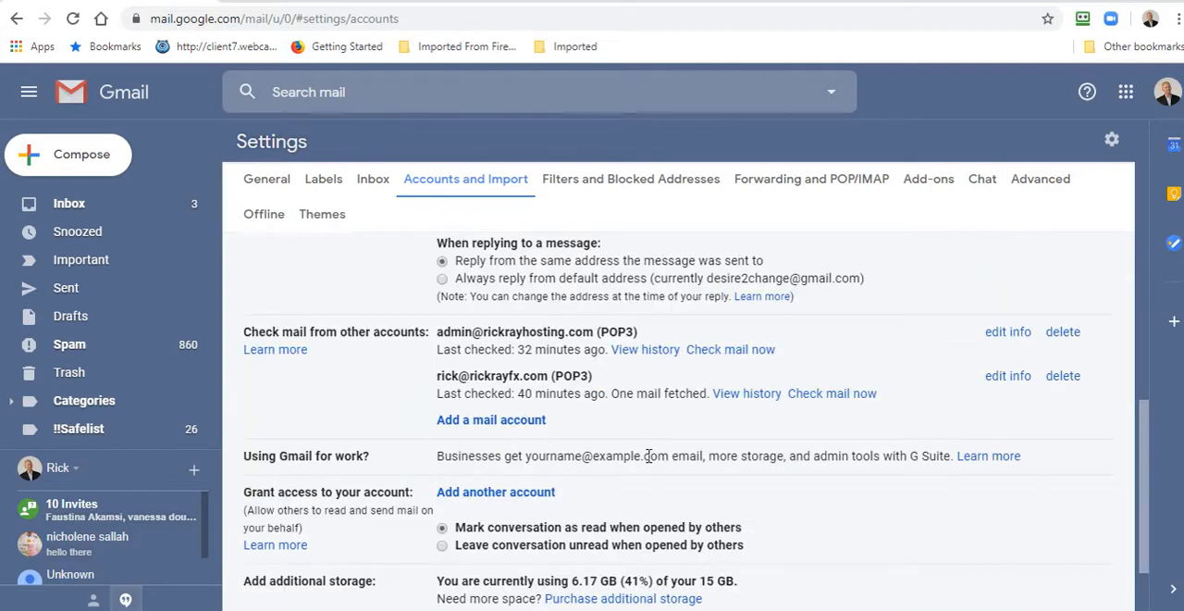
mouse_move(730, 349)
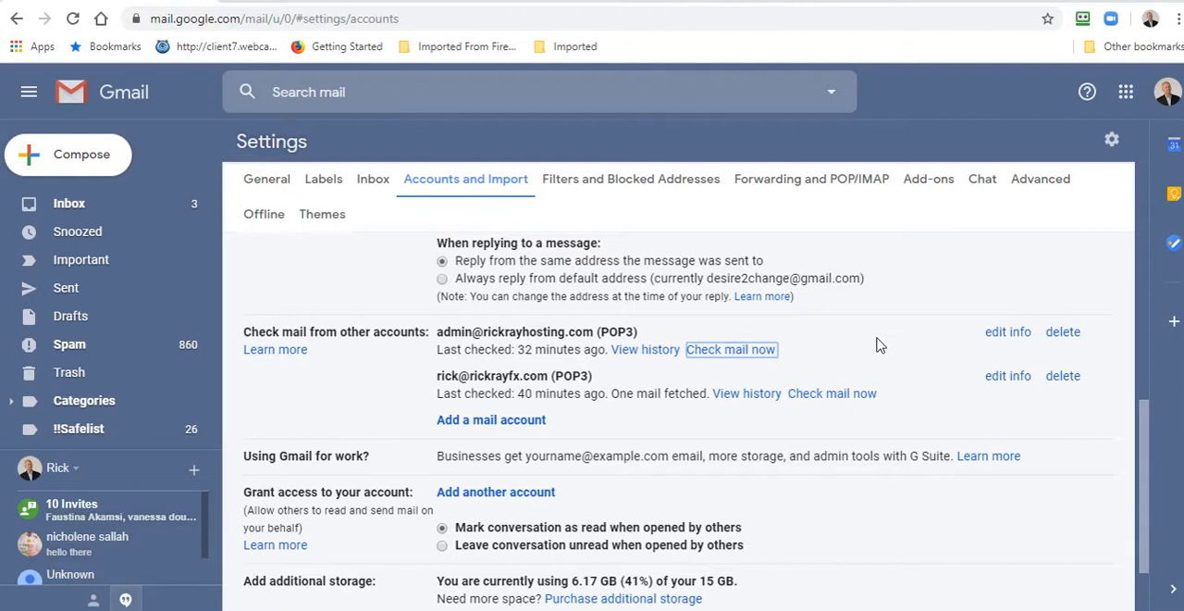
click(731, 349)
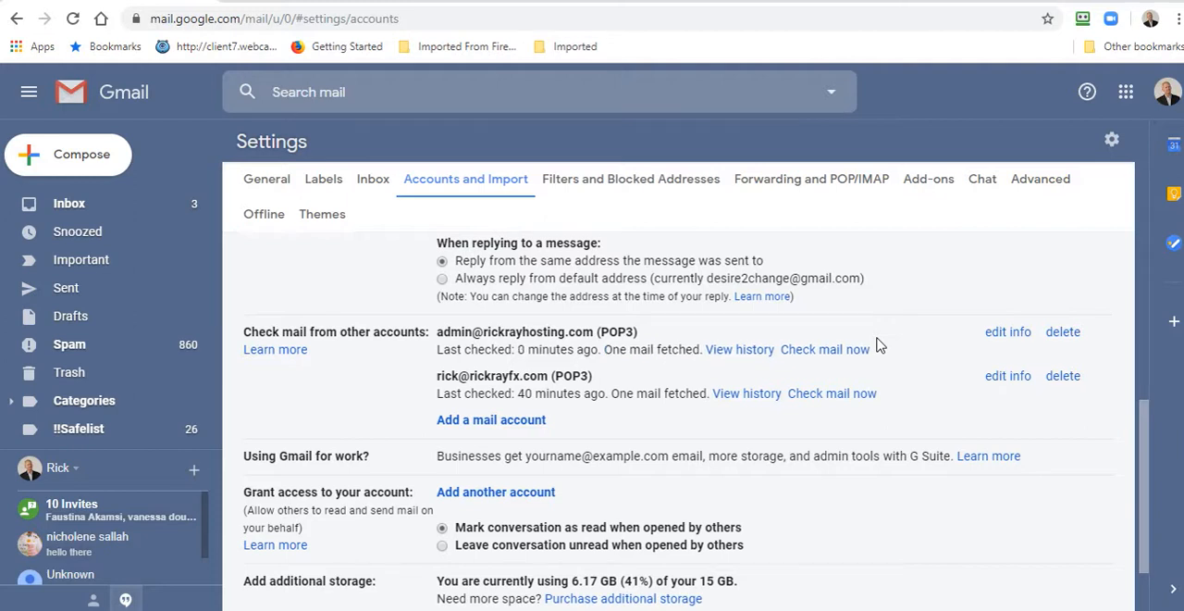
mouse_move(803, 370)
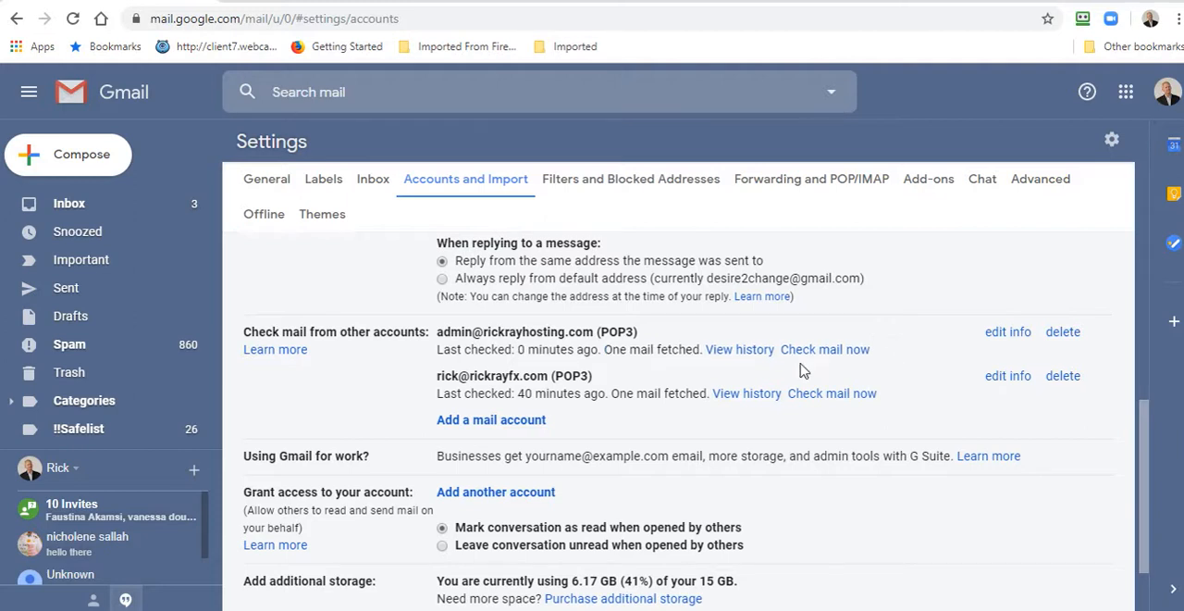
mouse_move(69, 203)
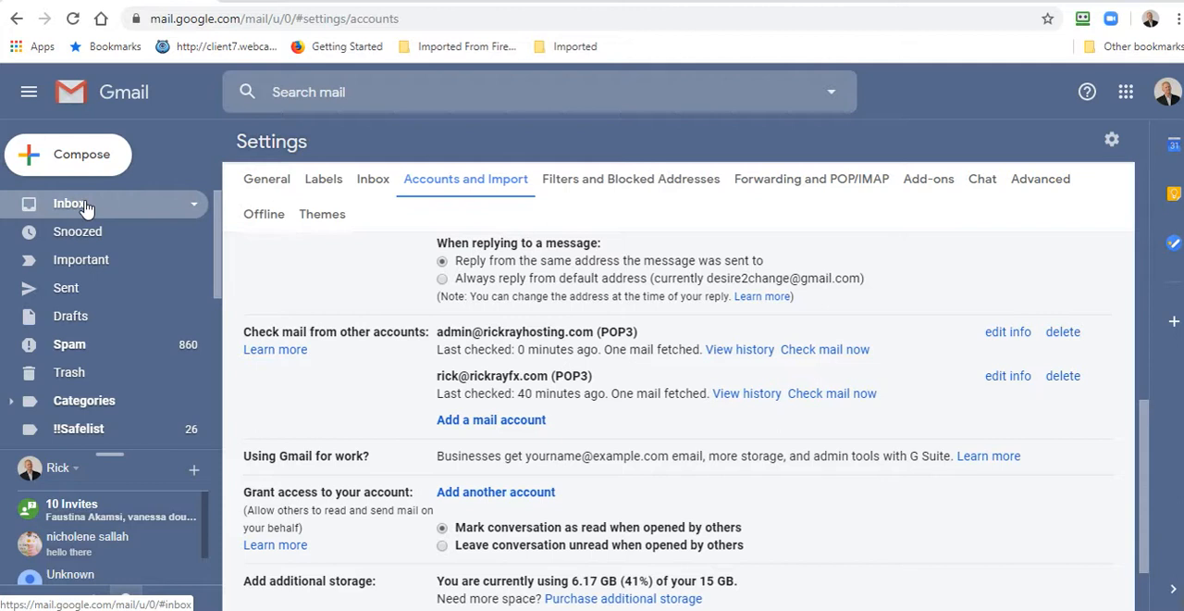
Step: Open the fetched CopyPip Complete registration email and follow its COMPLETE REGISTRATION link
click(67, 203)
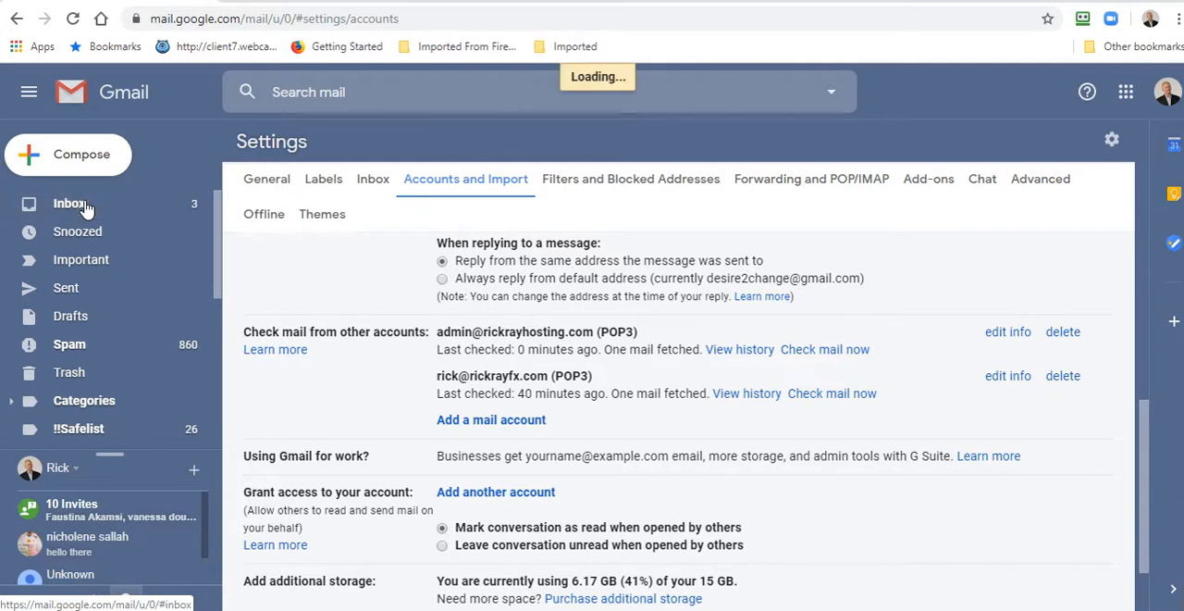
mouse_move(69, 203)
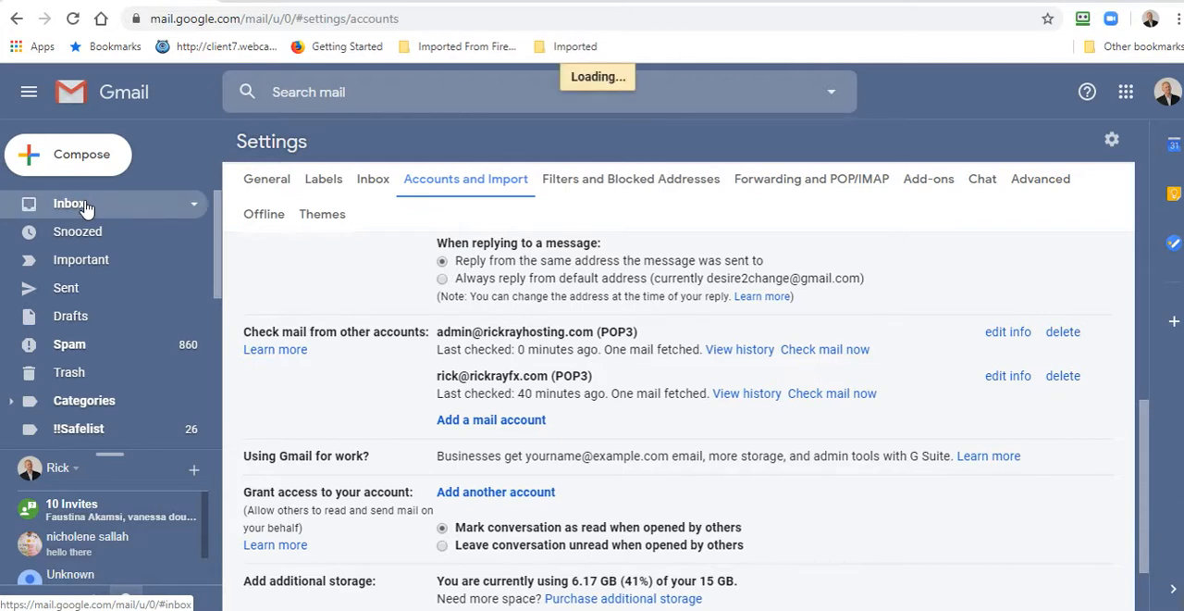
click(68, 203)
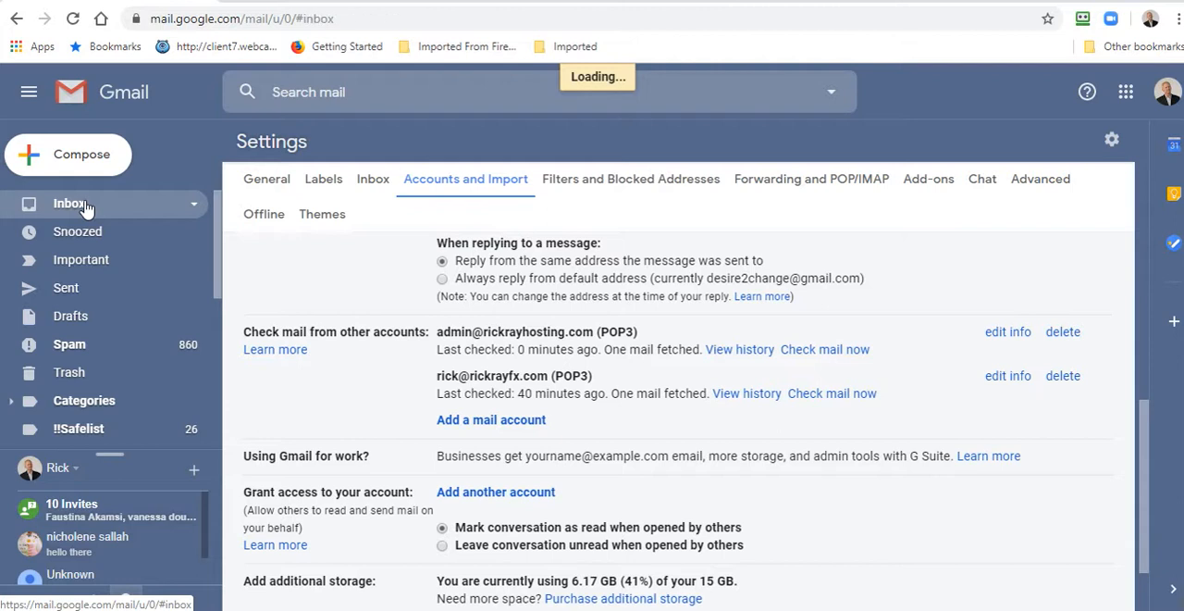
click(69, 203)
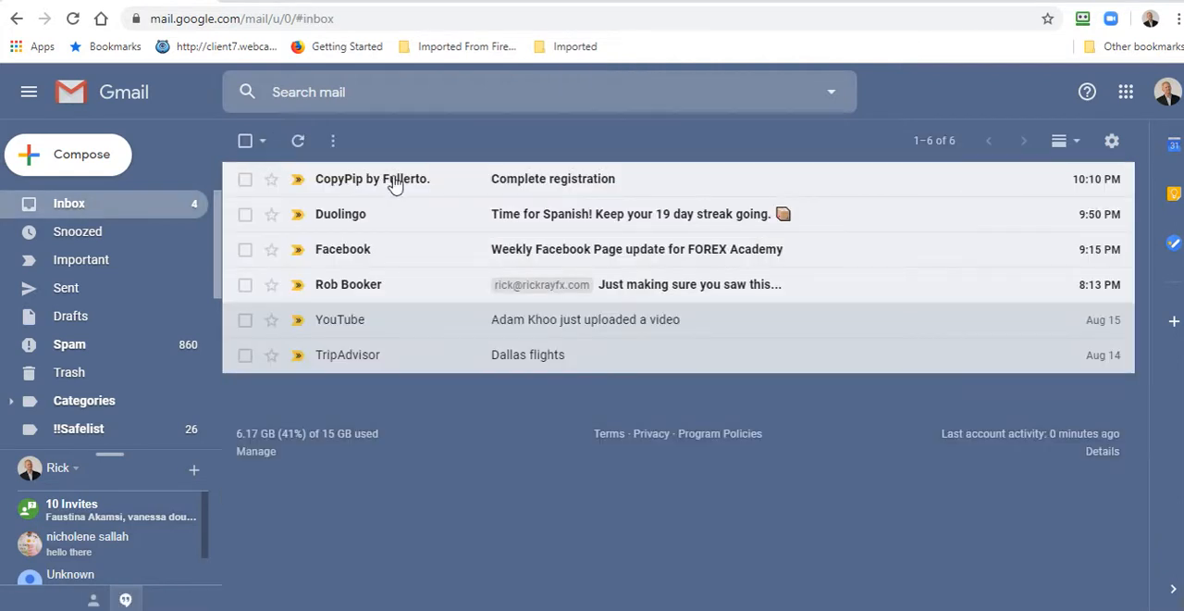
mouse_move(597, 190)
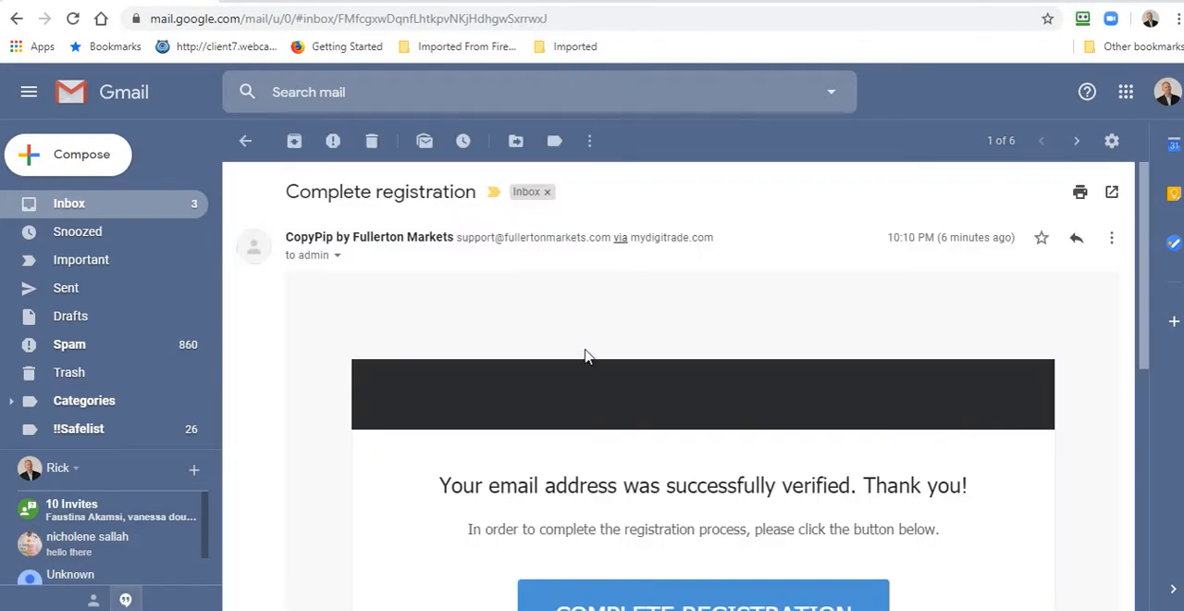
scroll(down, 3)
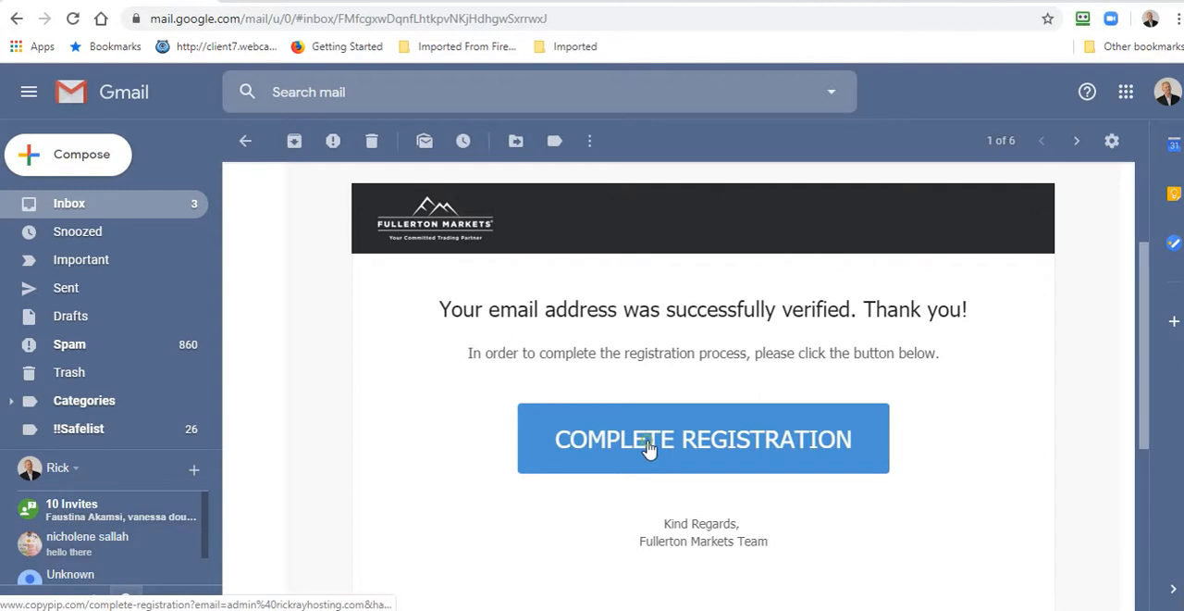
click(702, 439)
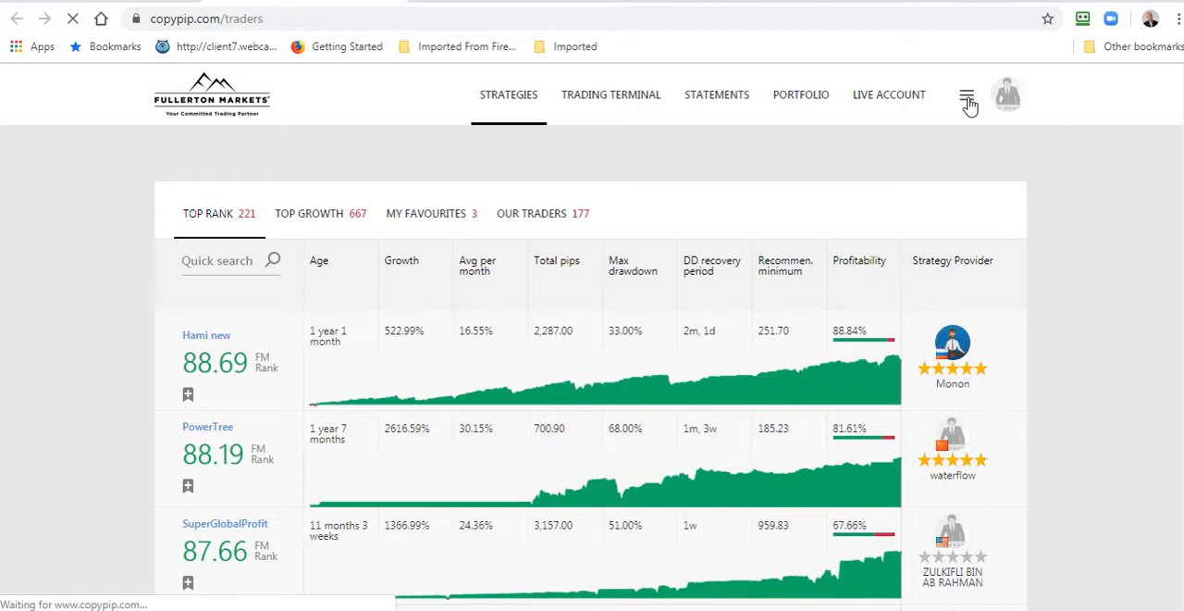
click(967, 95)
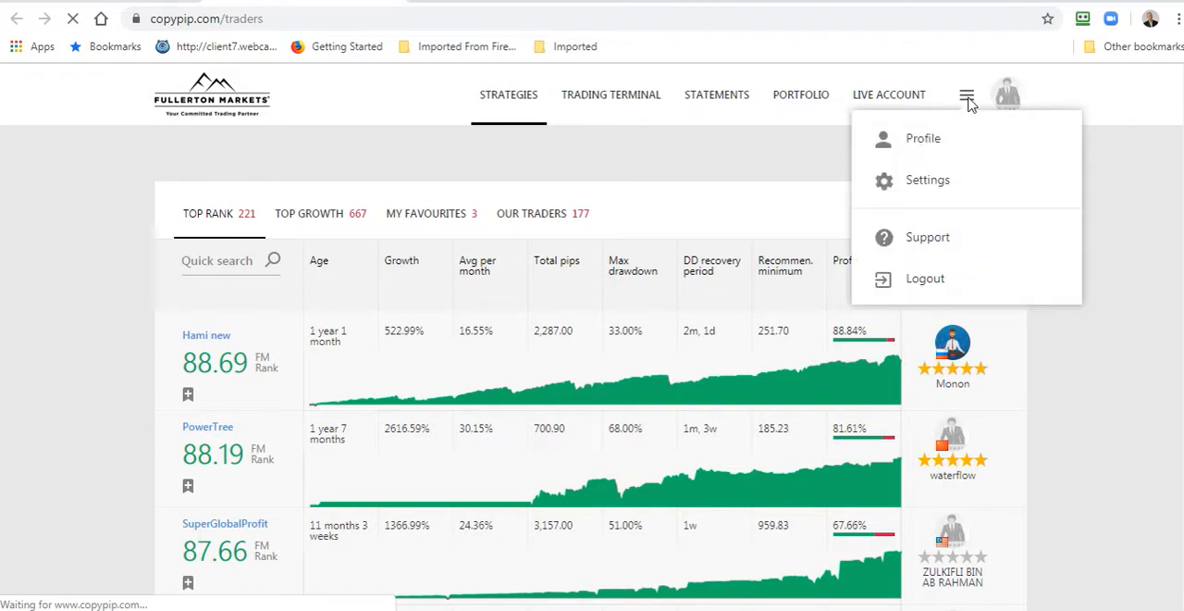
mouse_move(940, 143)
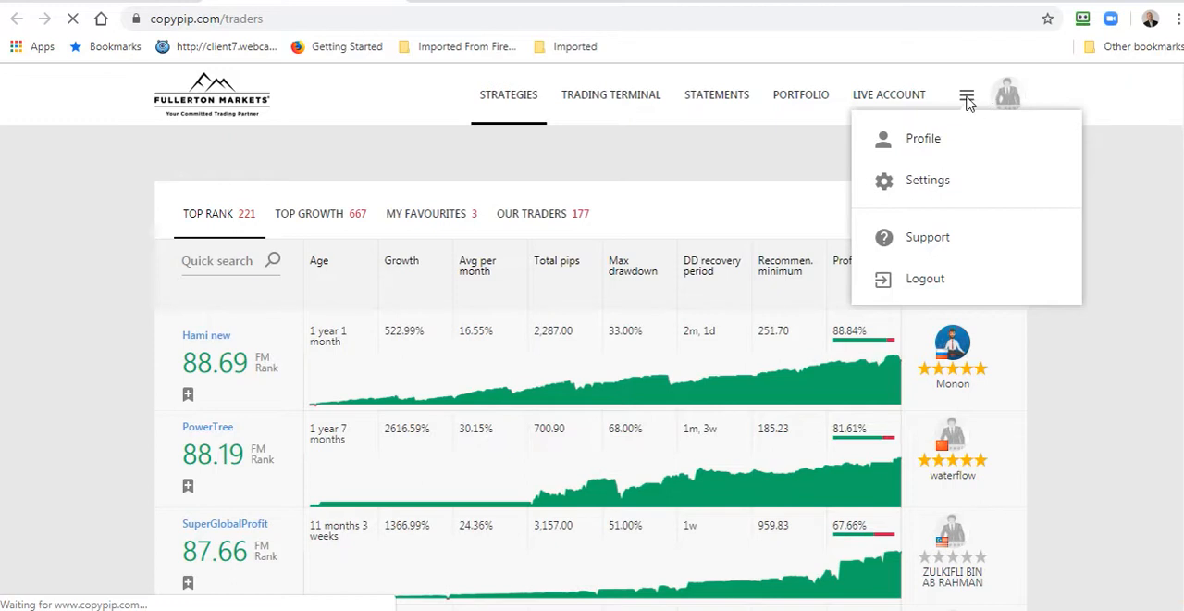
mouse_move(978, 104)
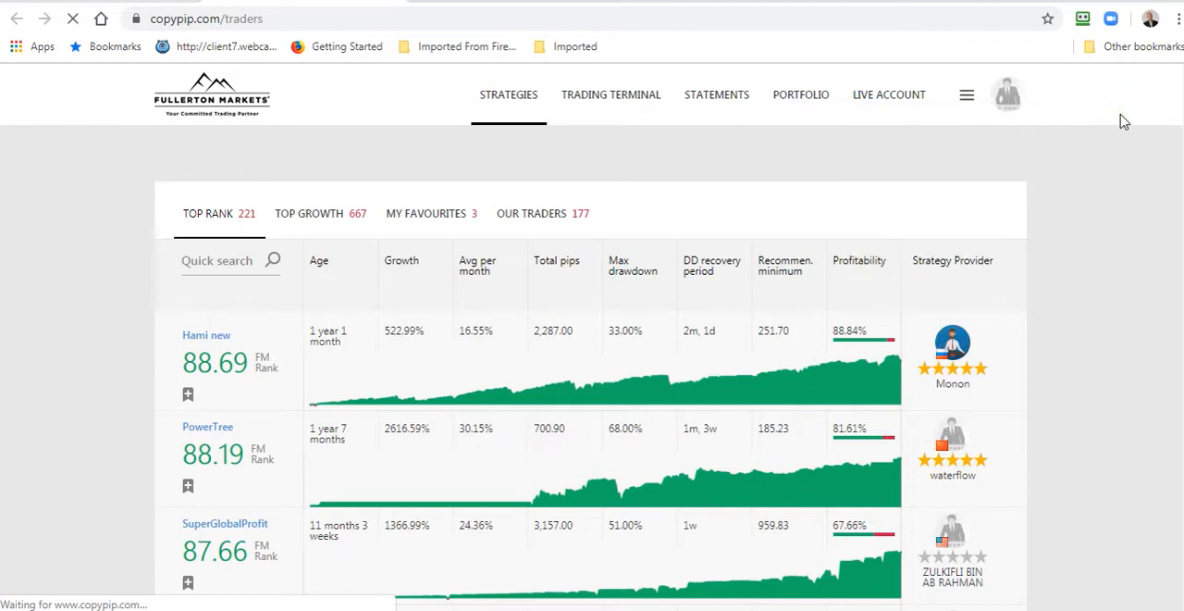
mouse_move(839, 197)
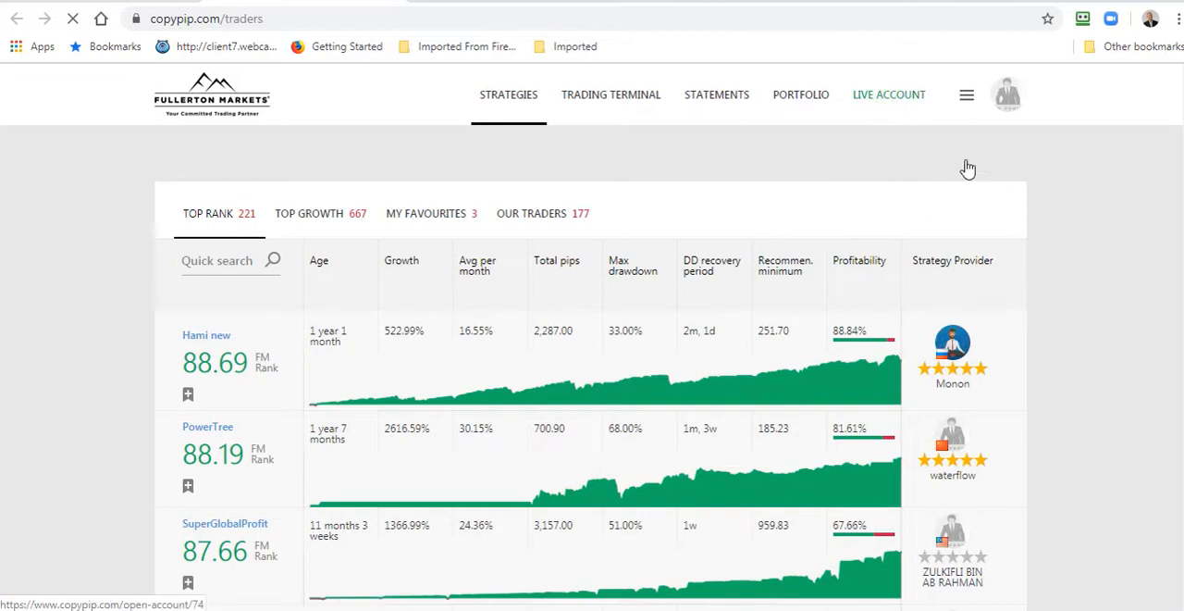
Step: Reach the LIVE ACCOUNT 'I already have an account' form, then switch to the Fullerton Suite inbox
click(888, 94)
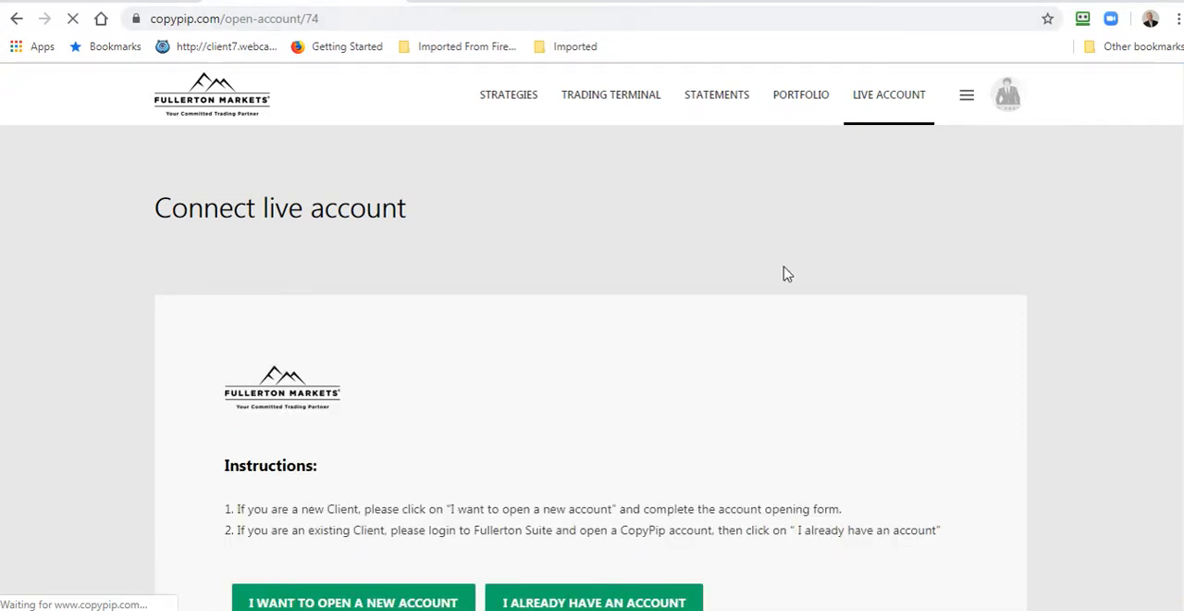
scroll(down, 3)
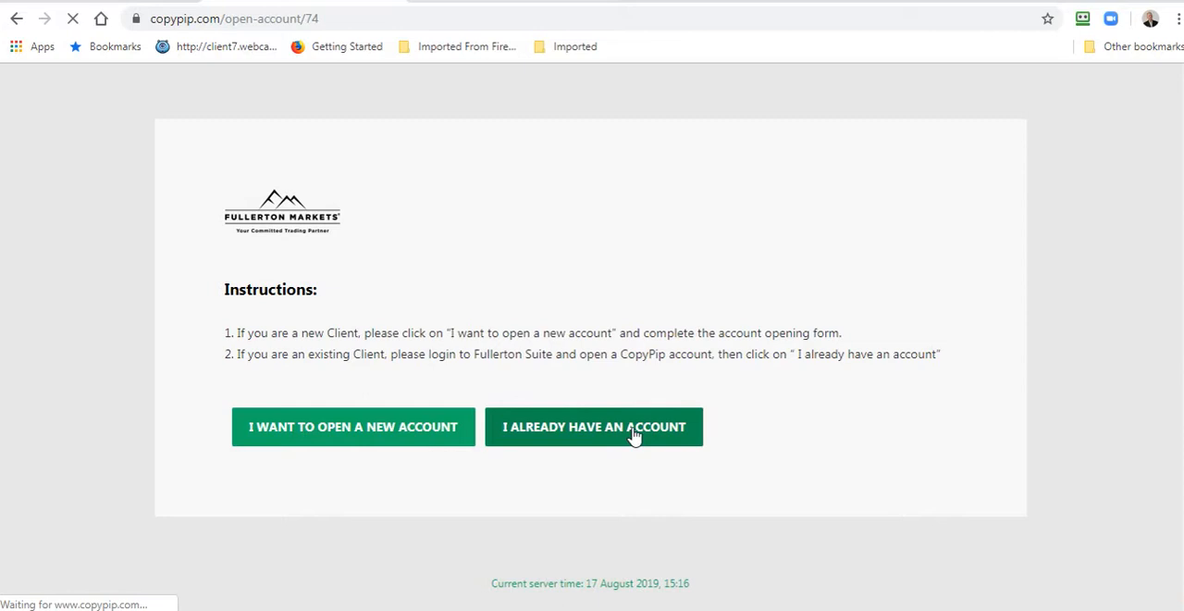
click(593, 427)
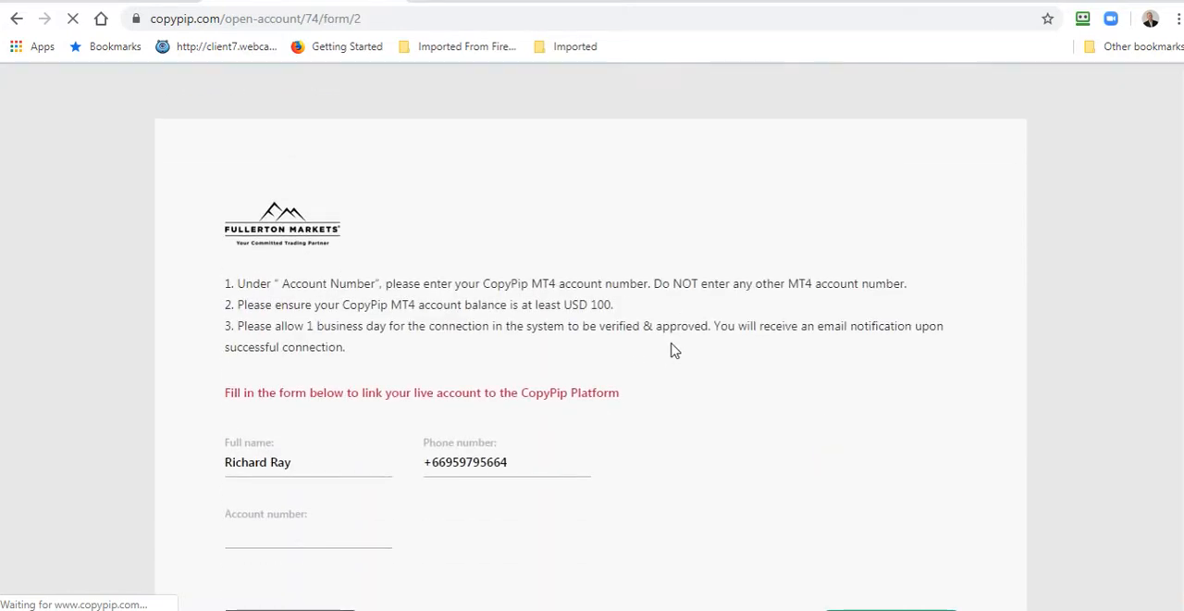
scroll(down, 3)
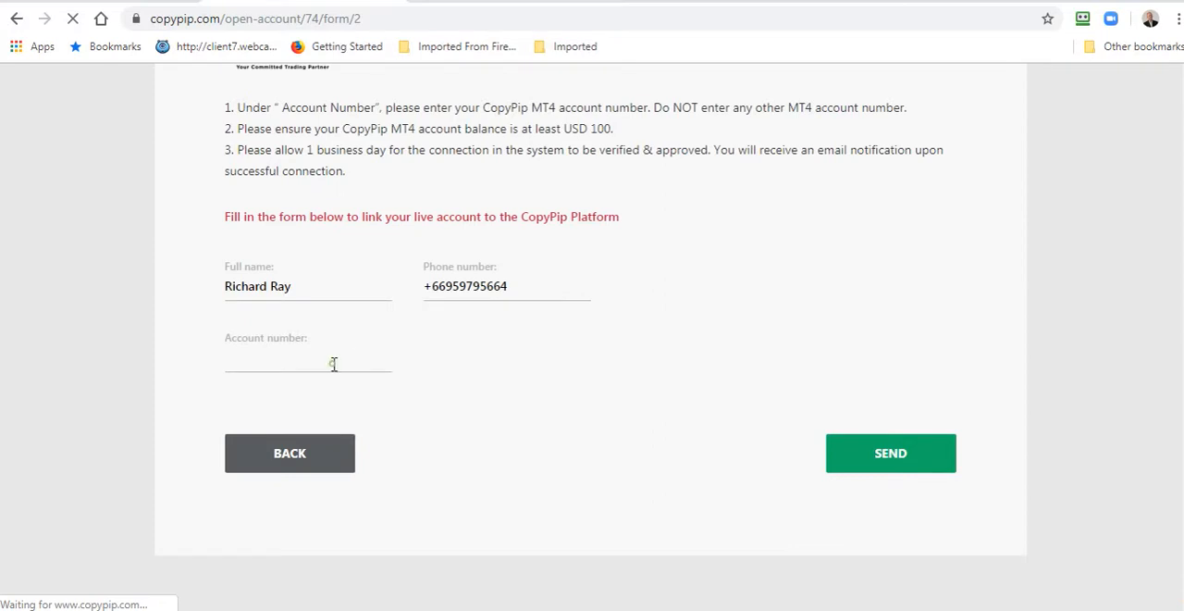
text(271711)
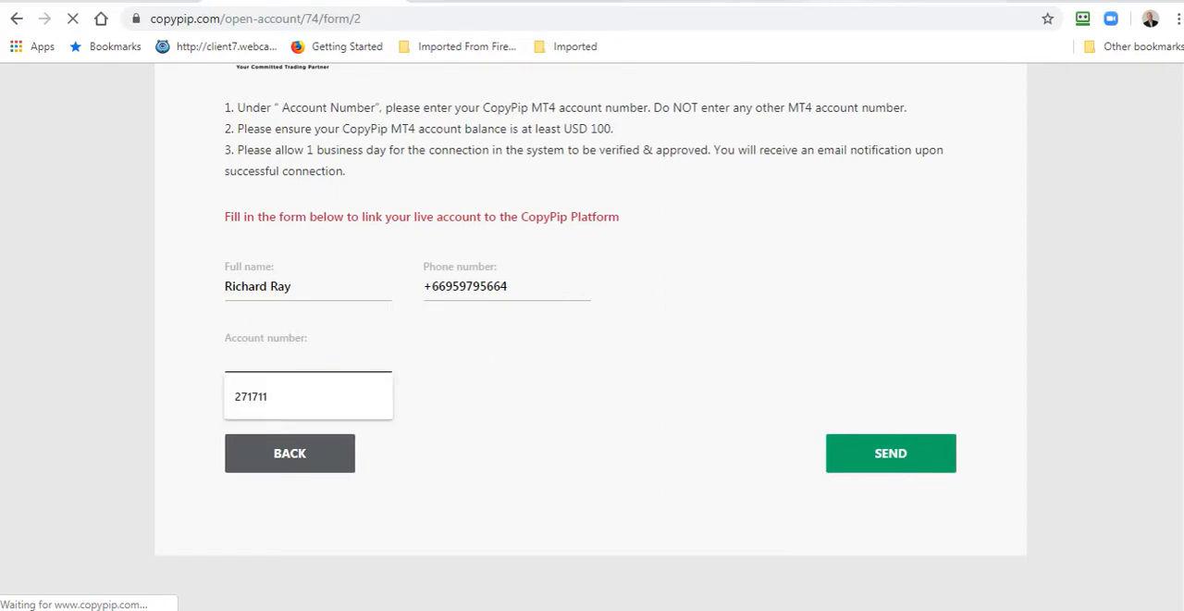
click(890, 453)
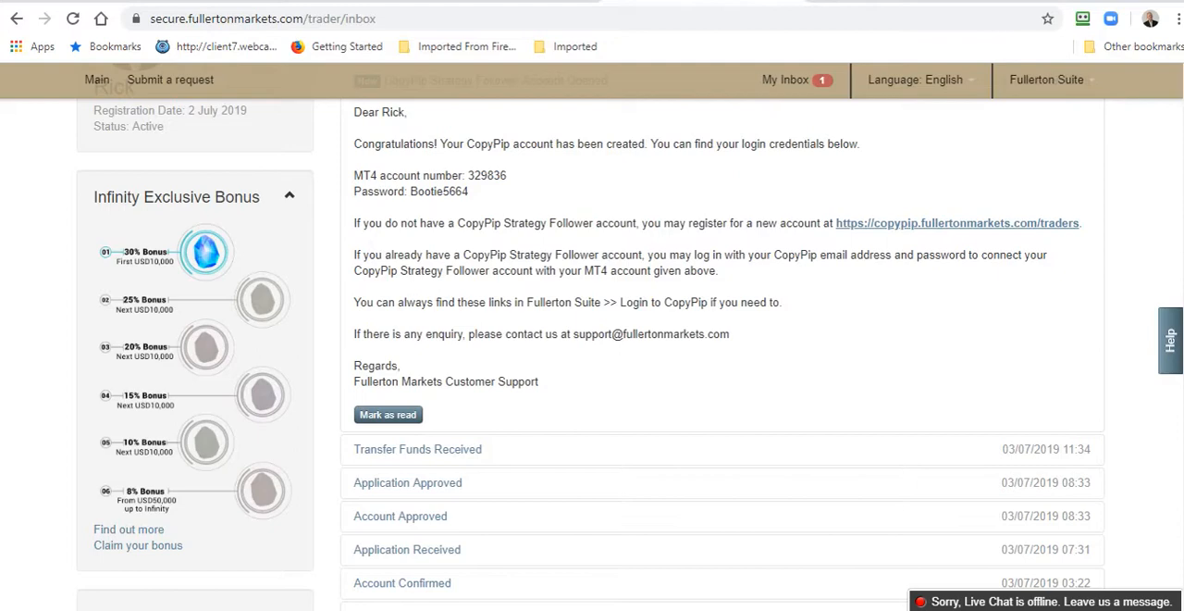
scroll(down, 3)
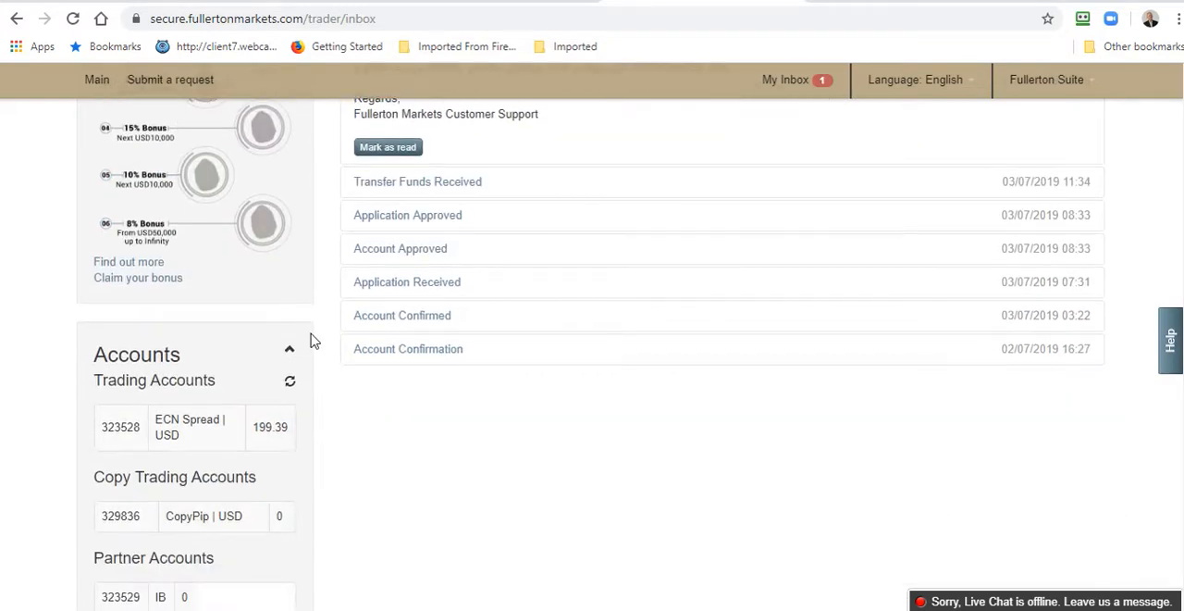
scroll(down, 3)
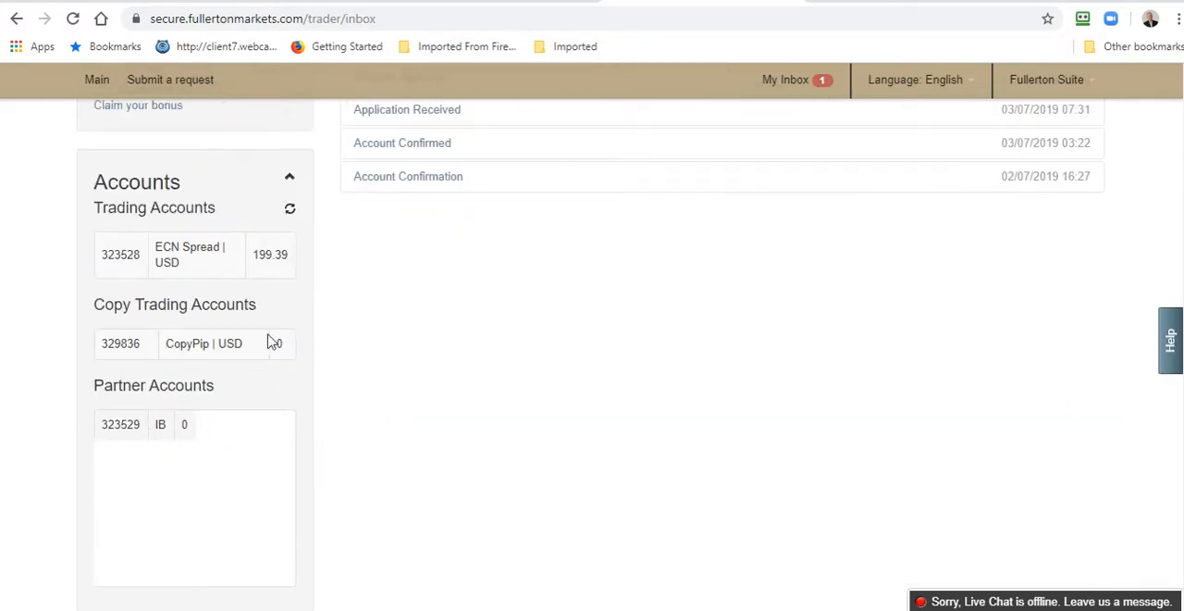
mouse_move(143, 350)
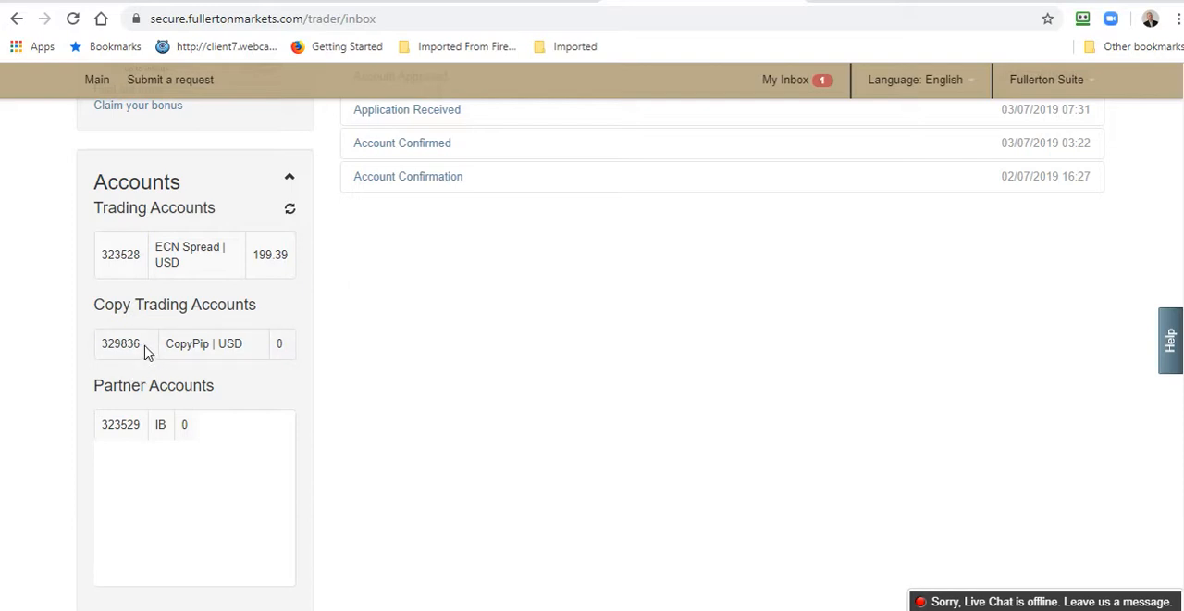
double_click(121, 343)
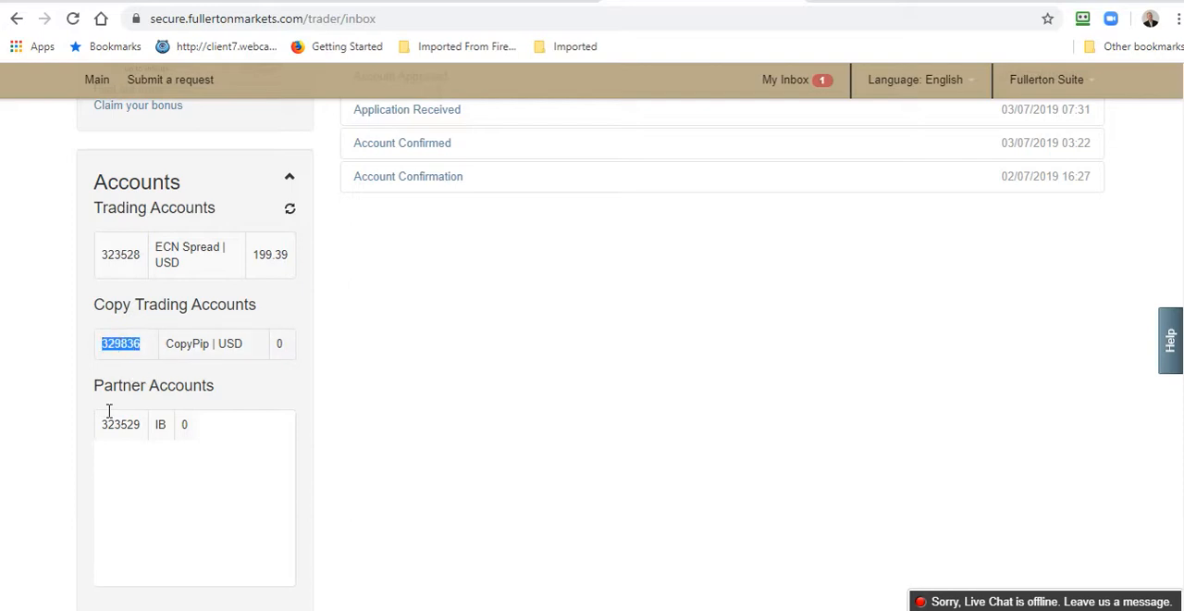
mouse_move(135, 449)
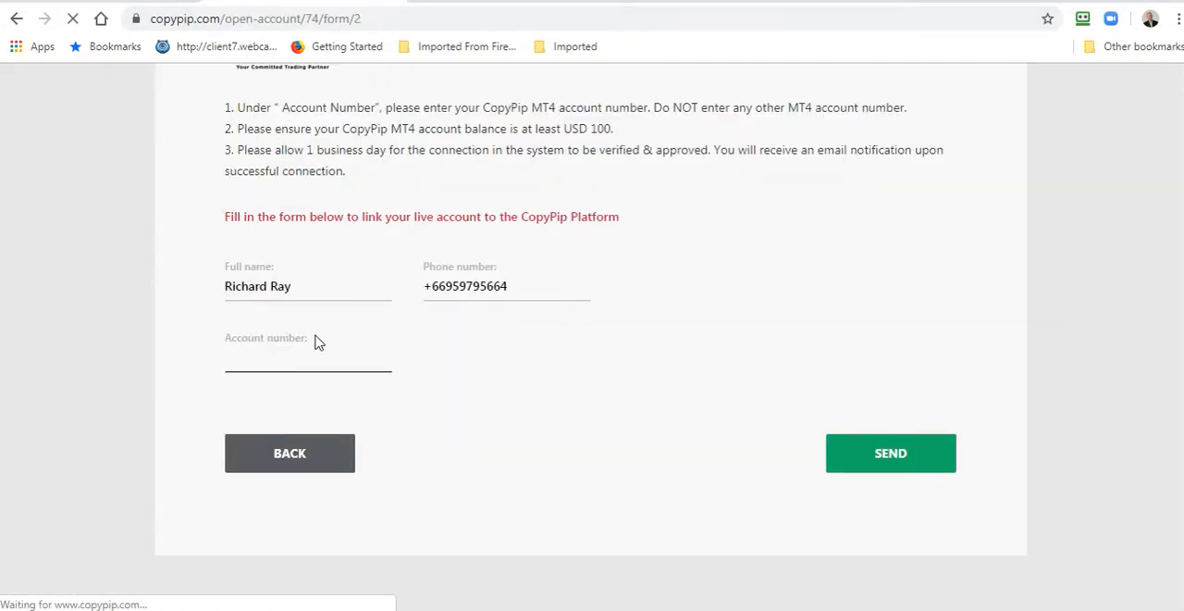
text(329836)
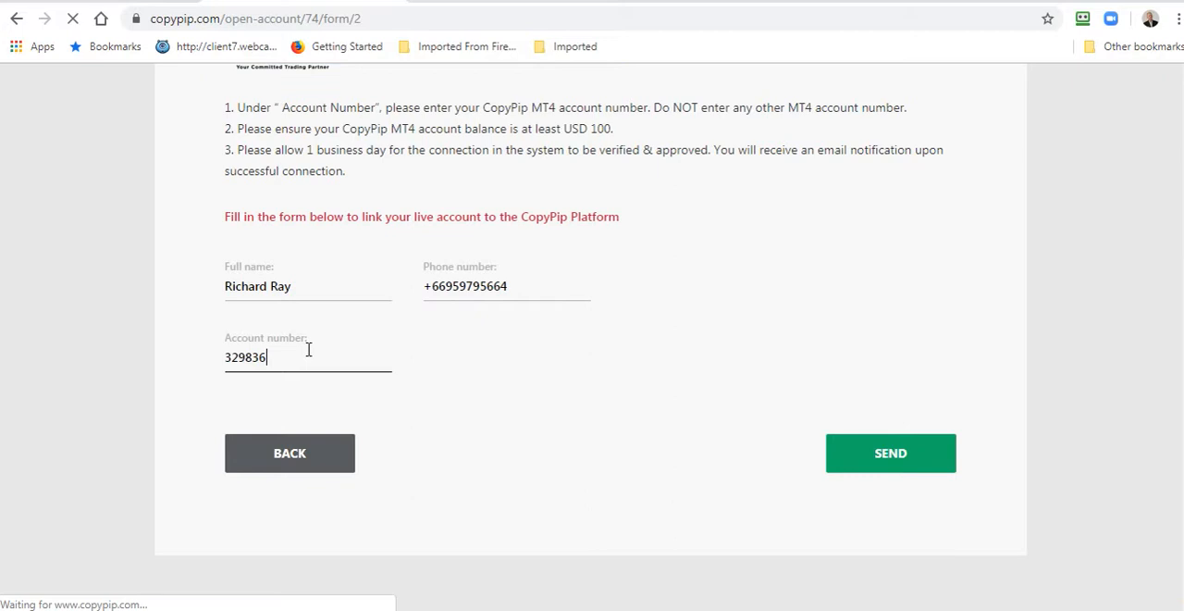
click(890, 453)
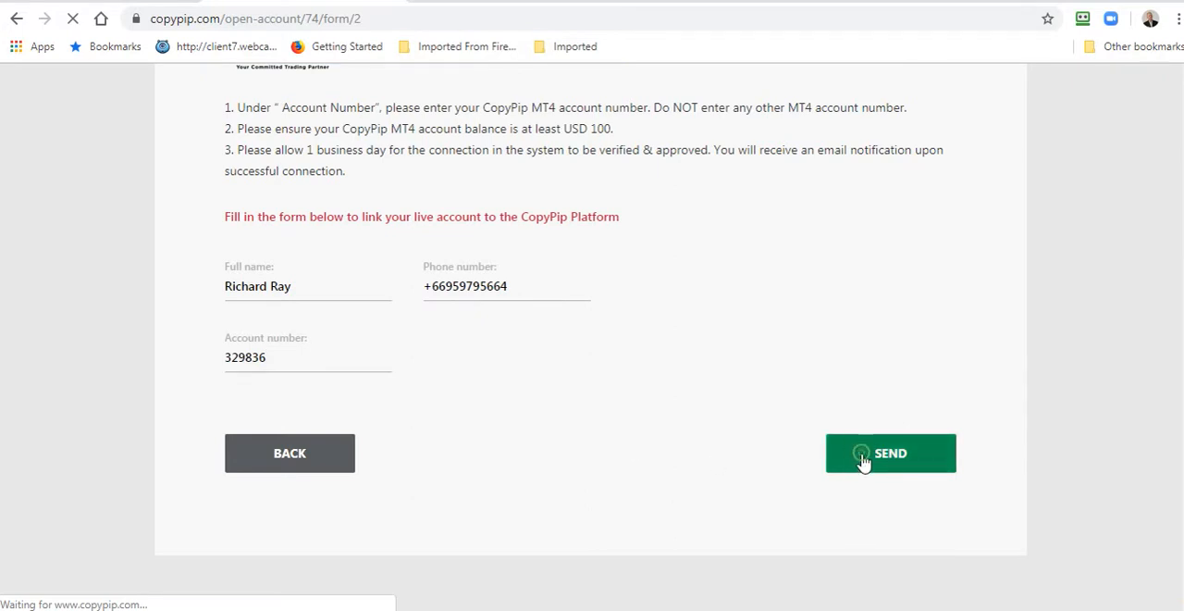
click(890, 453)
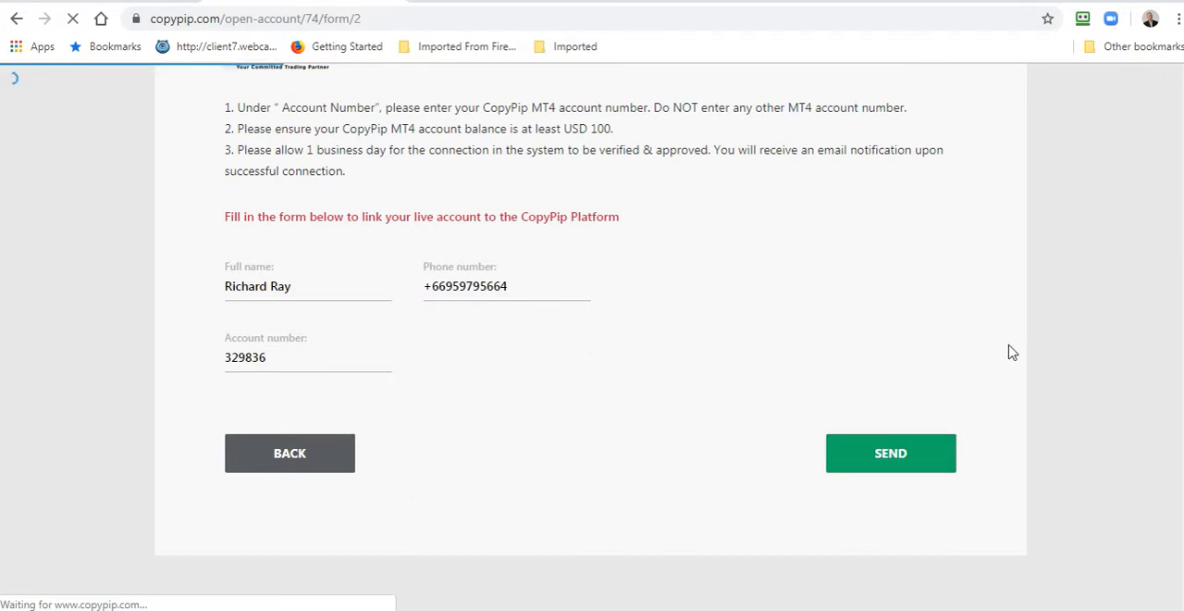
click(890, 452)
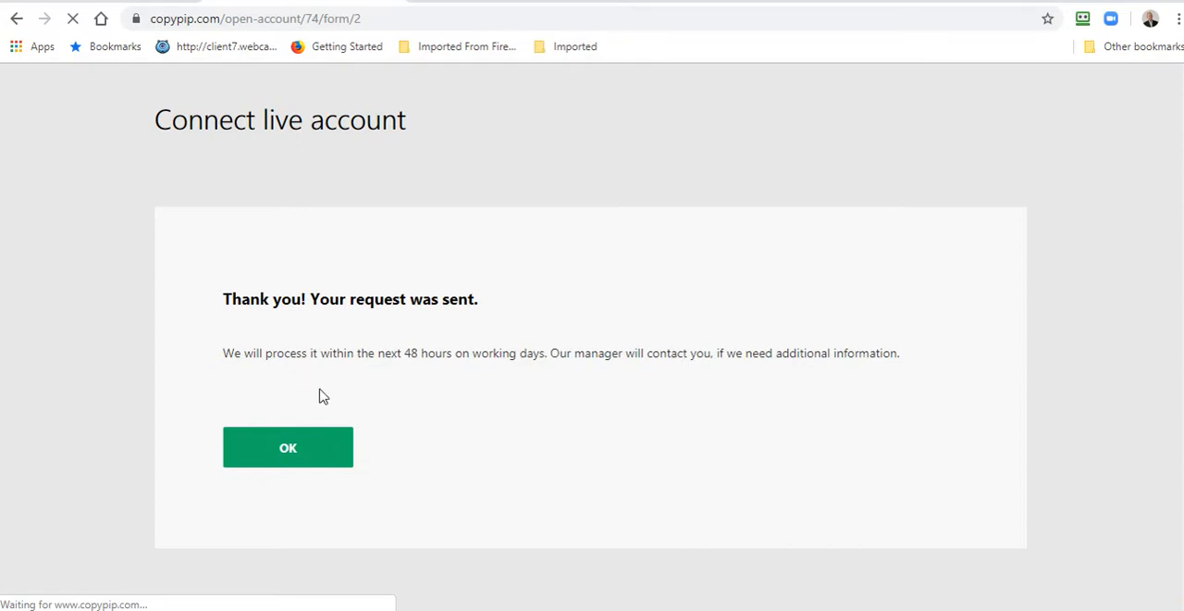
mouse_move(409, 377)
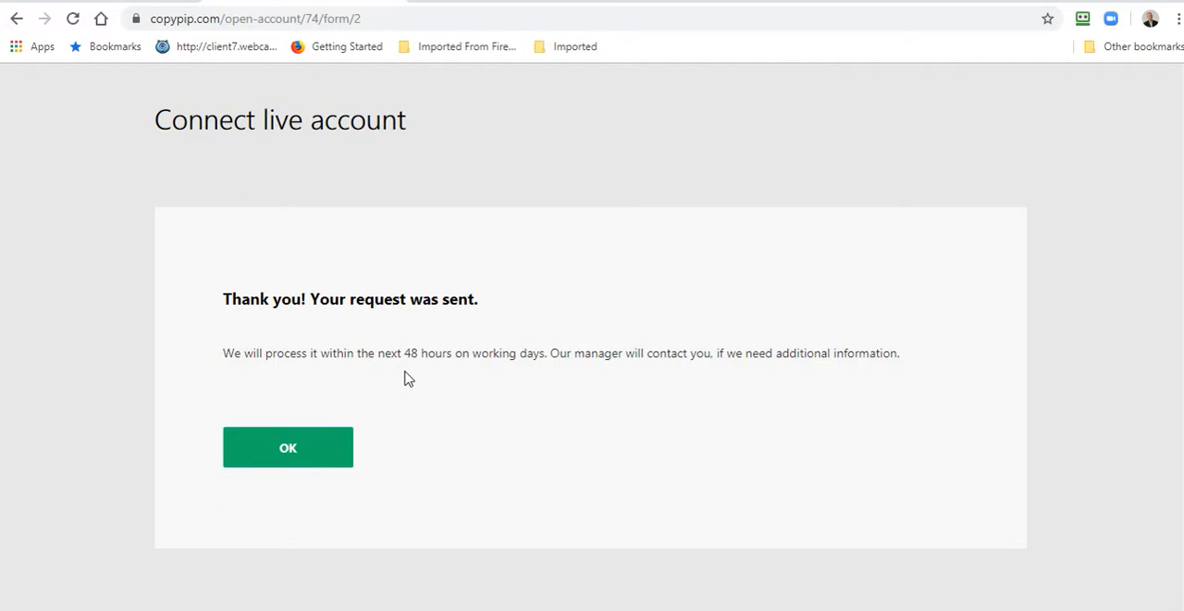
mouse_move(394, 395)
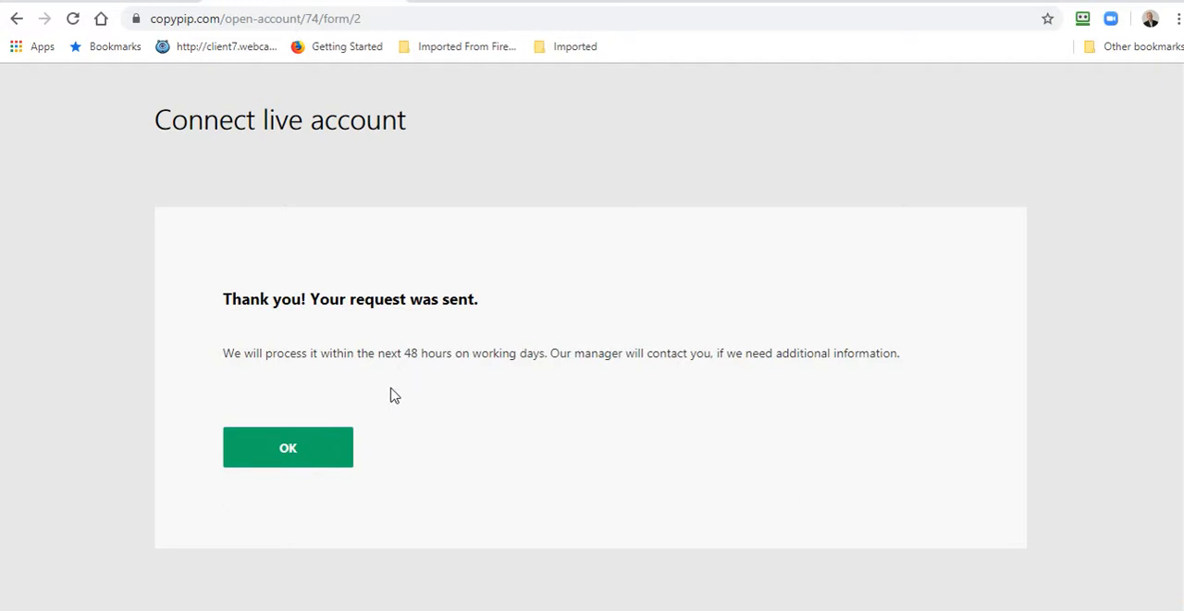
Step: Click OK on the 'Thank you! Your request was sent.' confirmation
click(287, 447)
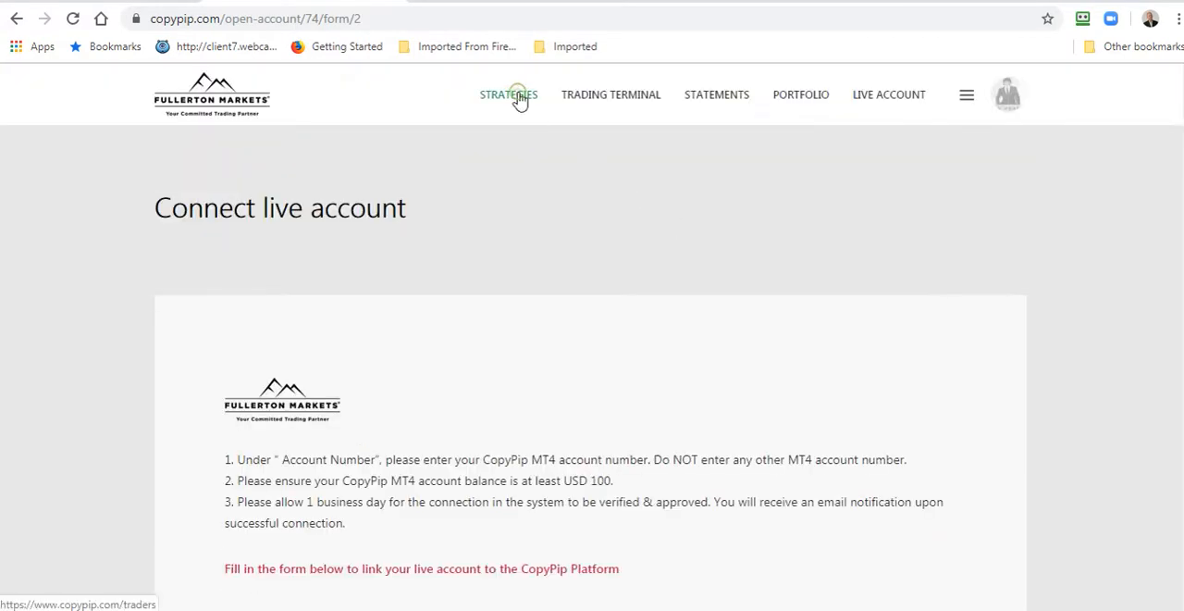
Step: Search STRATEGIES for prosperityfx and open the ProsperityFX result
click(508, 94)
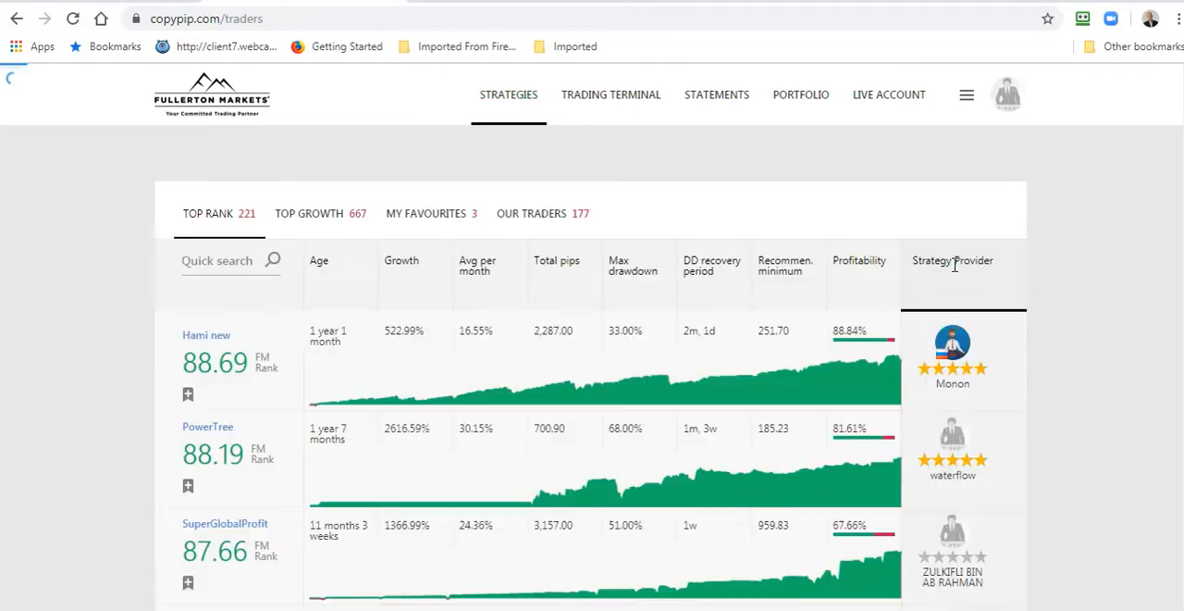
scroll(down, 3)
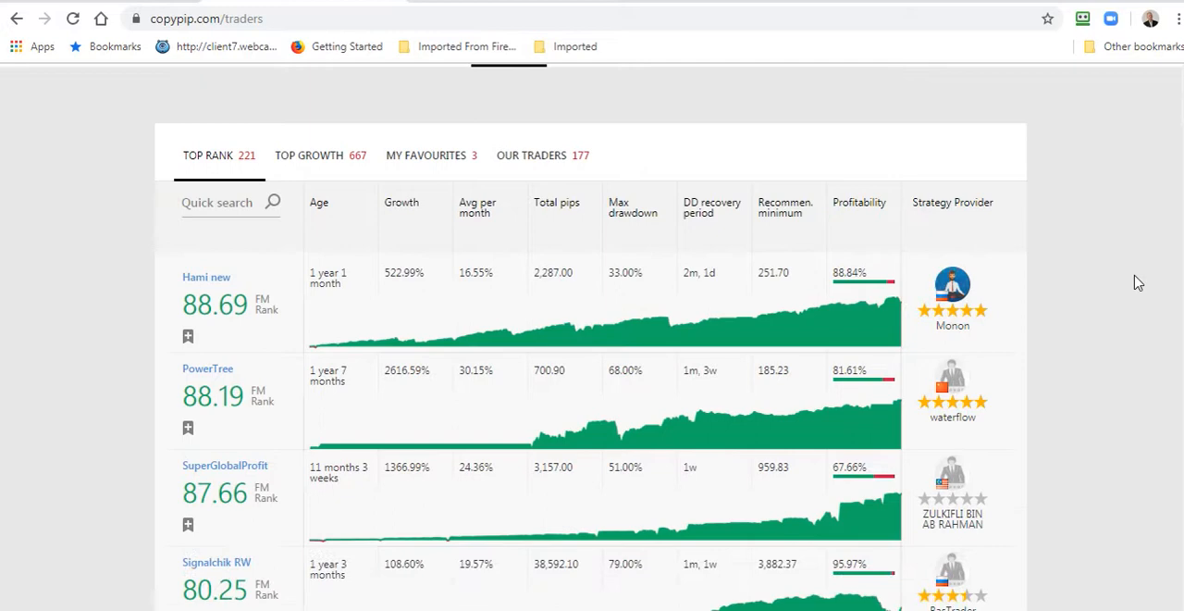
scroll(down, 3)
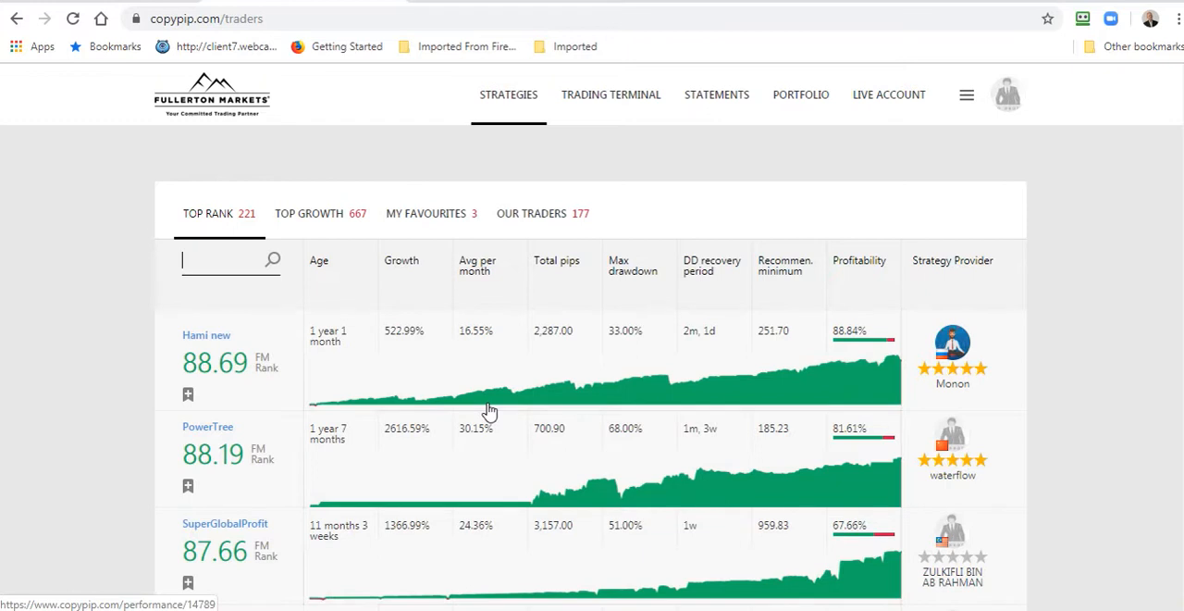
text(p)
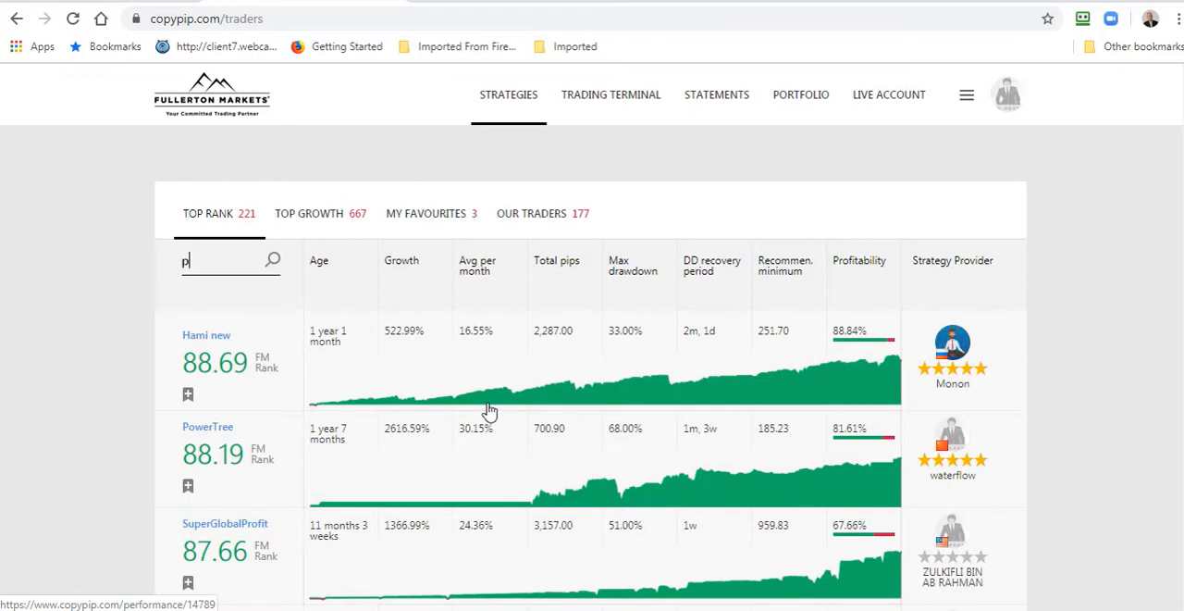
text(rosperityfx)
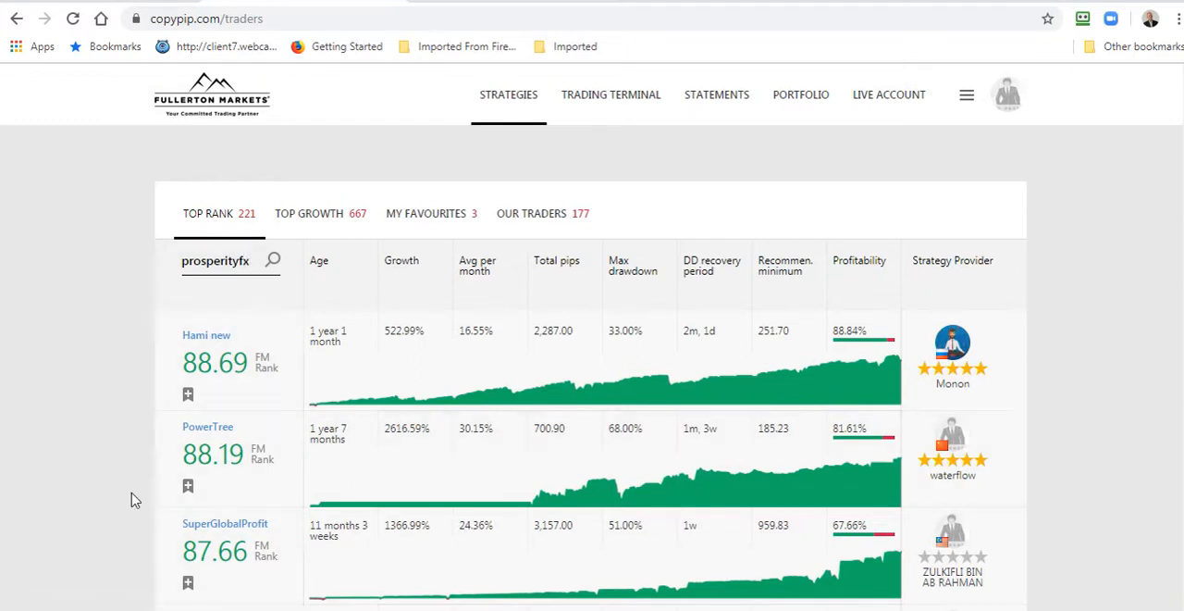
click(227, 260)
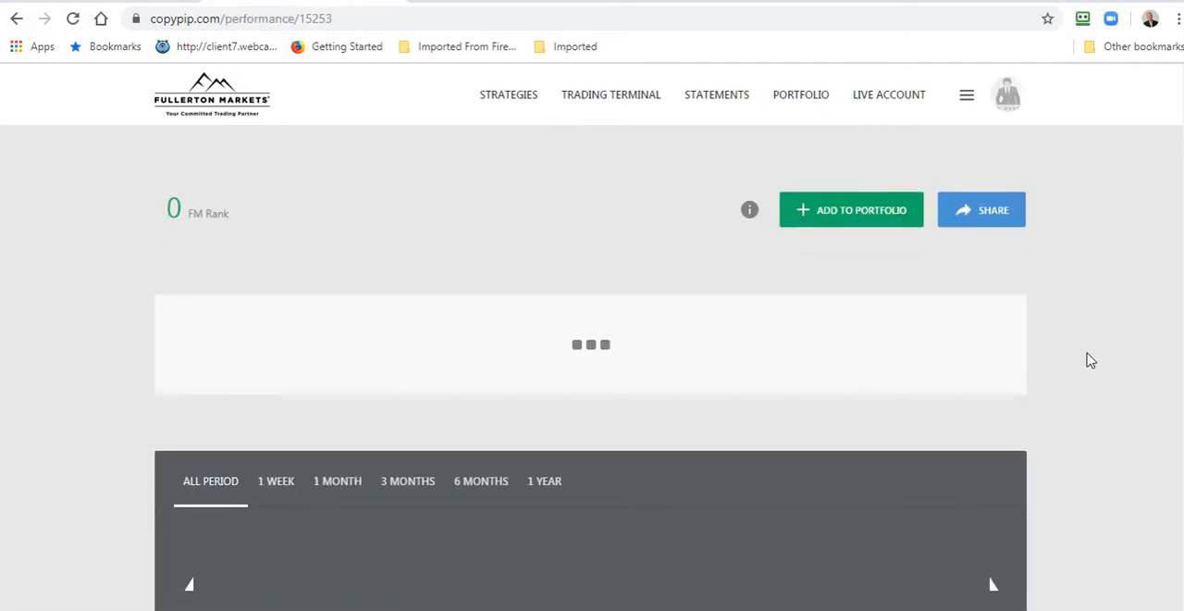
scroll(down, 3)
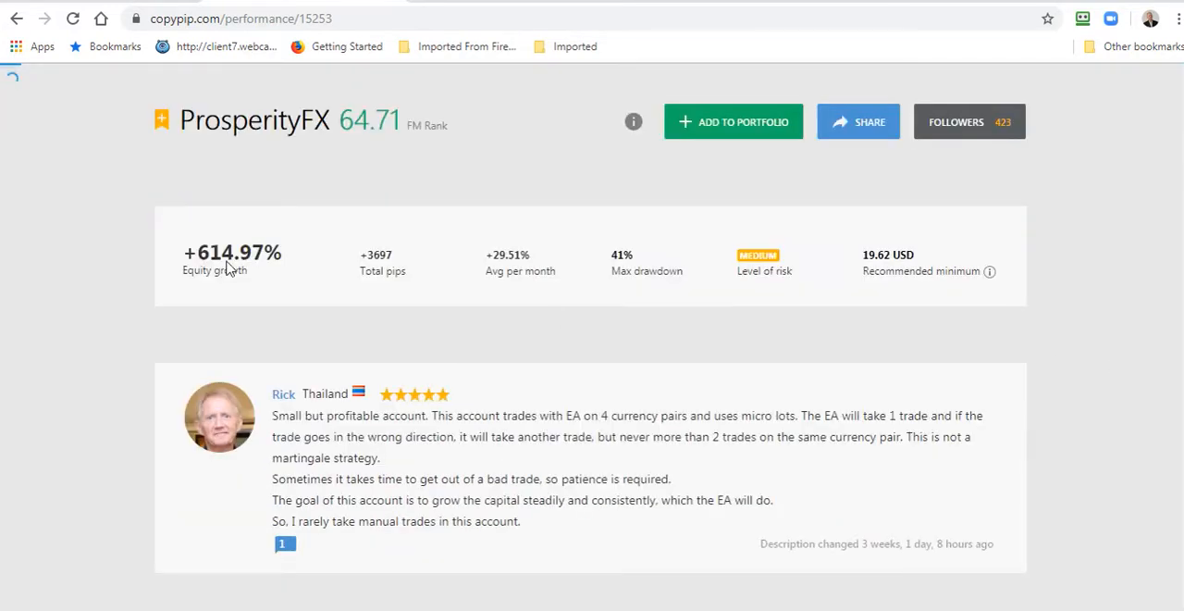
mouse_move(369, 284)
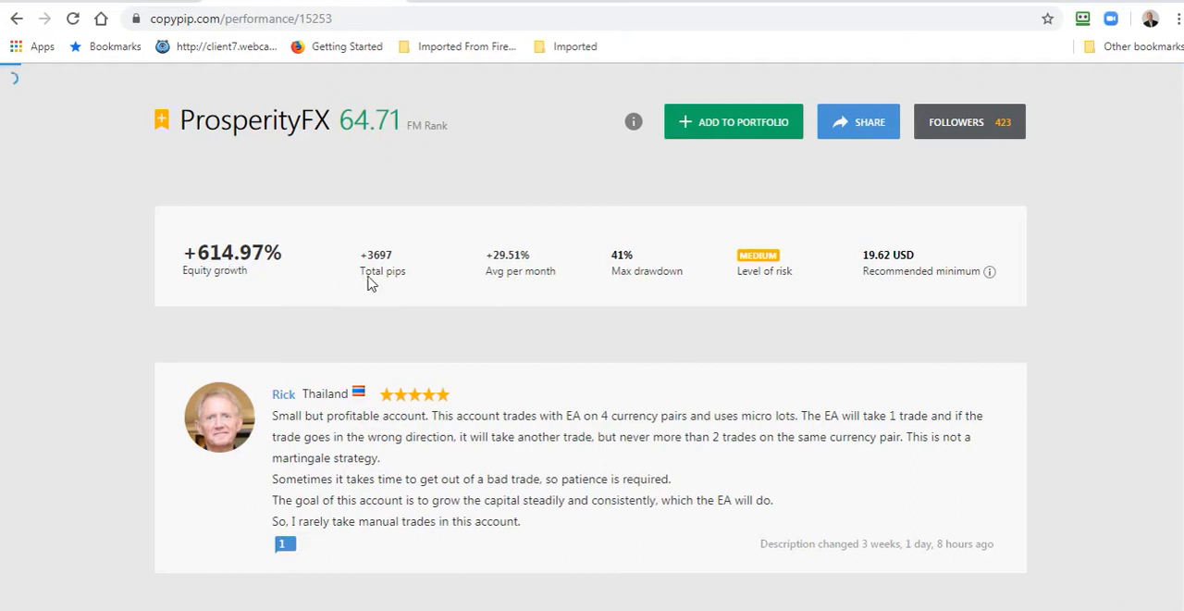
mouse_move(384, 273)
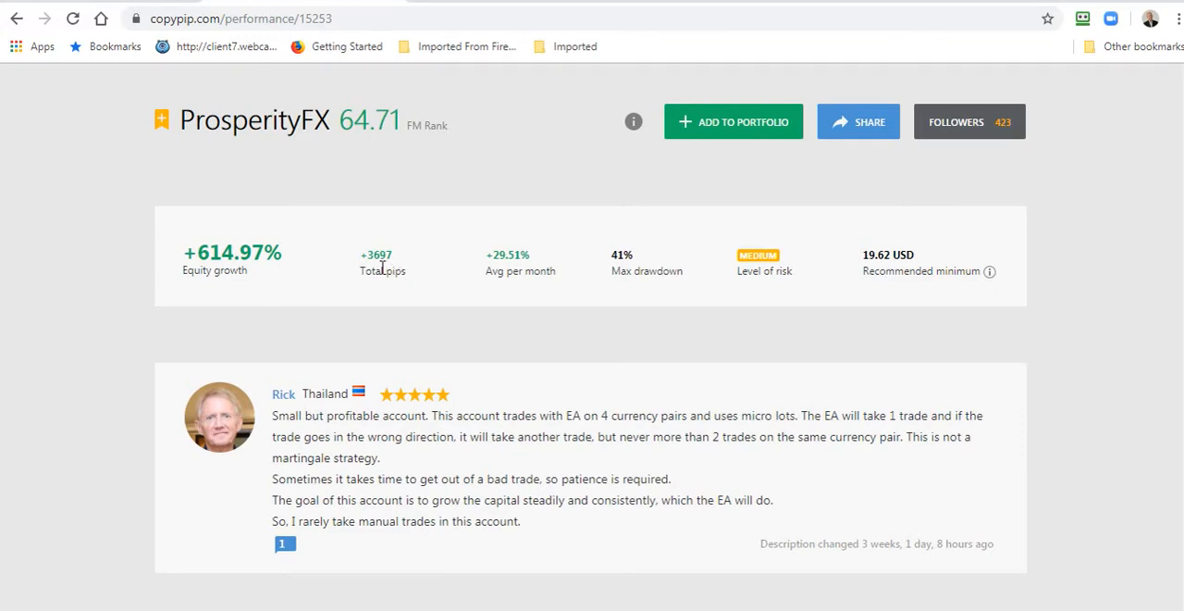
mouse_move(497, 285)
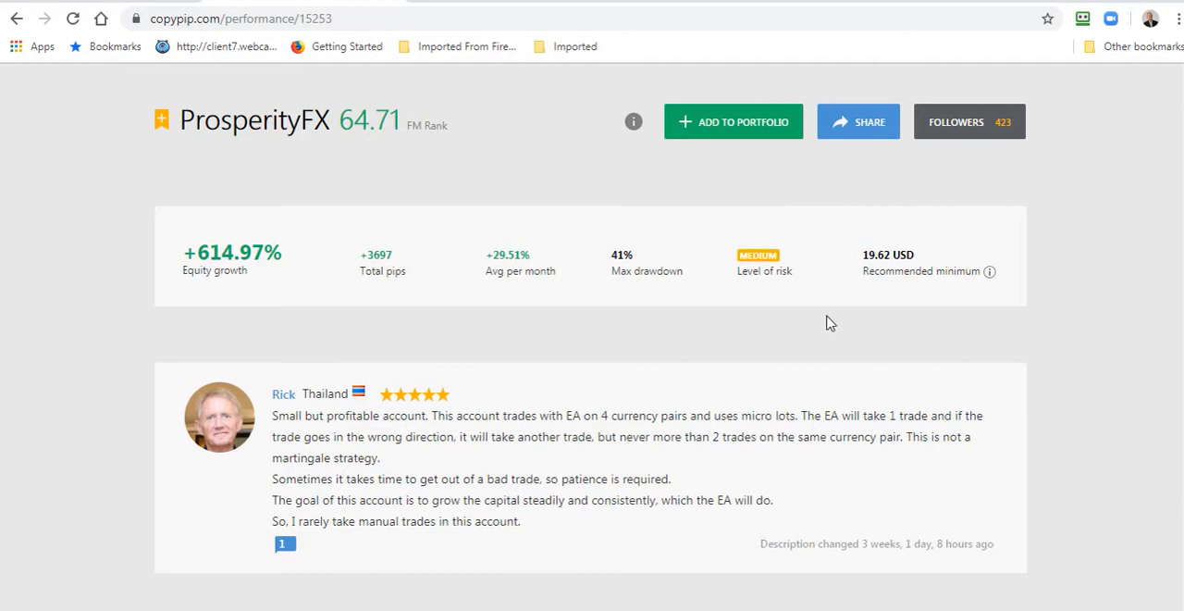
mouse_move(500, 318)
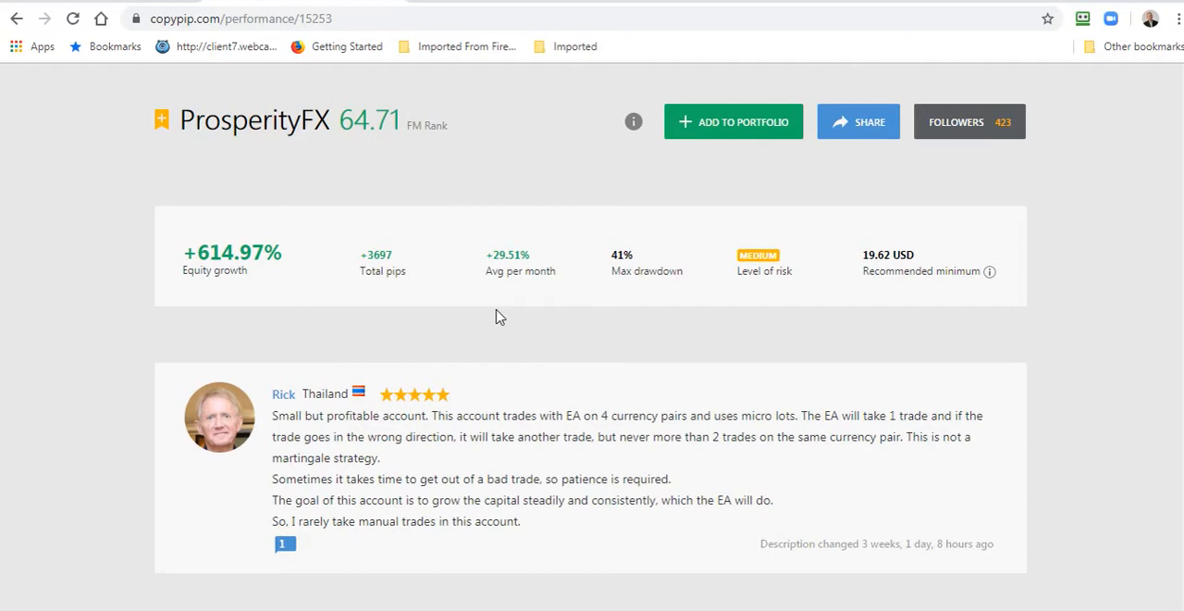
scroll(down, 3)
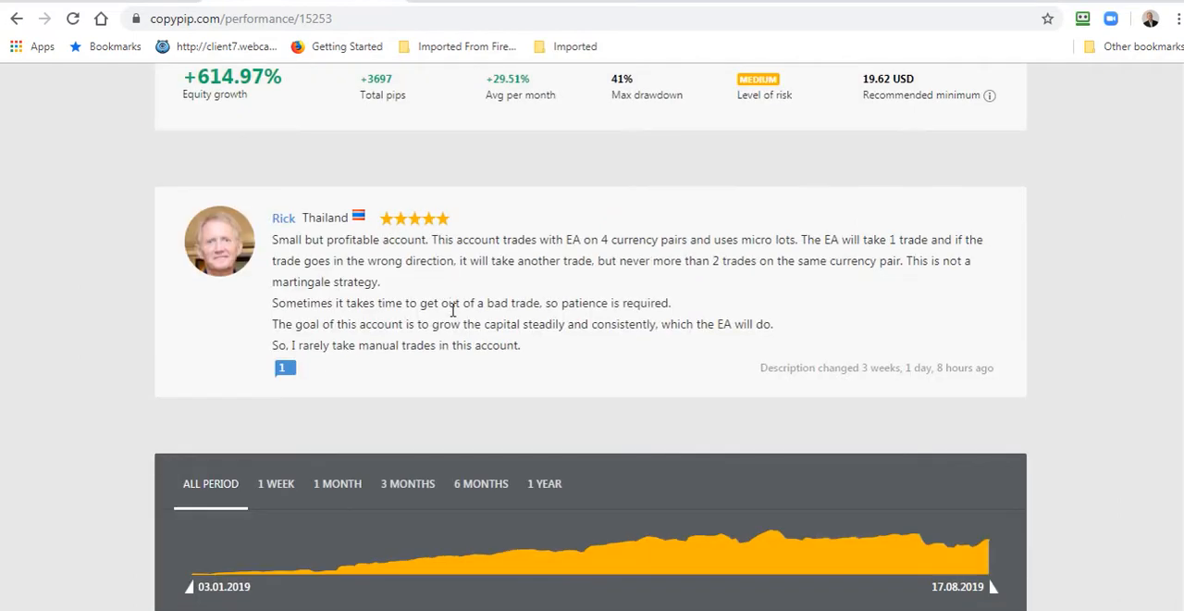
scroll(down, 3)
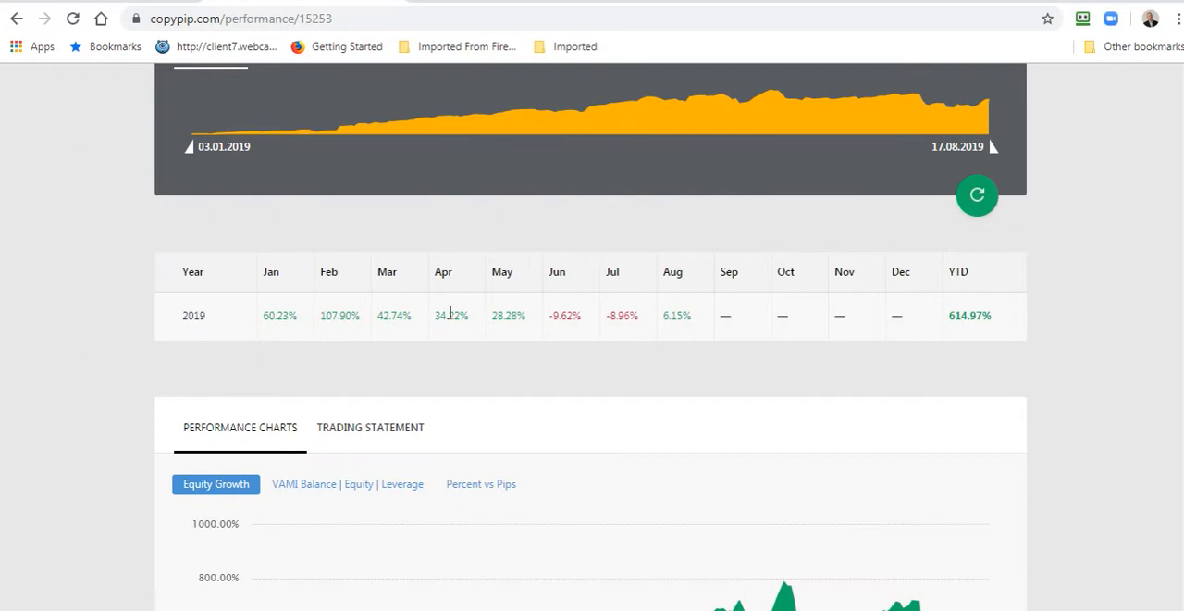
scroll(down, 3)
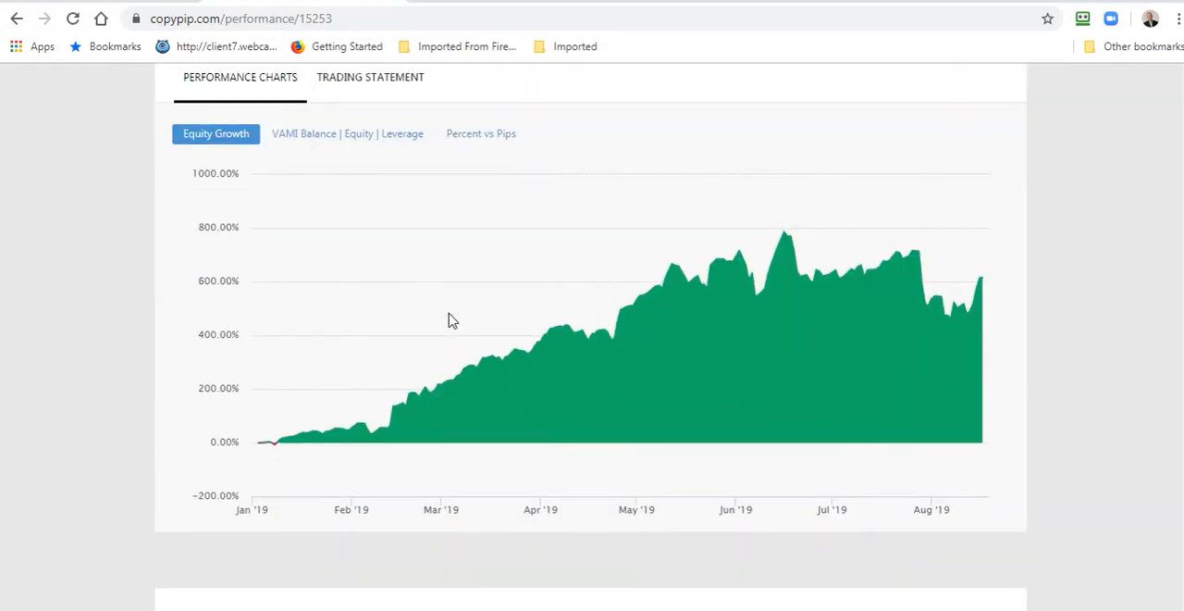
scroll(down, 3)
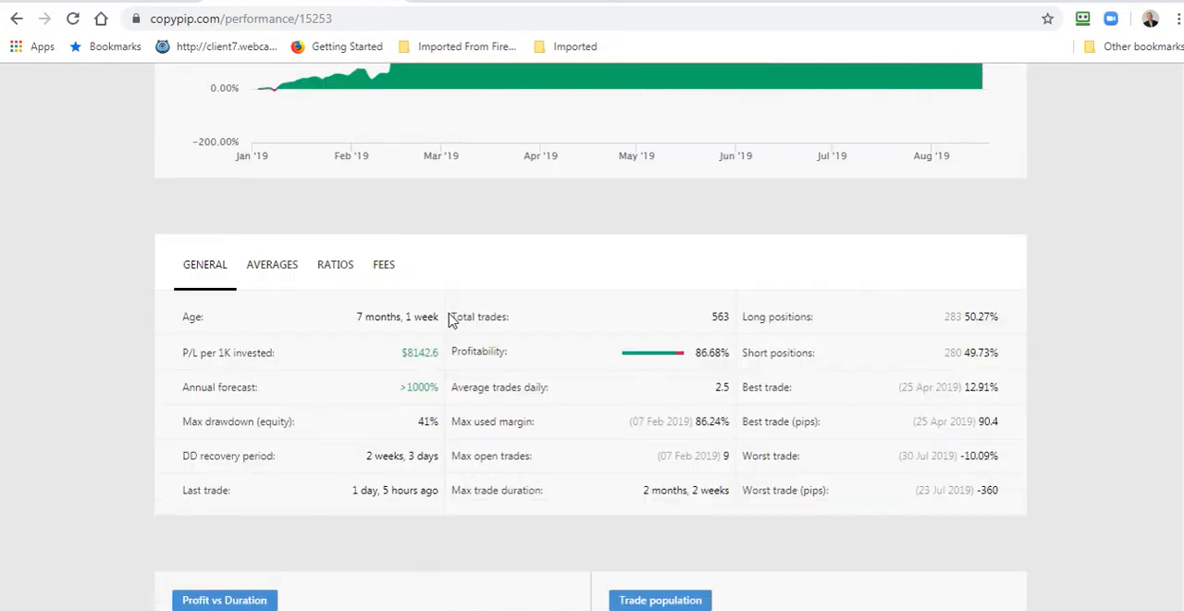
scroll(down, 3)
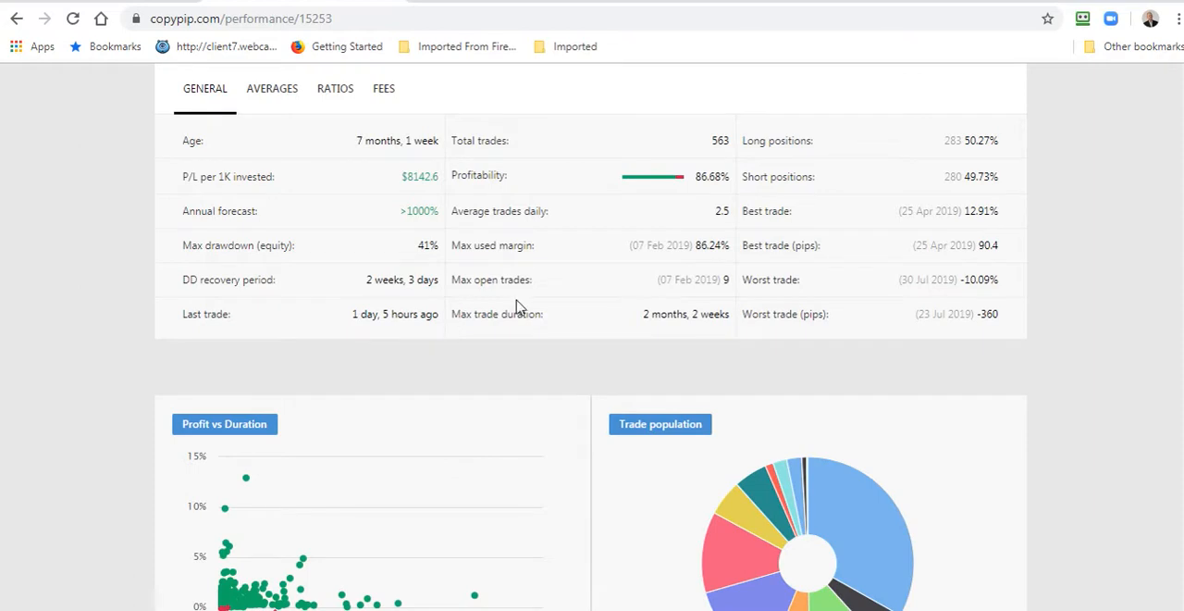
mouse_move(632, 212)
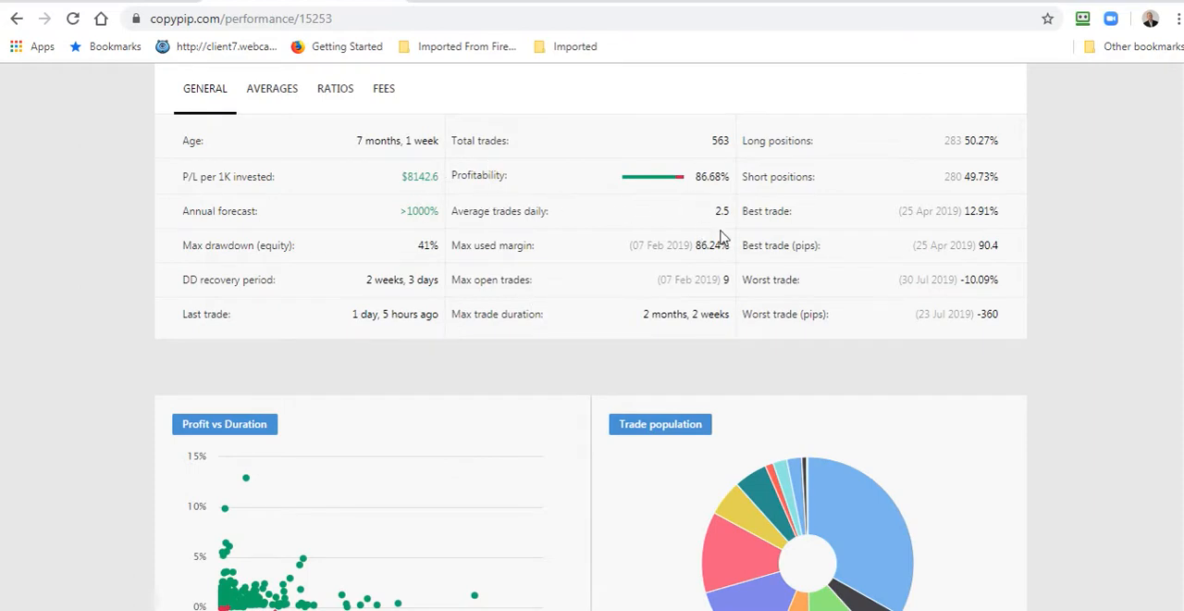
mouse_move(610, 292)
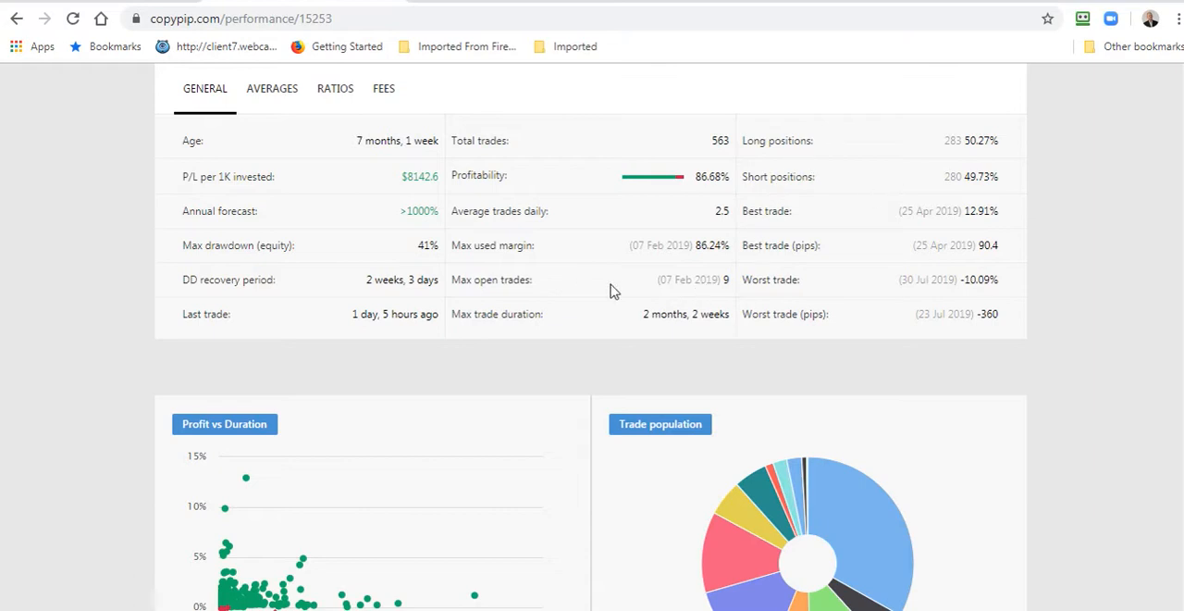
scroll(down, 3)
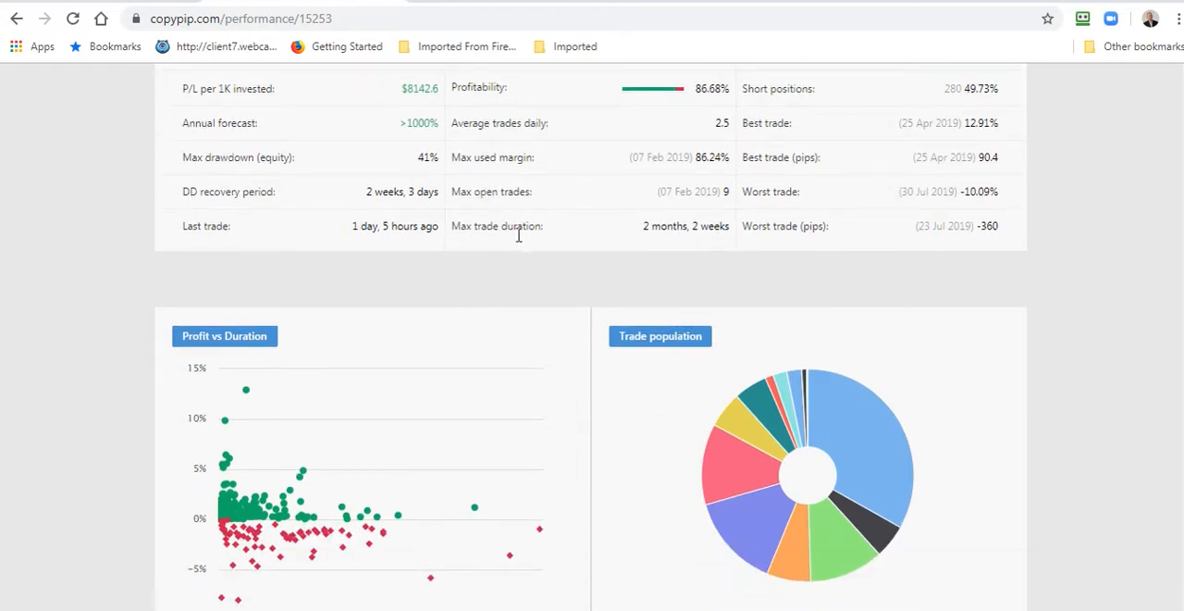
scroll(down, 3)
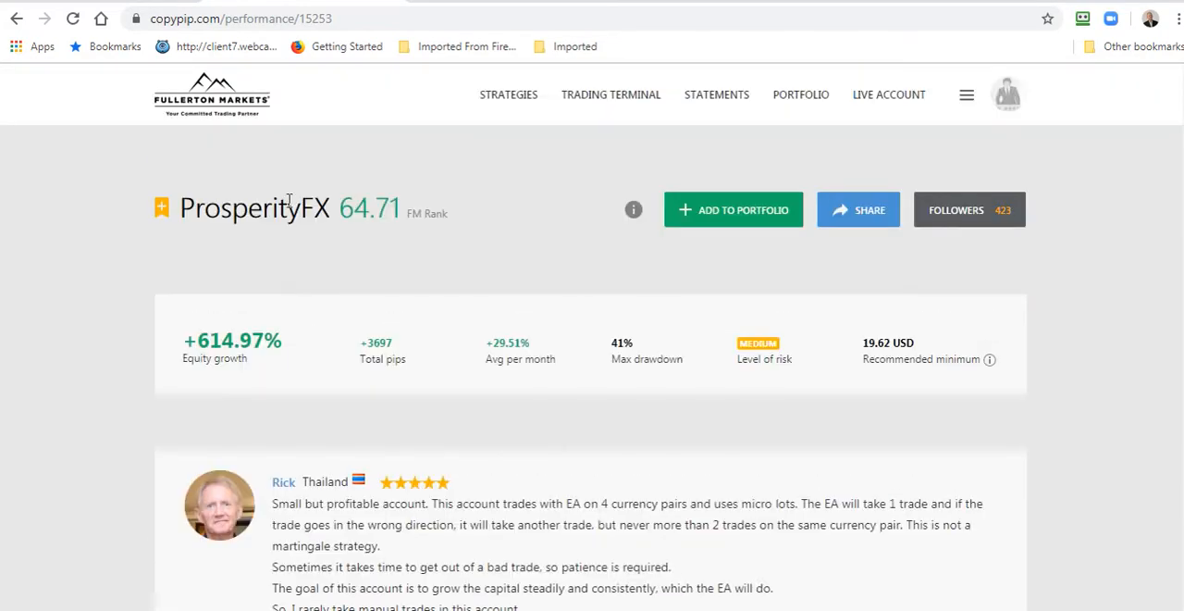
scroll(down, 3)
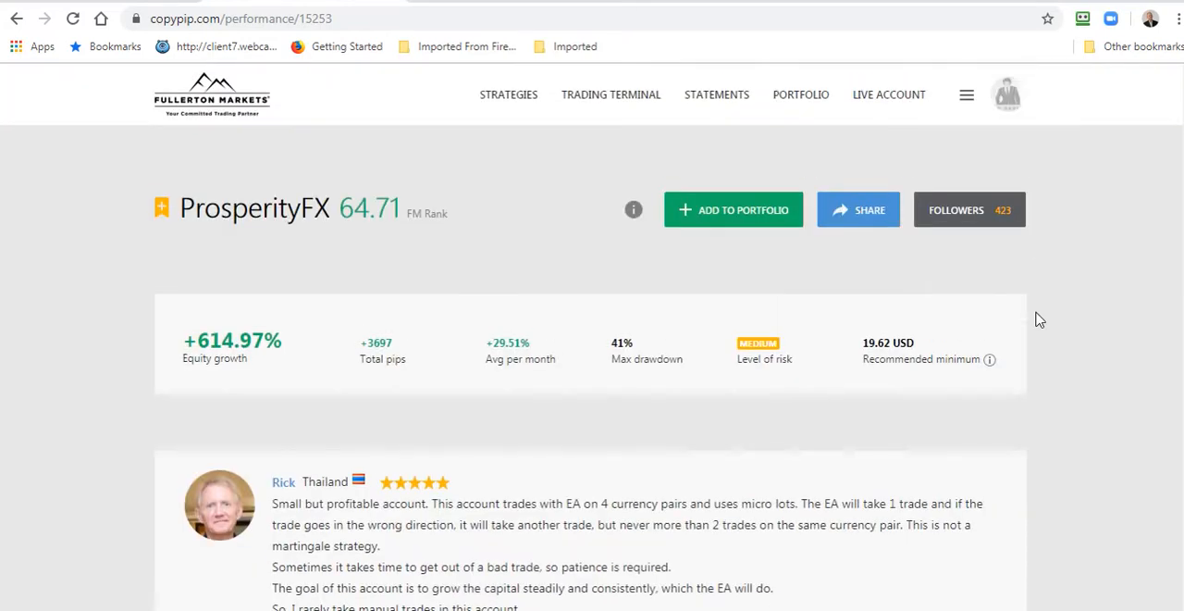
mouse_move(1057, 288)
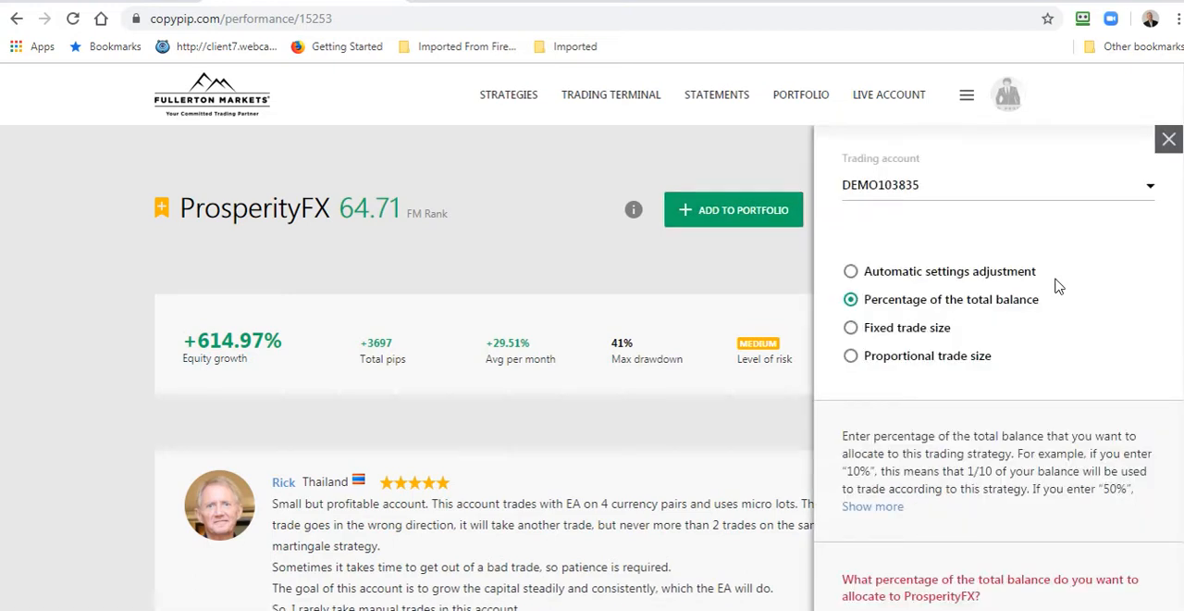
mouse_move(905, 201)
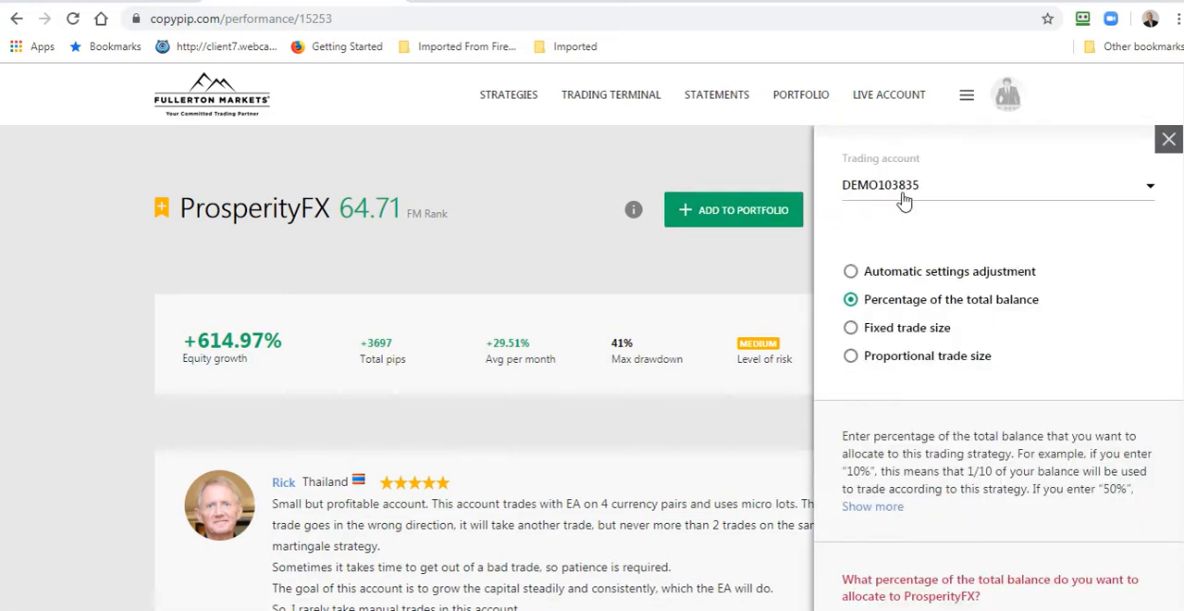
mouse_move(886, 192)
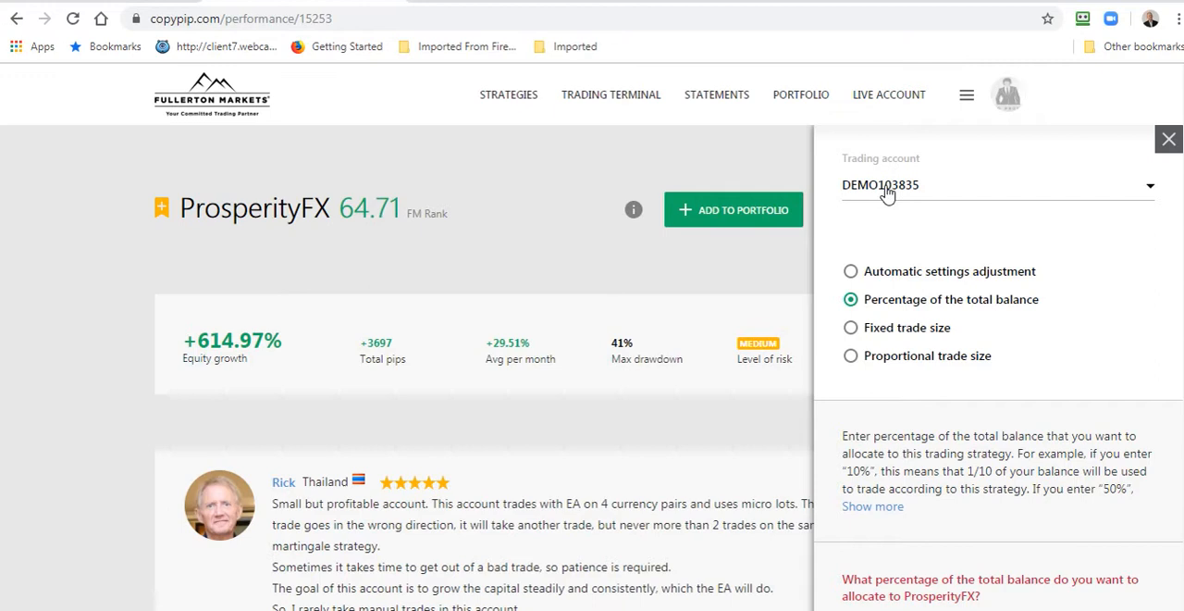
mouse_move(1154, 193)
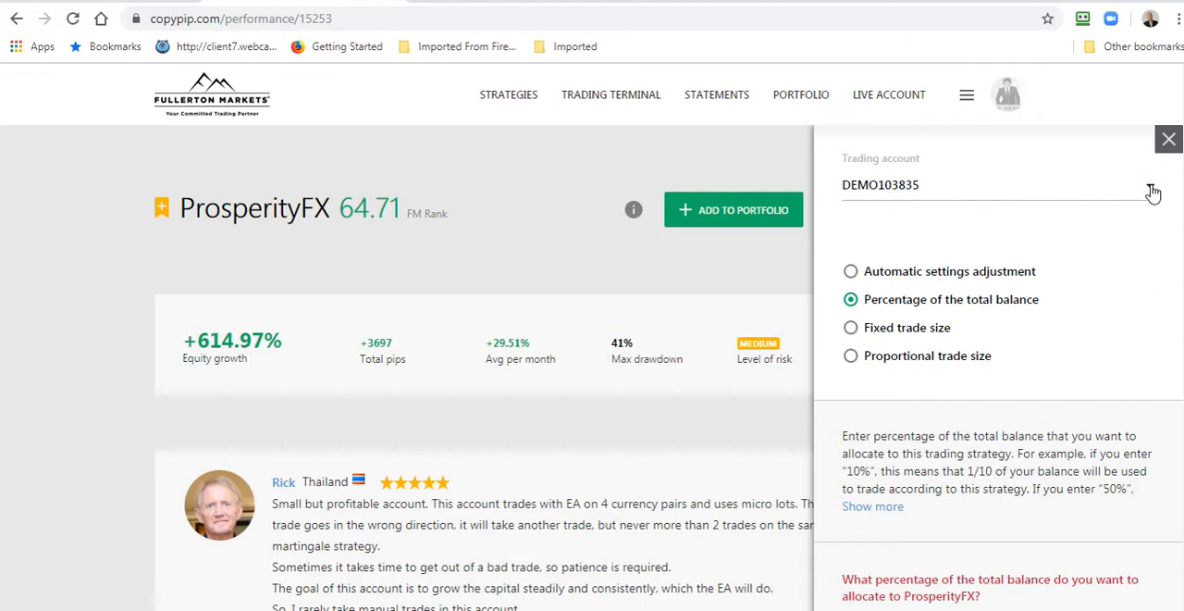
Step: Review the Trading account dropdown and choose Automatic settings adjustment for ProsperityFX
click(999, 185)
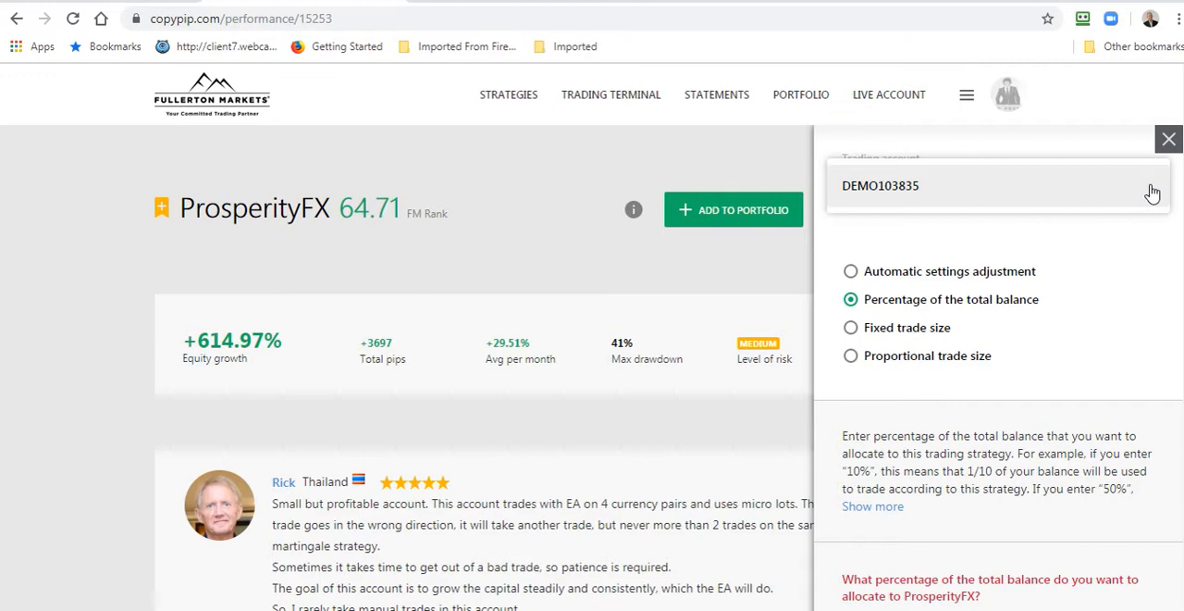
mouse_move(1150, 194)
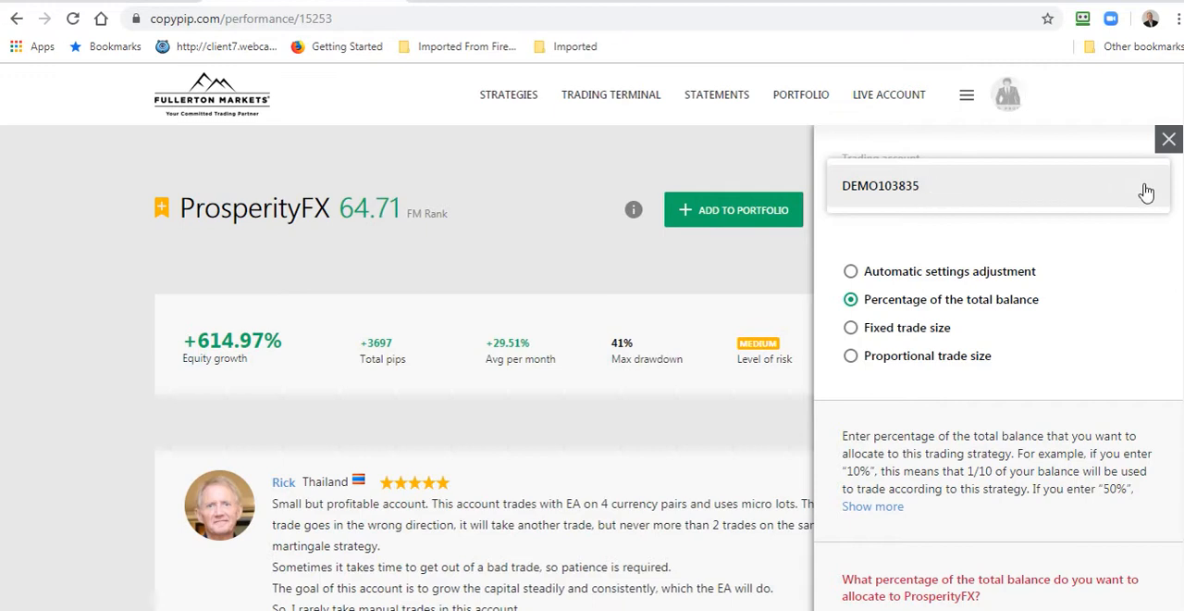
mouse_move(1147, 257)
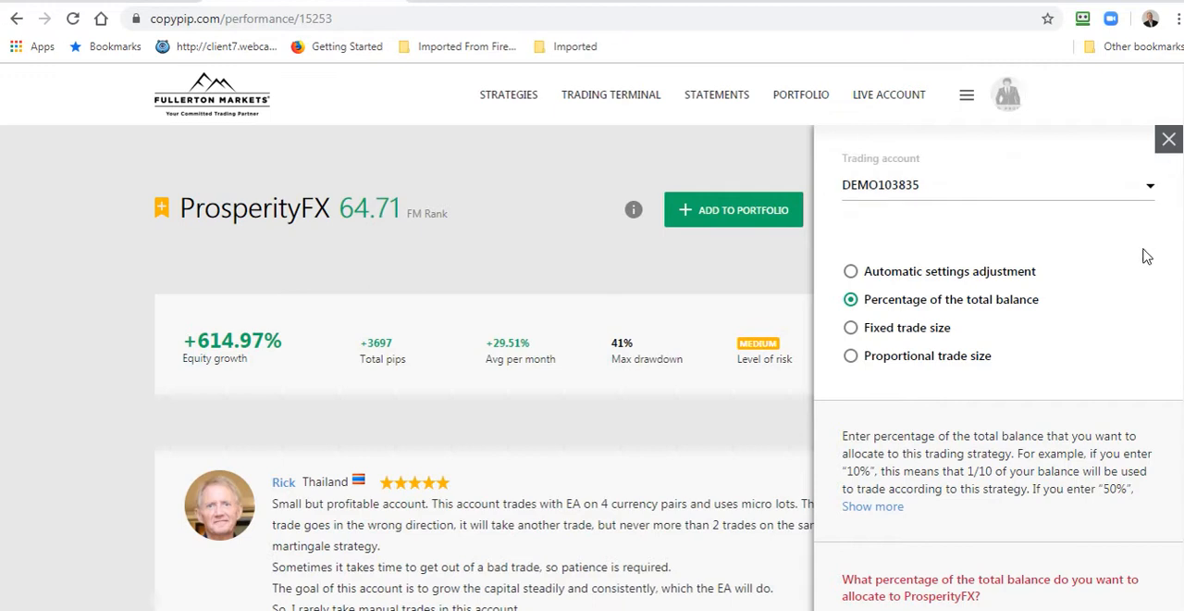
scroll(down, 3)
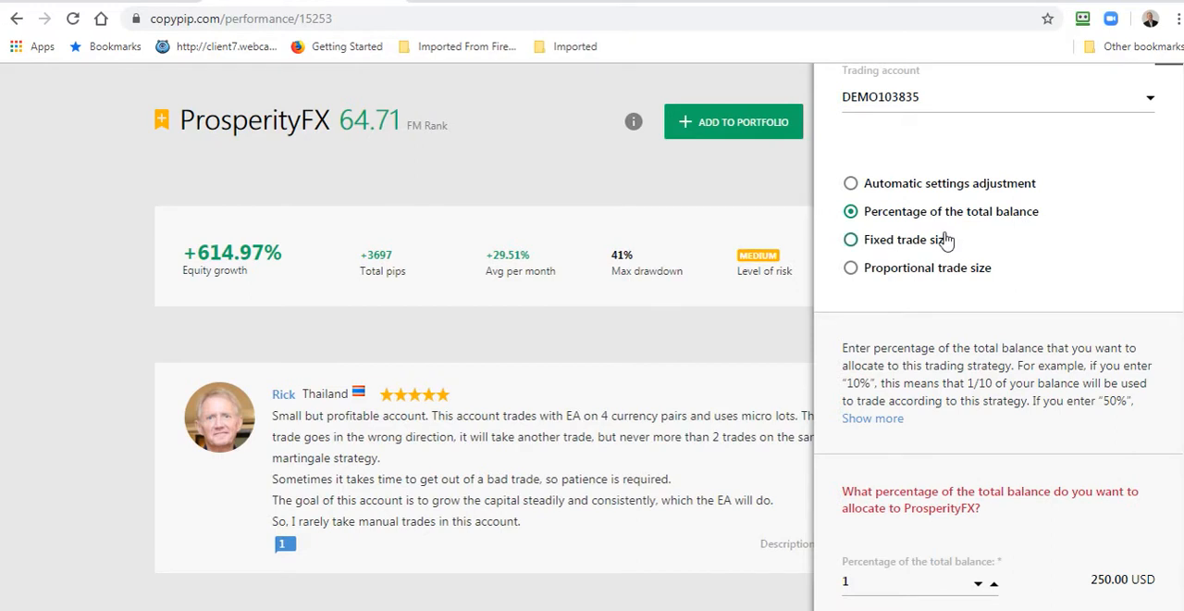
scroll(down, 3)
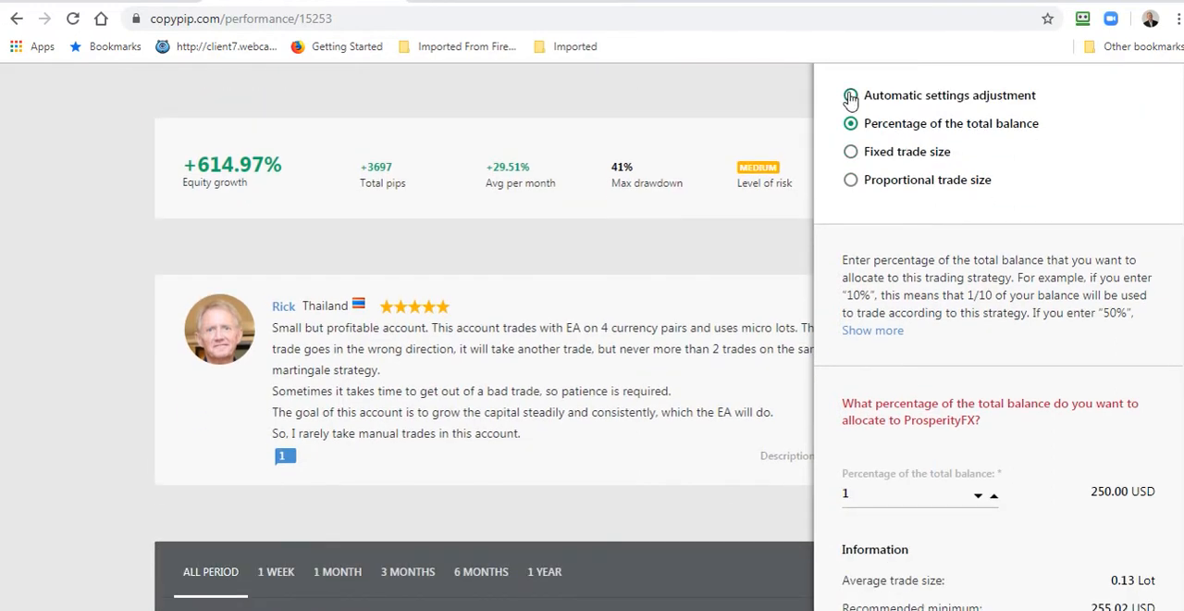
mouse_move(1118, 173)
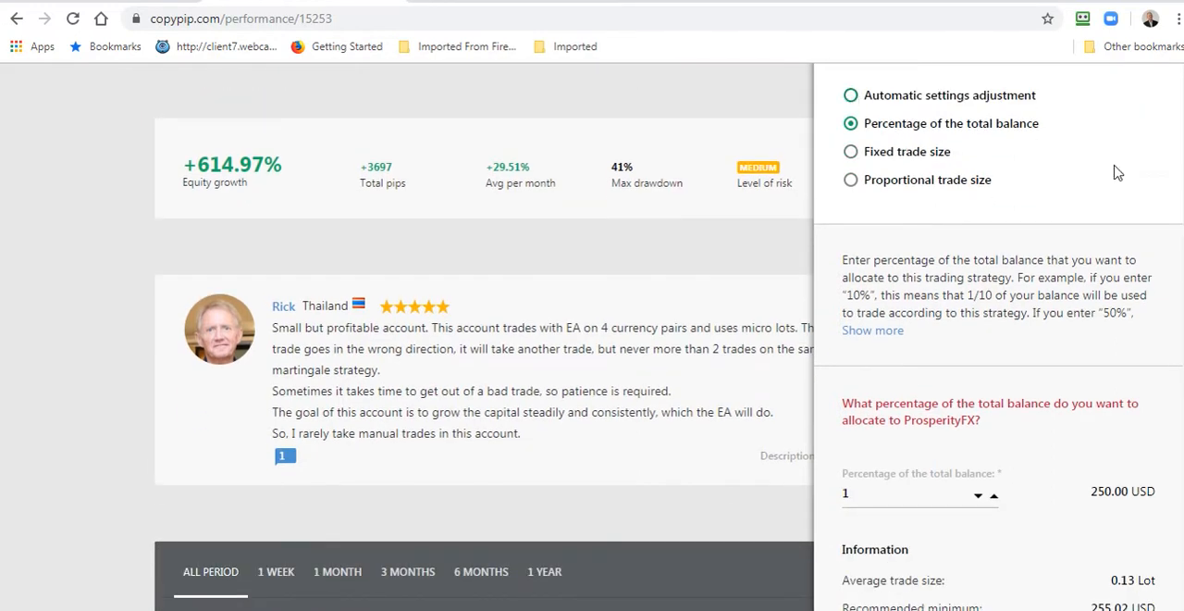
click(850, 95)
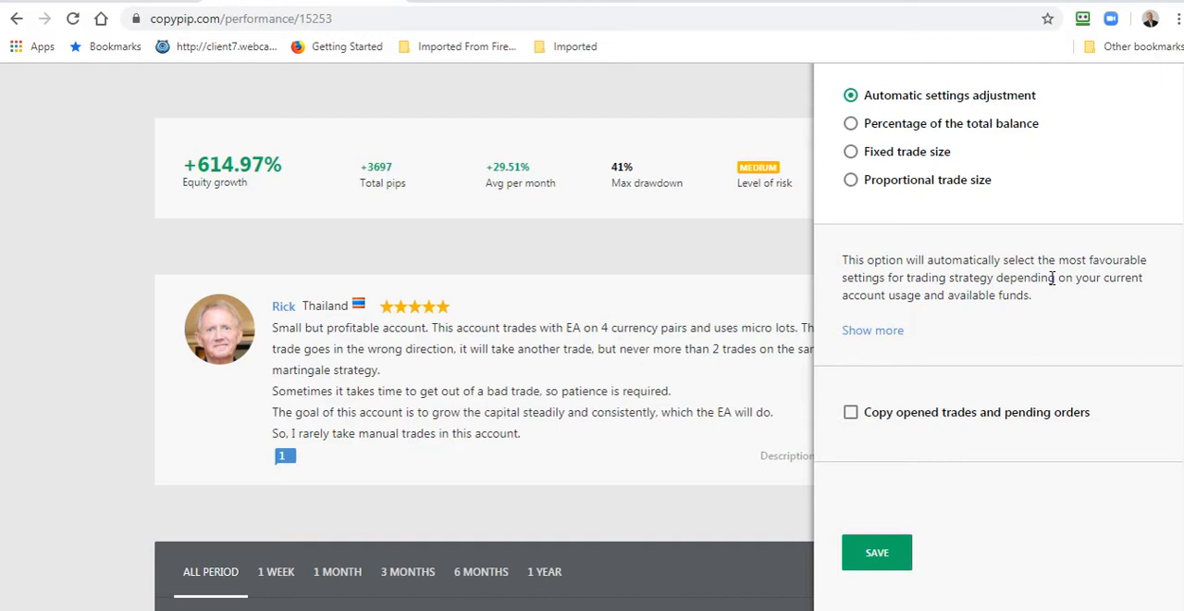
mouse_move(647, 251)
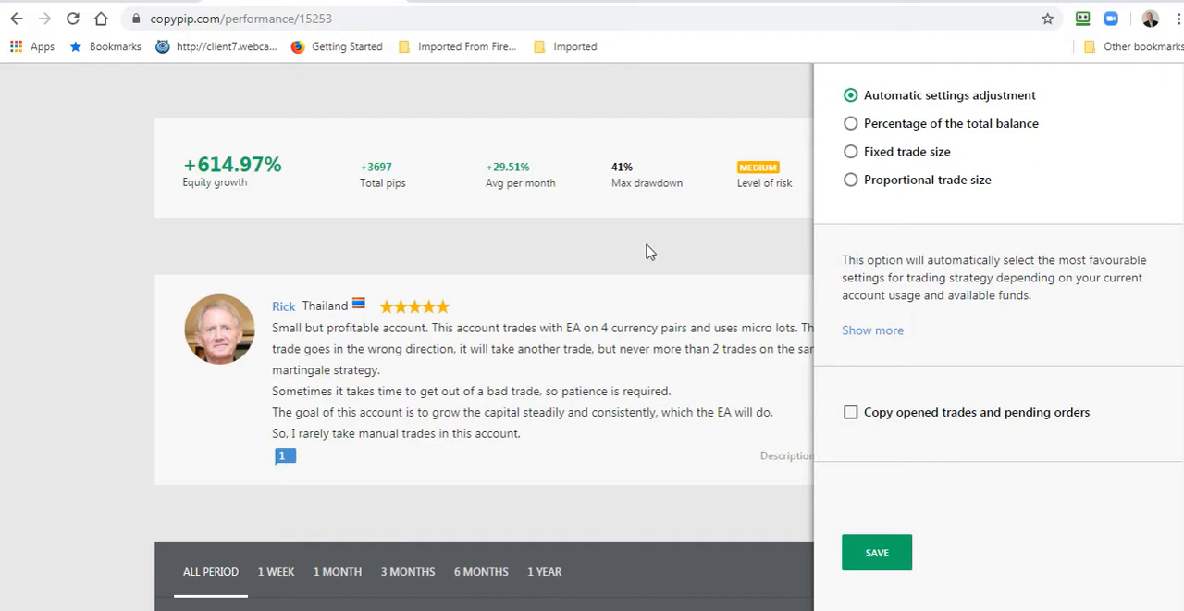
scroll(down, 3)
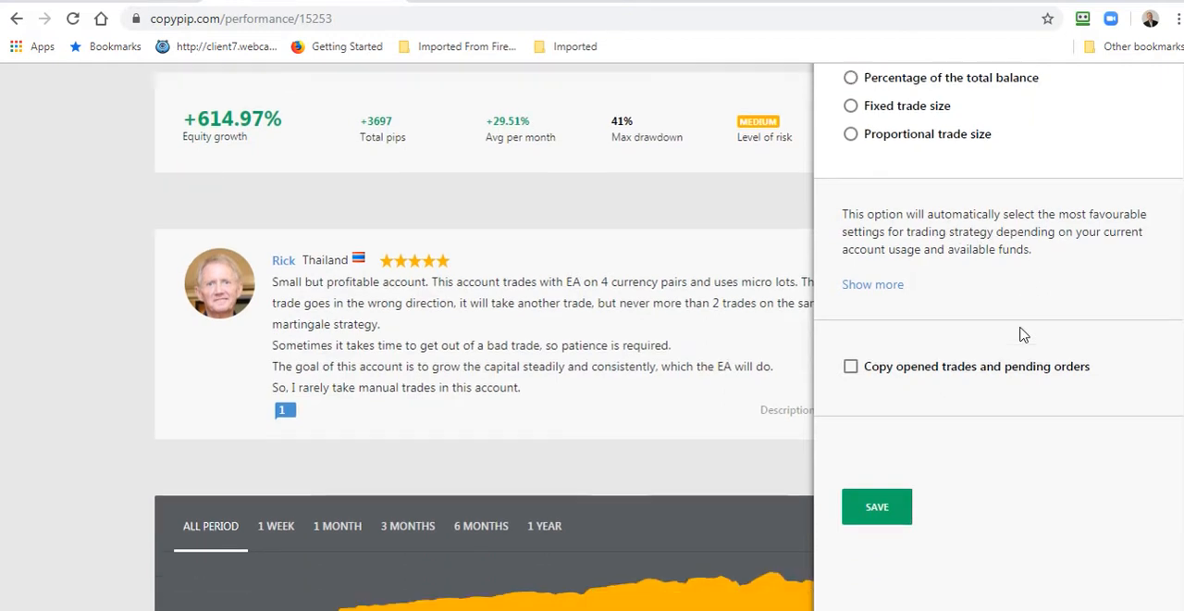
scroll(down, 3)
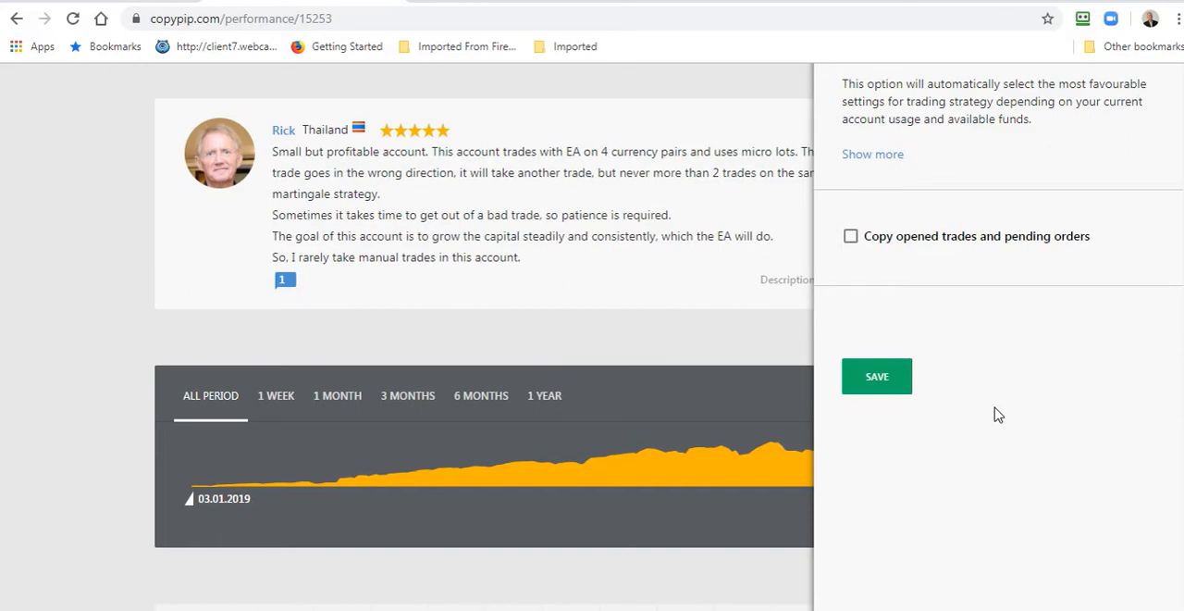
mouse_move(978, 418)
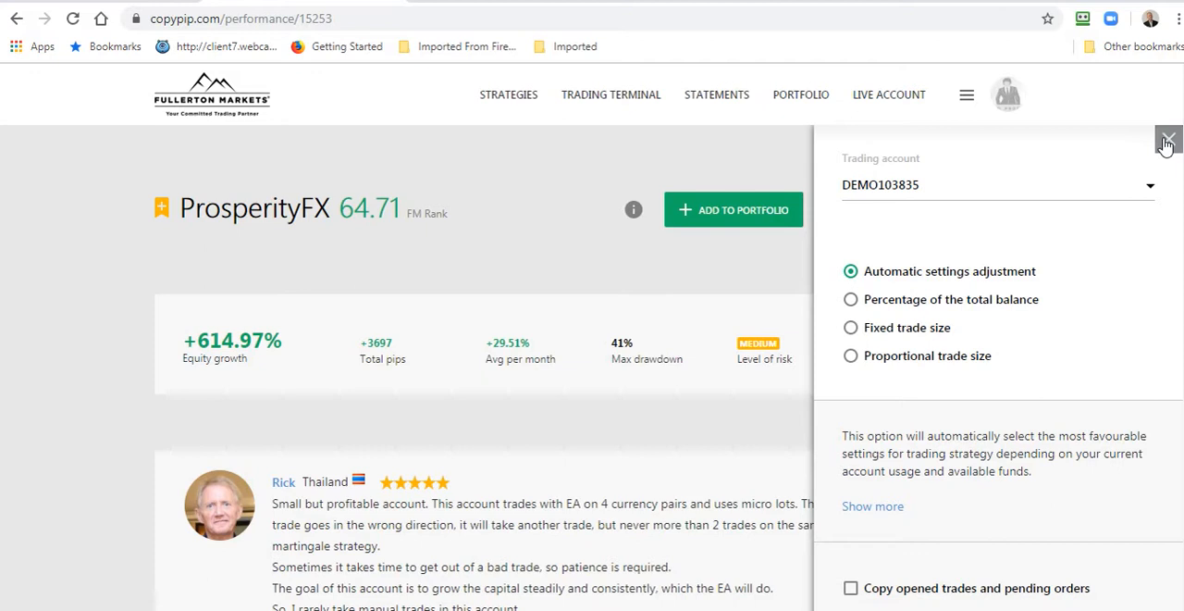
mouse_move(453, 202)
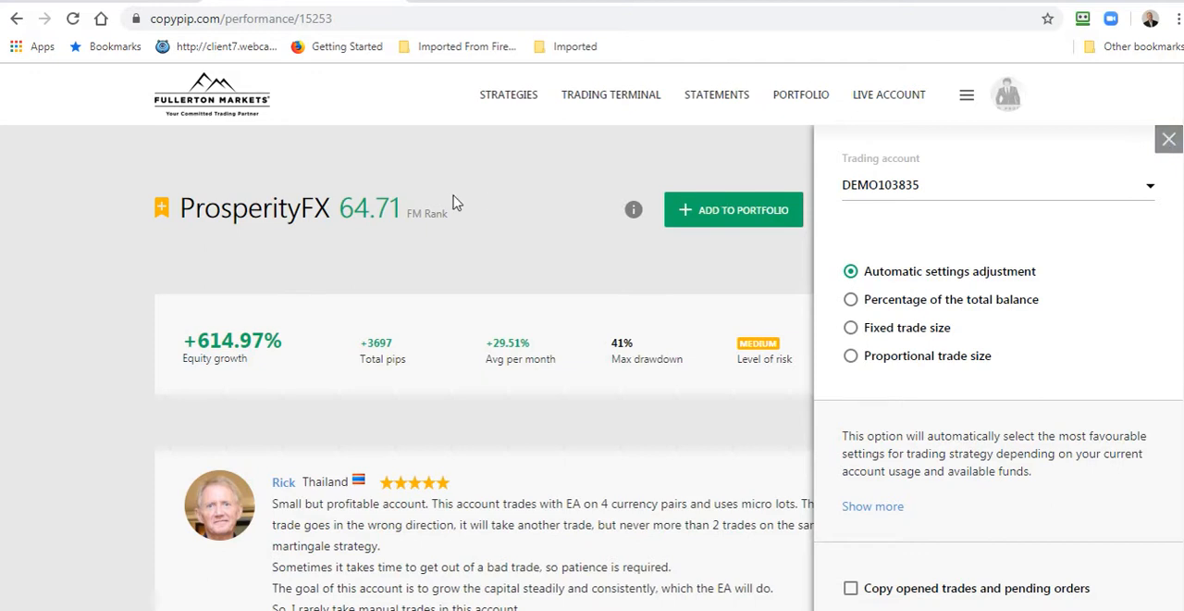